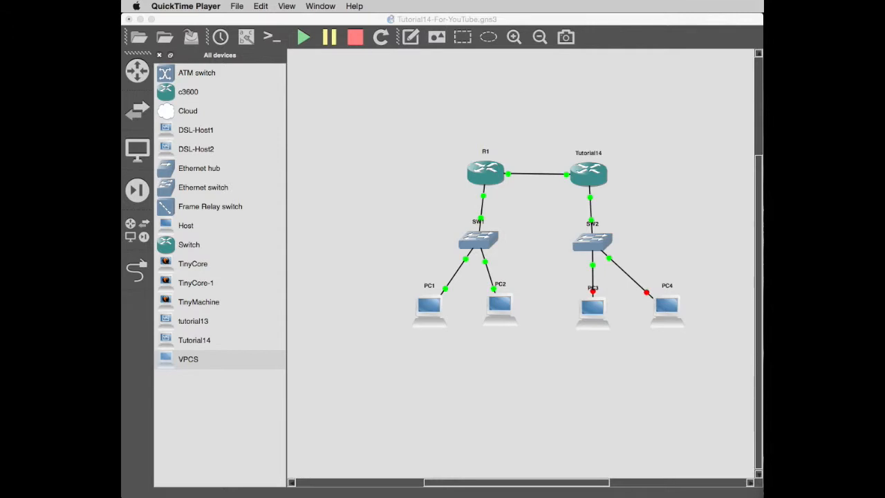
pyautogui.moveTo(630, 152)
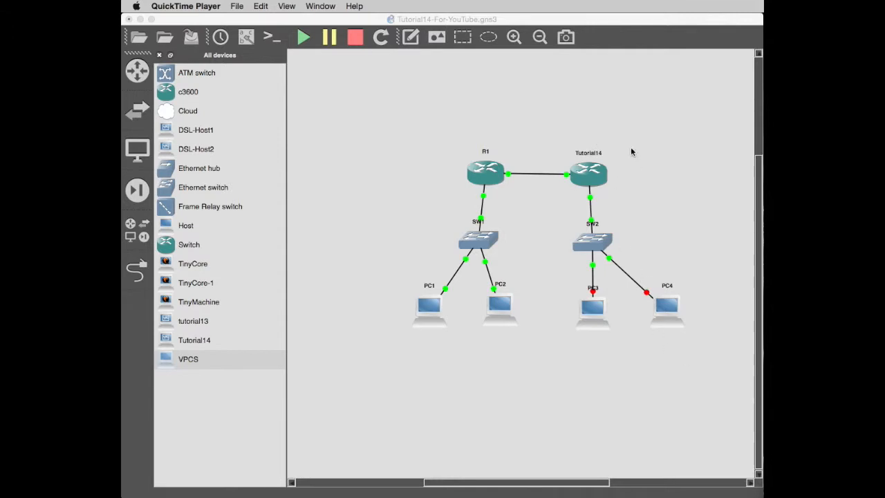
pyautogui.moveTo(588, 212)
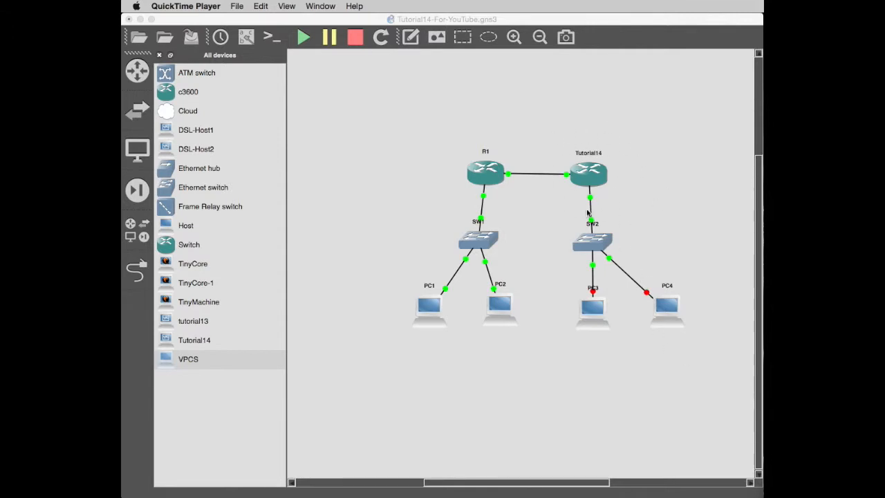
pyautogui.moveTo(528, 172)
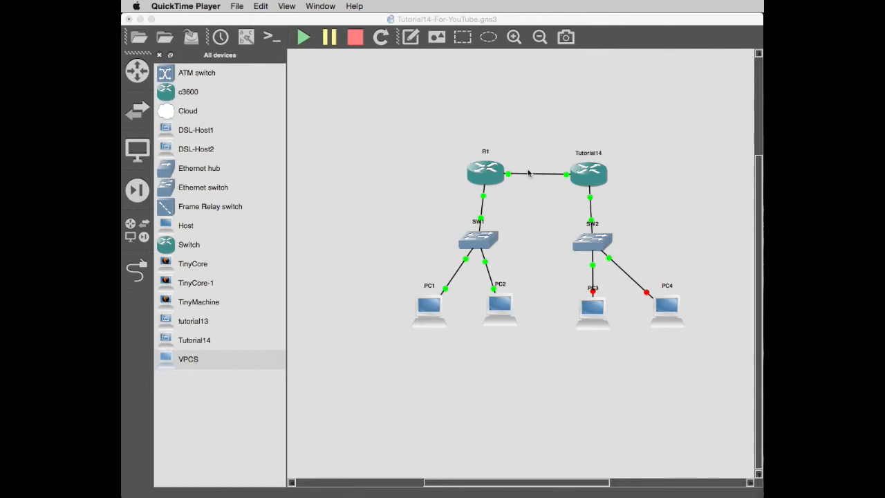
pyautogui.moveTo(638, 180)
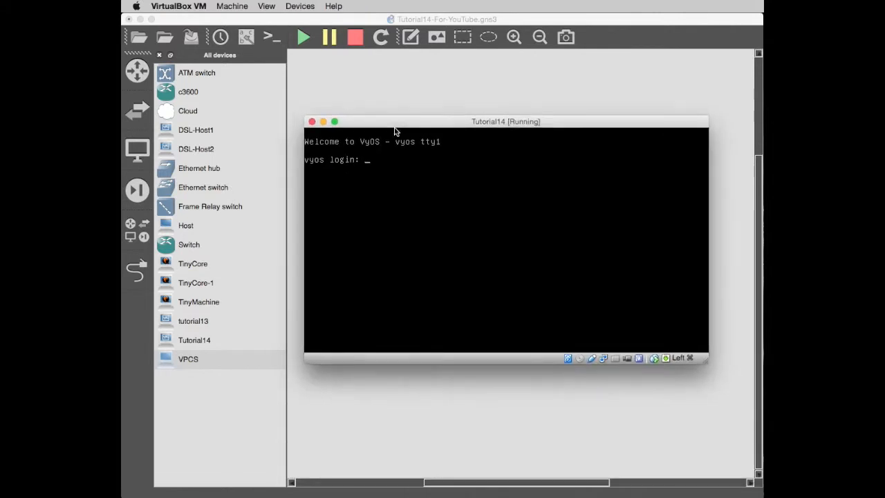
# - Bring the Tutorial14 router console into focus at the vyos login prompt
pyautogui.click(311, 122)
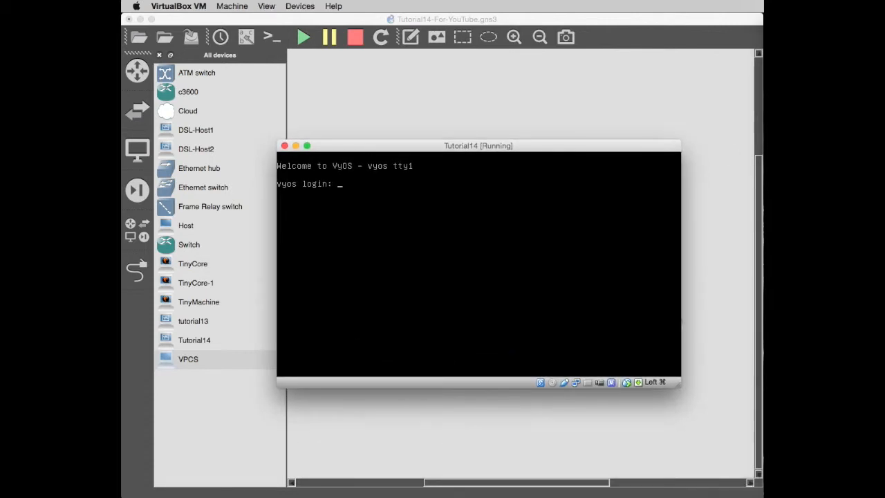
# - Log in as vyos, run poweroff and confirm yes to shut down Tutorial14
pyautogui.write('vyos')
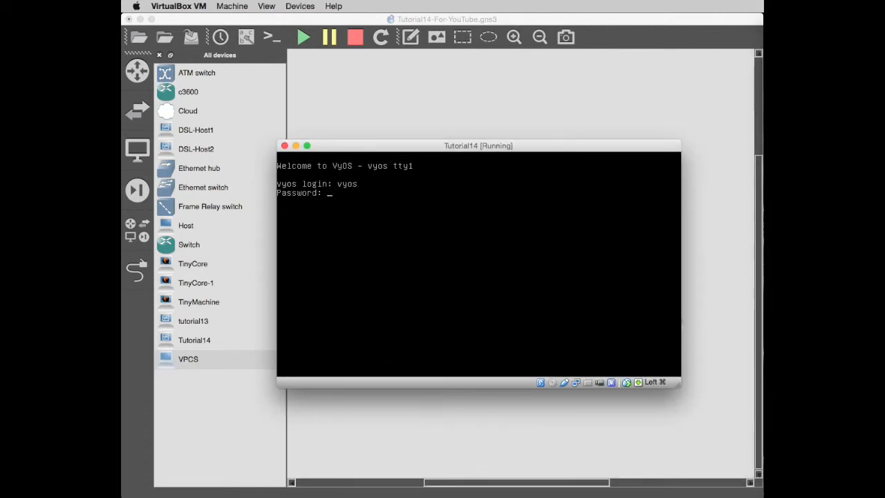
pyautogui.write('poweroff')
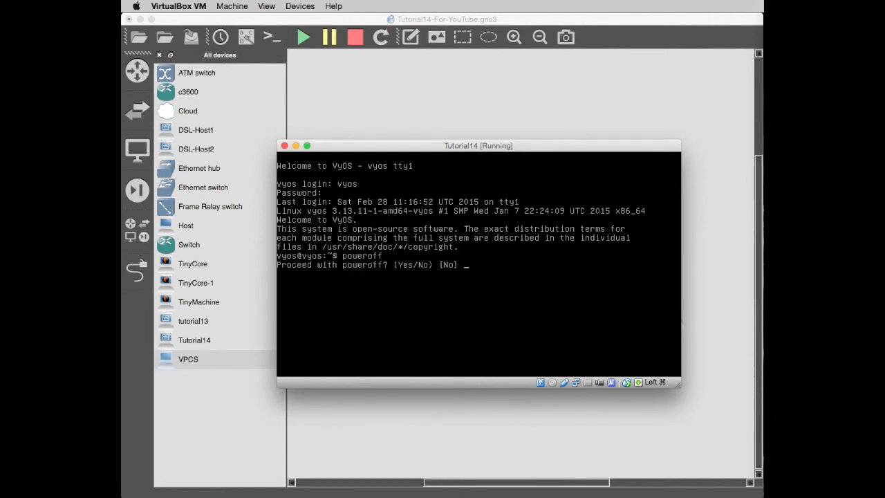
pyautogui.write('yes')
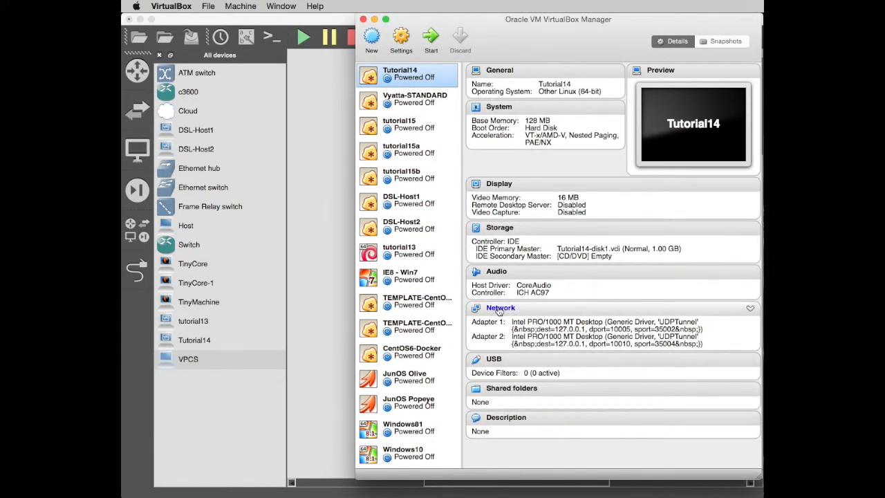
# - Review Tutorial14's Adapter 1 and Adapter 2 host-only settings, then close Settings
pyautogui.click(500, 307)
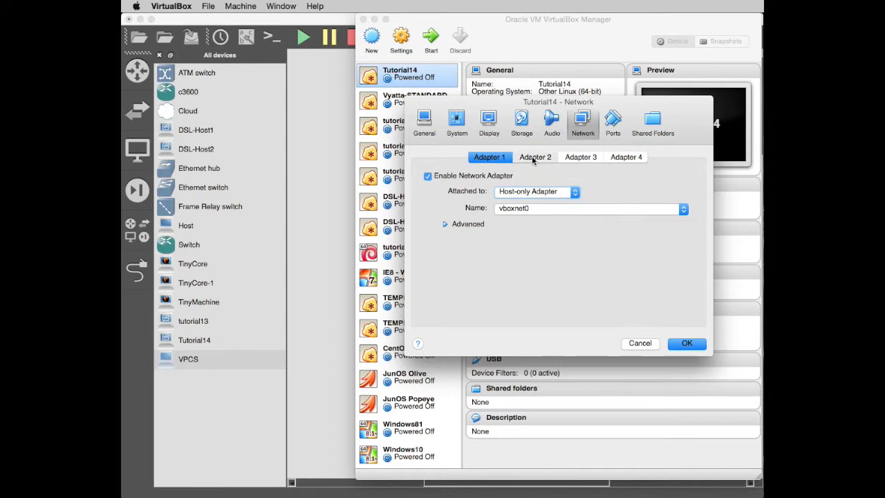
pyautogui.click(533, 157)
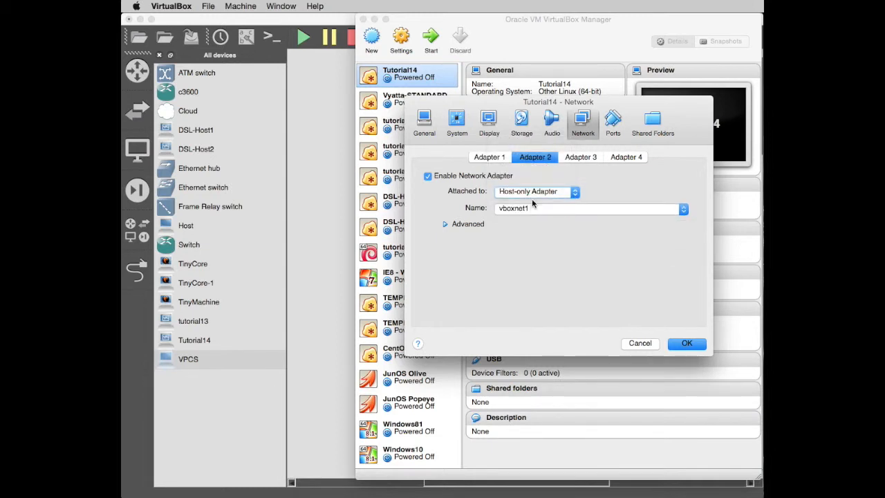
pyautogui.click(686, 343)
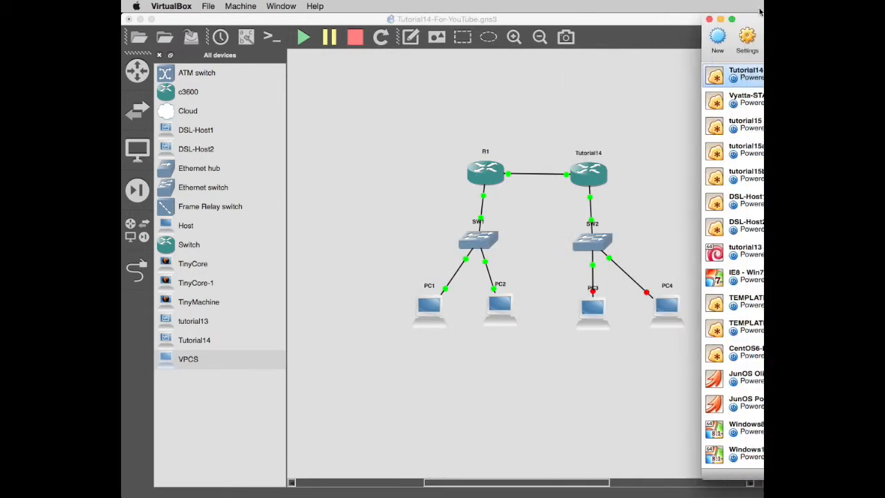
# - Start the Tutorial14 router from its node menu so VyOS begins booting
pyautogui.rightClick(589, 173)
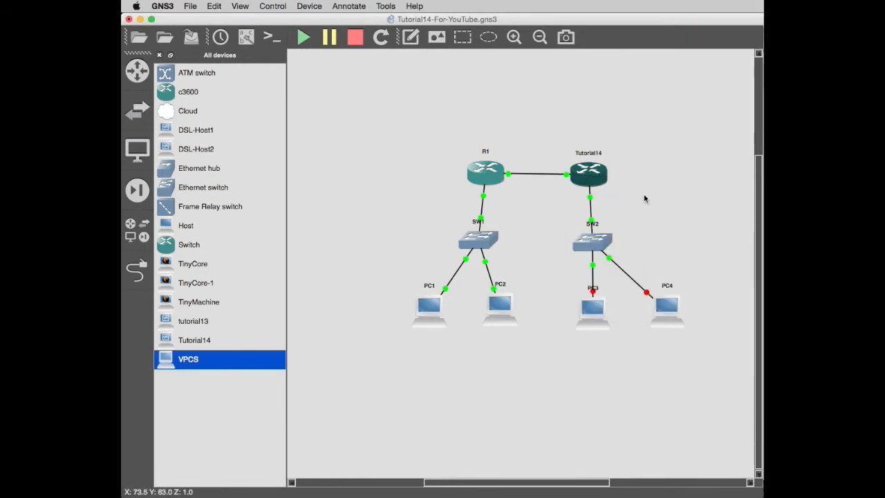
pyautogui.moveTo(618, 186)
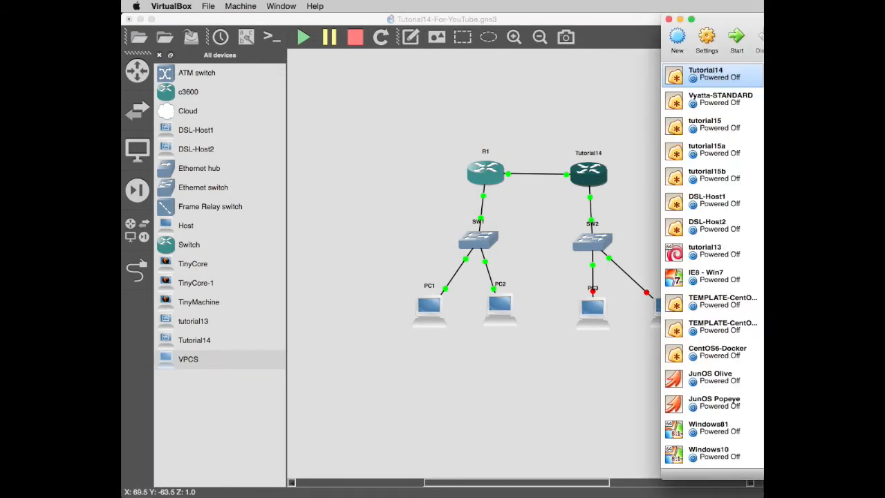
pyautogui.rightClick(588, 175)
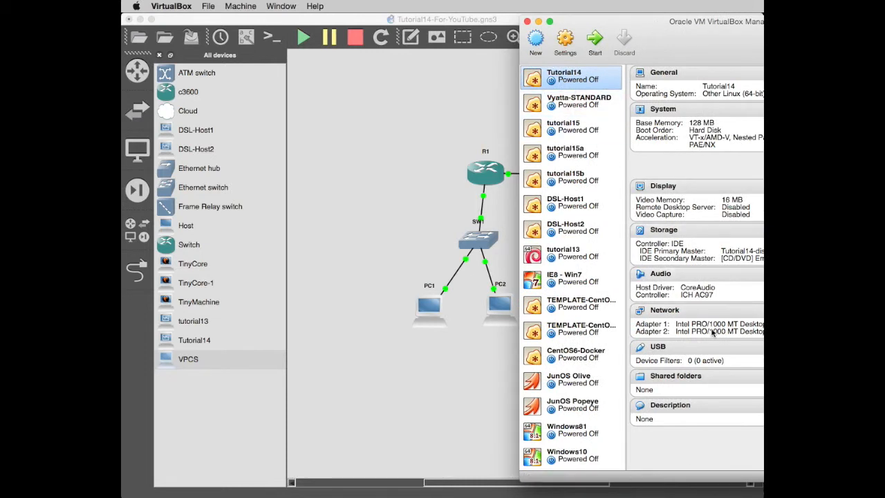
pyautogui.moveTo(732, 339)
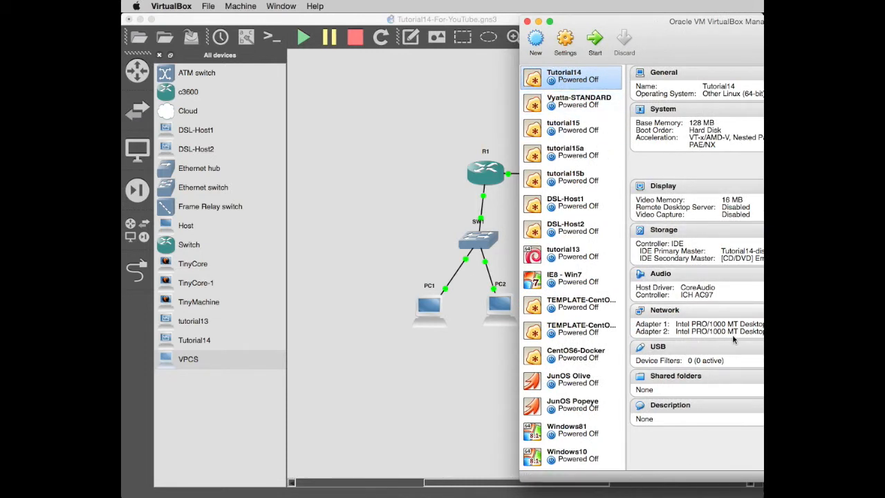
pyautogui.click(595, 39)
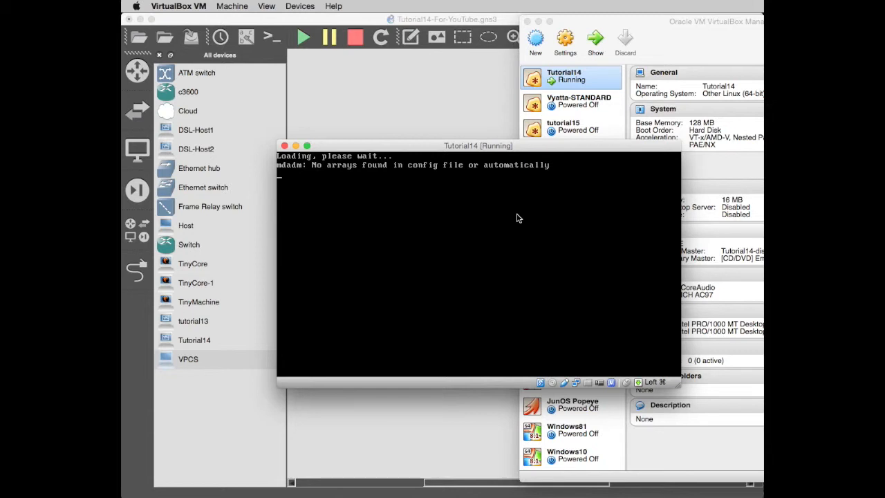
pyautogui.moveTo(561, 290)
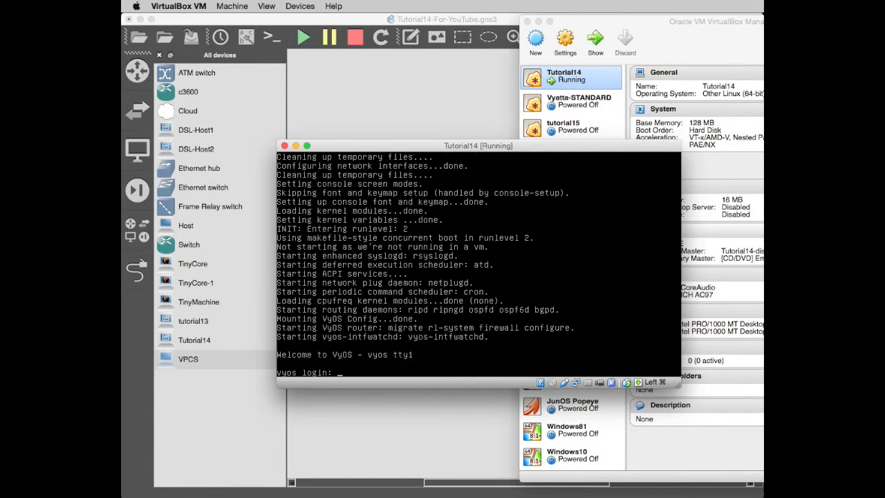
# - Log in as vyos, run 'show interfaces' listing eth0 and eth1, and move the console aside
pyautogui.write('vyos')
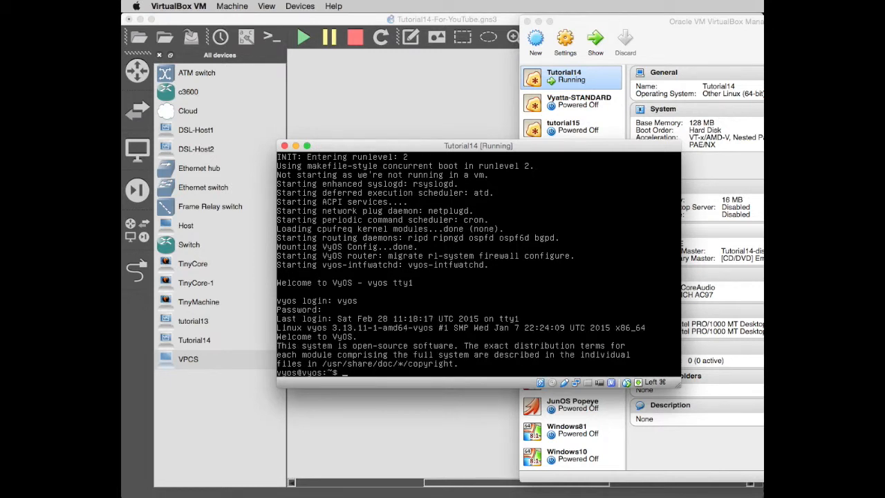
pyautogui.write('show inter')
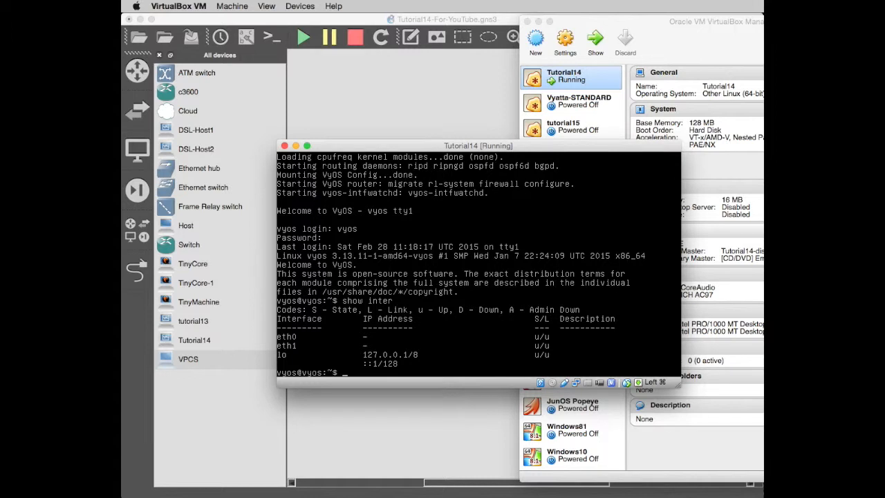
pyautogui.moveTo(478, 146); pyautogui.dragTo(399, 208)
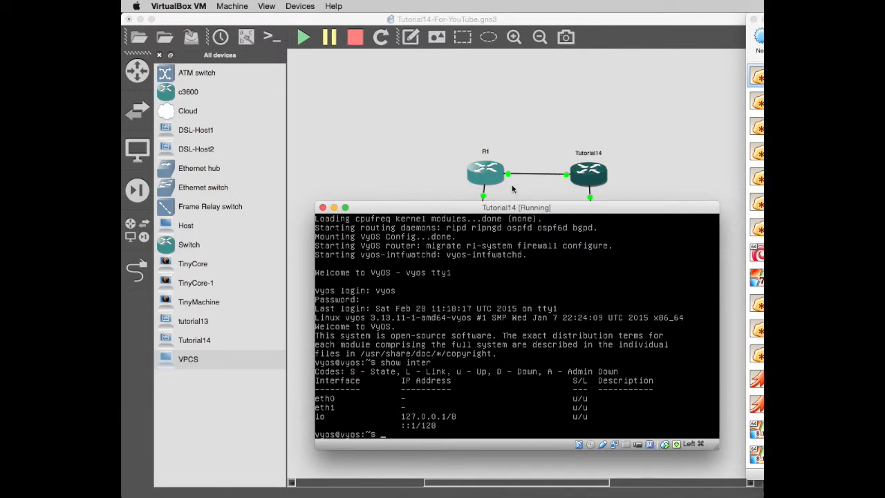
pyautogui.moveTo(509, 177)
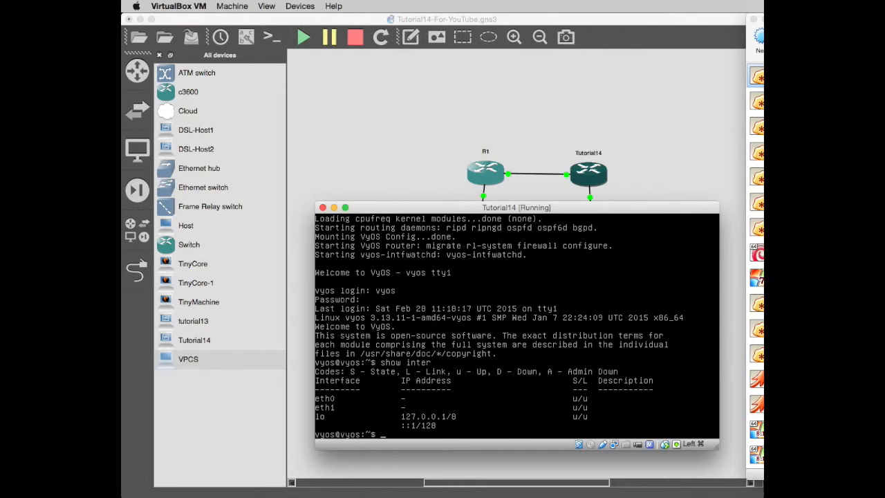
# - In configure mode set eth0 to 10.0.0.1/30, commit, and list interfaces
pyautogui.write('conf')
pyautogui.write('set')
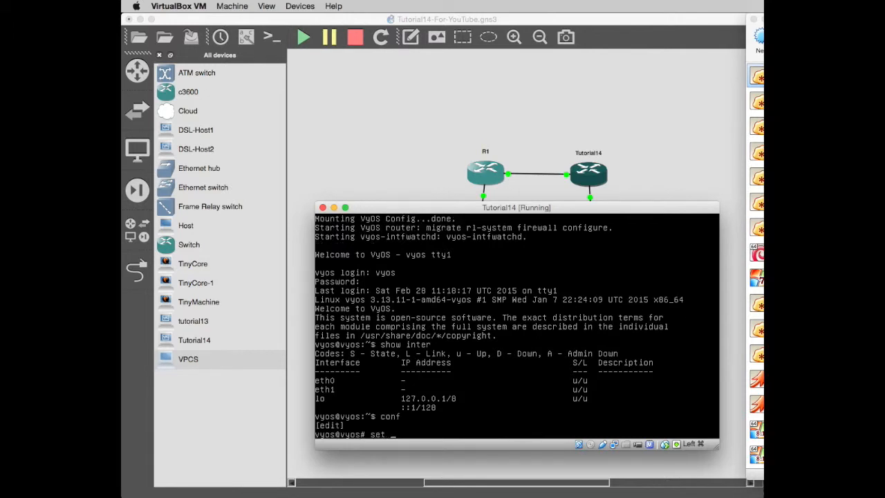
pyautogui.write('inter ether eth0 addr 10.0.0.1/30')
pyautogui.write('commit')
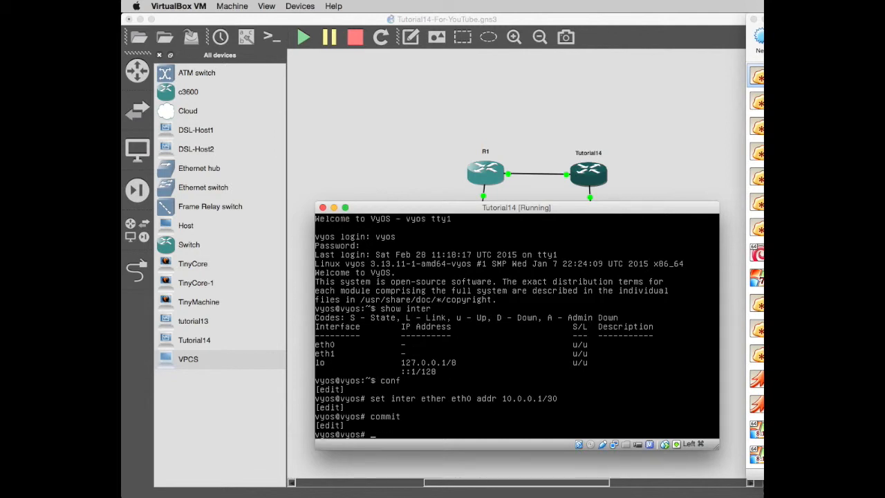
pyautogui.write('run show inter')
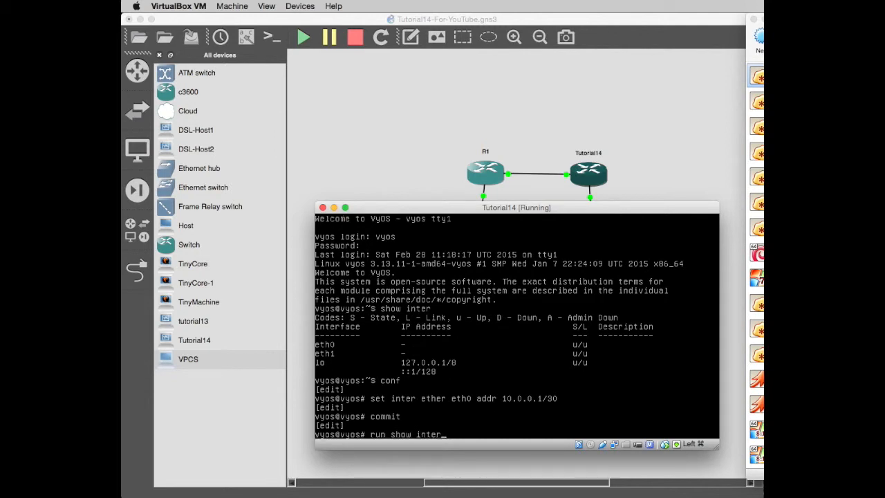
pyautogui.press('Return')
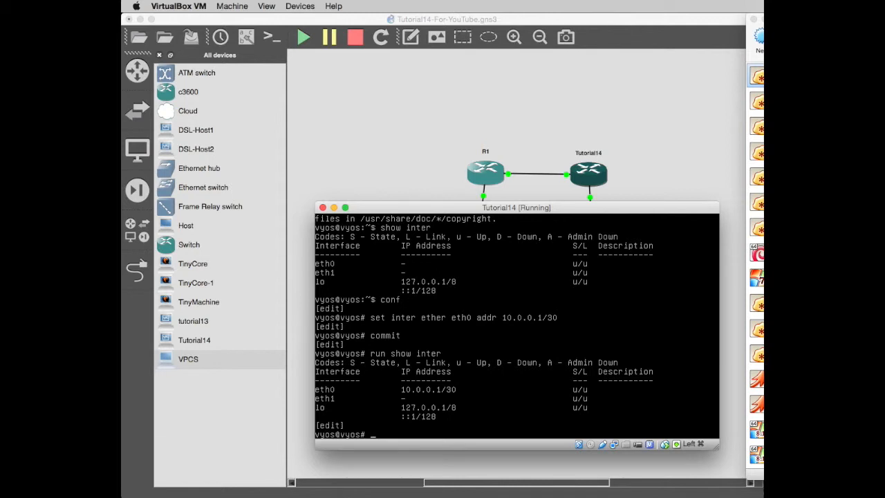
# - Ping 10.0.0.2 from the router, getting Destination Host Unreachable
pyautogui.write('ping')
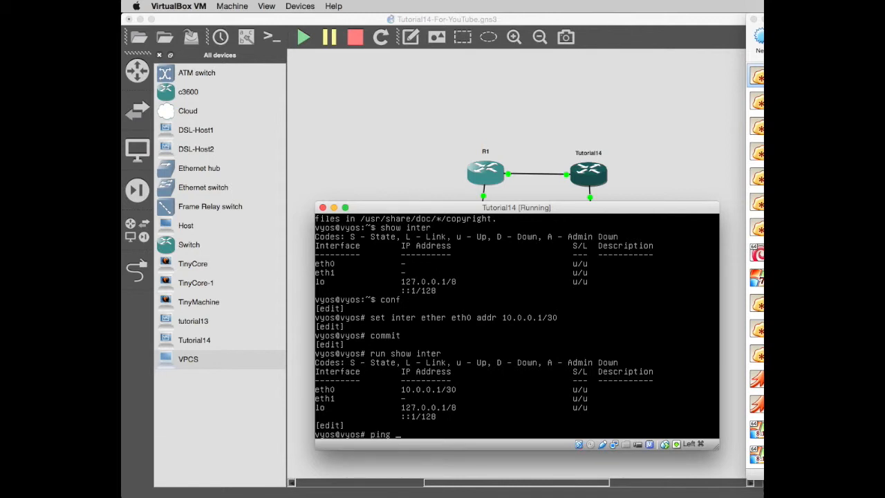
pyautogui.write('10.0.0.2')
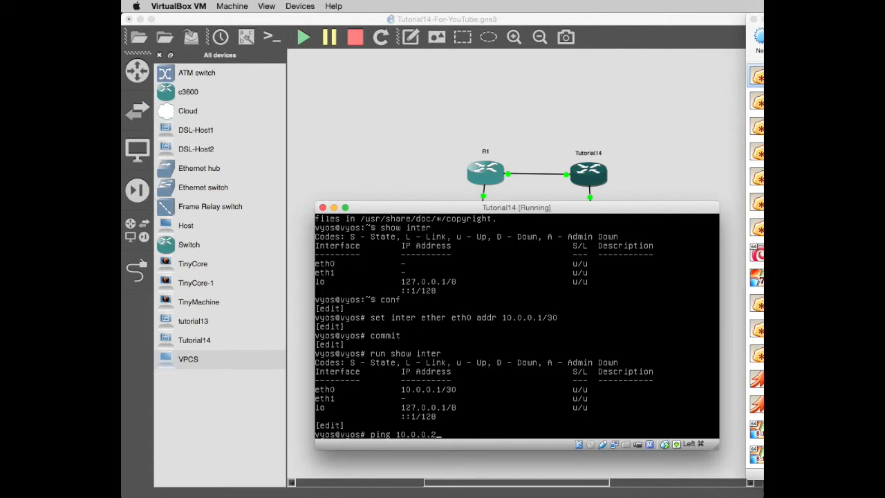
pyautogui.press('Return')
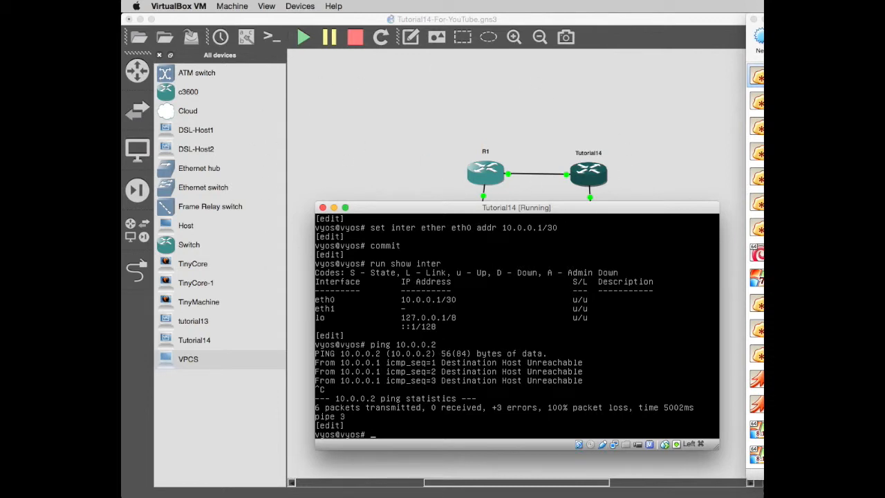
# - Delete eth0's 10.0.0.1/30 address, commit, and show interfaces to confirm
pyautogui.write('set inter ether eth0 addr 10.0.0.1/30')
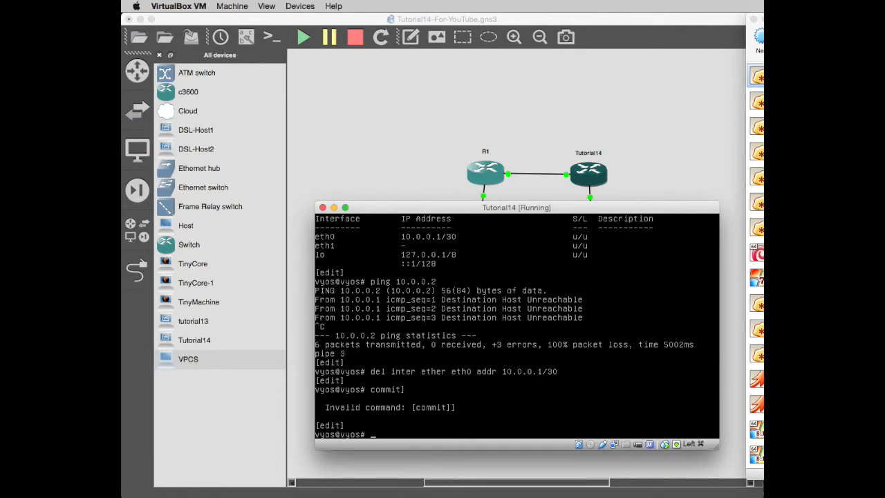
pyautogui.write('commit')
pyautogui.write('po')
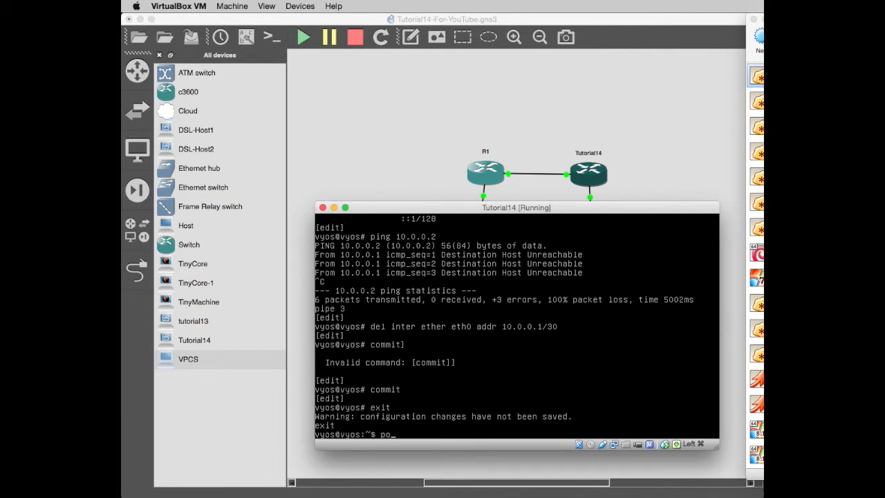
pyautogui.write('show inter')
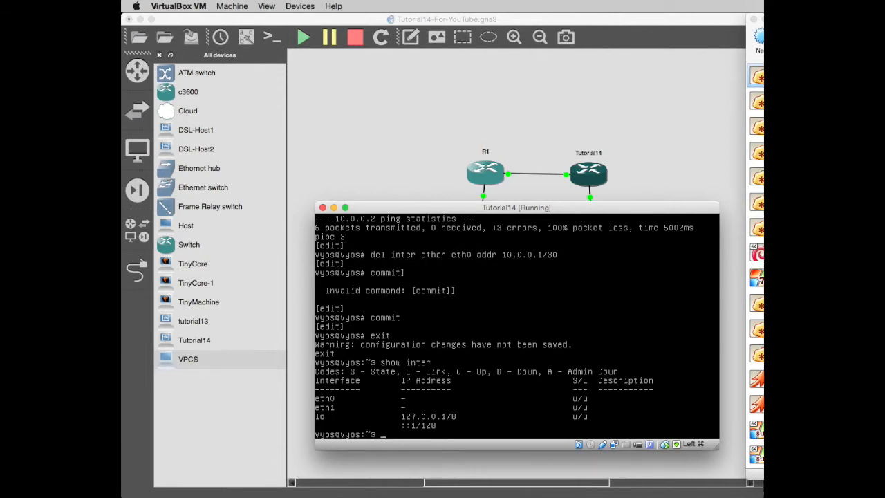
# - Power off the VyOS router with poweroff, answering yes
pyautogui.write('poweroff')
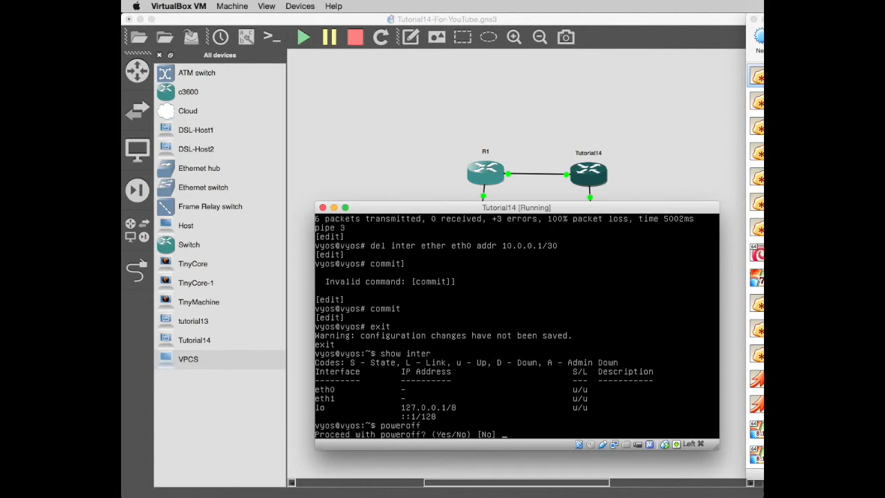
pyautogui.write('yes')
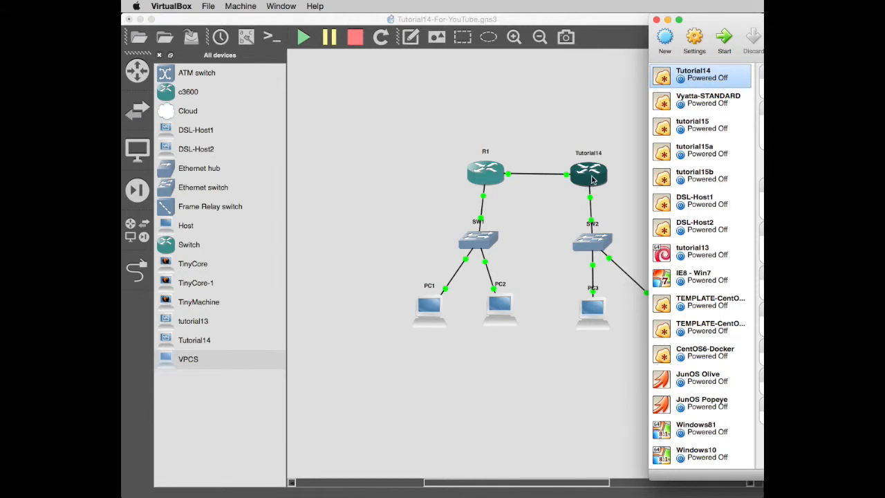
# - Delete the Tutorial14 router and its link from the GNS3 topology
pyautogui.rightClick(589, 174)
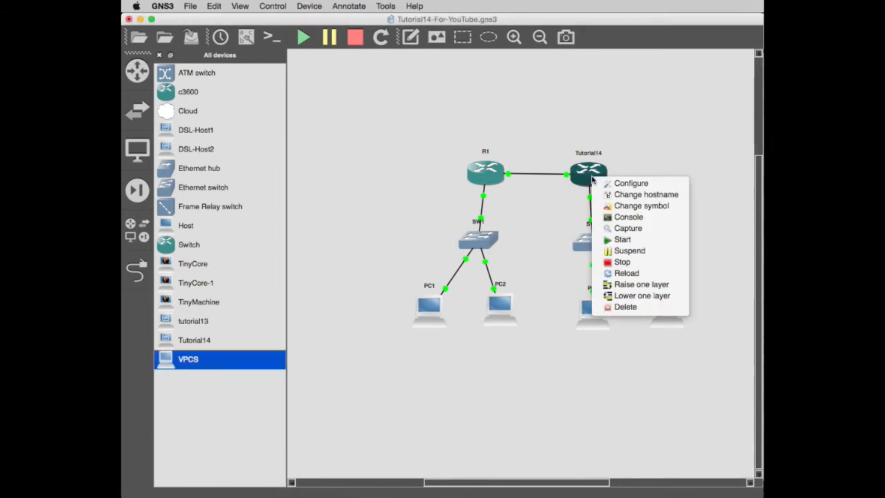
pyautogui.click(625, 307)
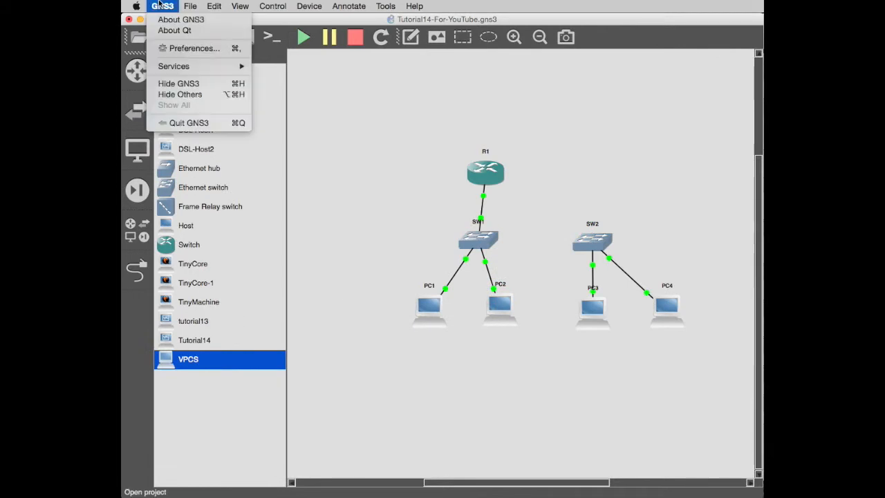
# - Check the VirtualBox VMs page in GNS3 Preferences, close it, and switch to VirtualBox
pyautogui.click(196, 47)
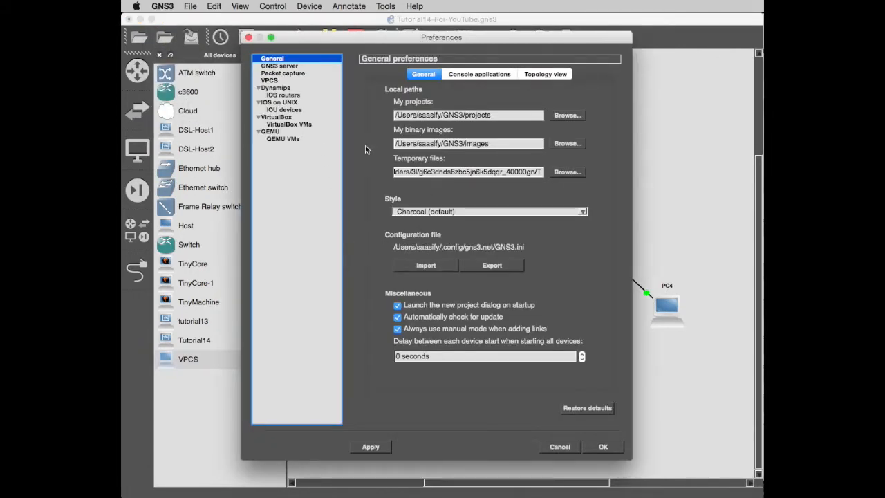
pyautogui.click(290, 125)
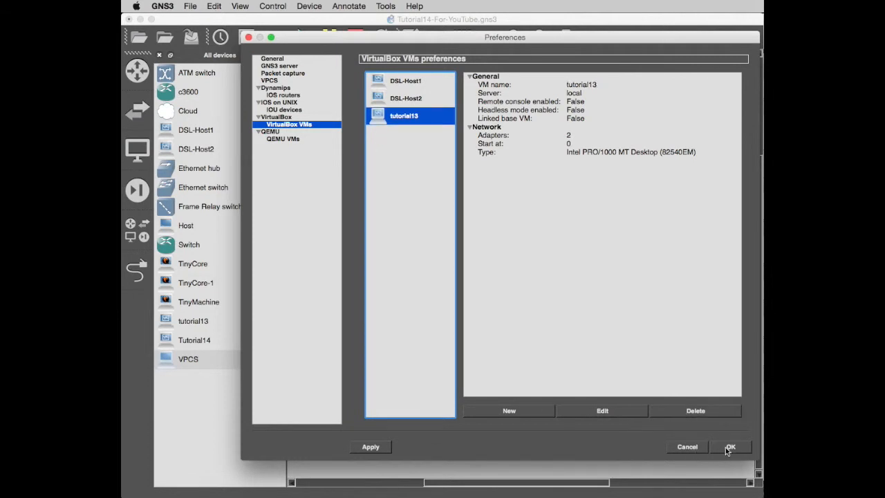
pyautogui.click(730, 447)
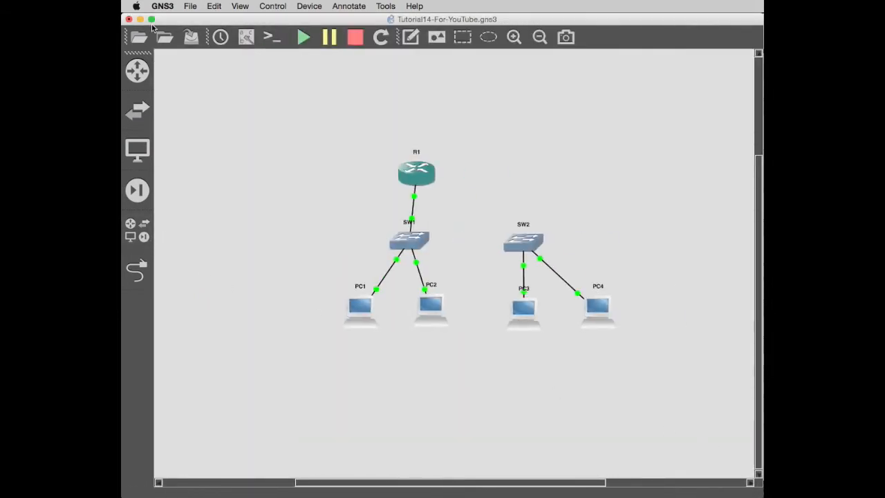
pyautogui.click(163, 5)
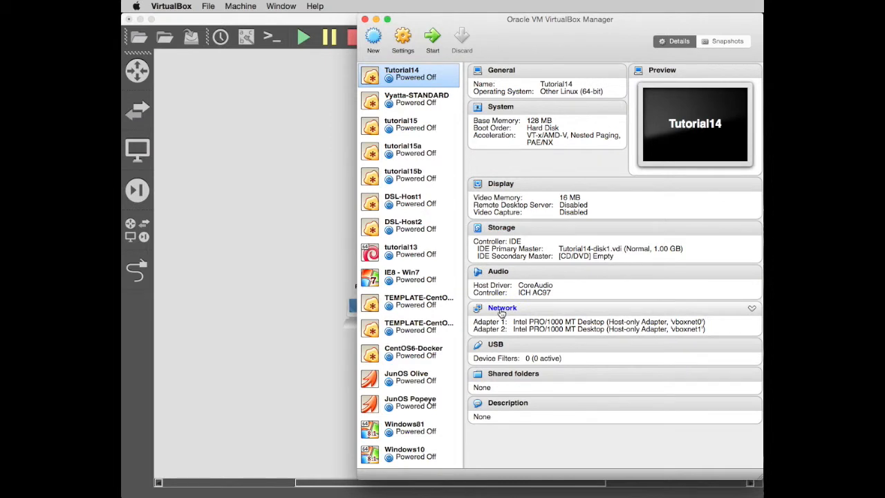
# - View Tutorial14's Network settings showing adapter 1 on Generic Driver with UDPTunnel
pyautogui.click(575, 191)
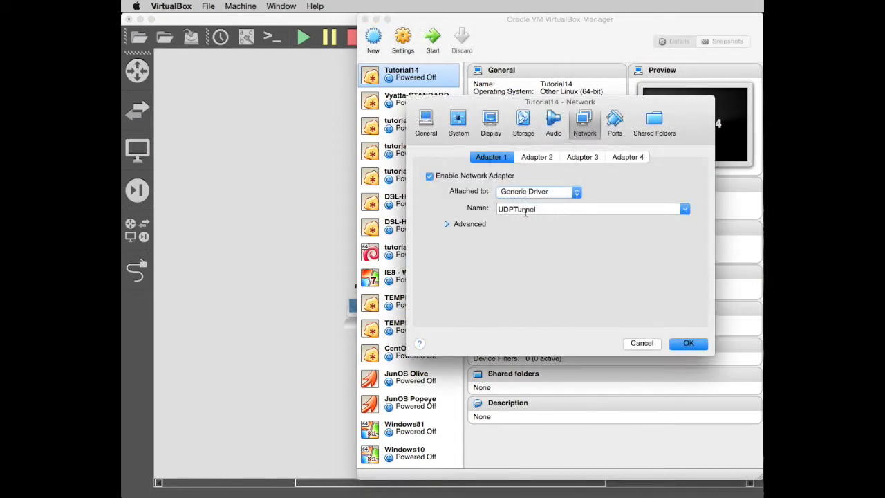
pyautogui.click(536, 158)
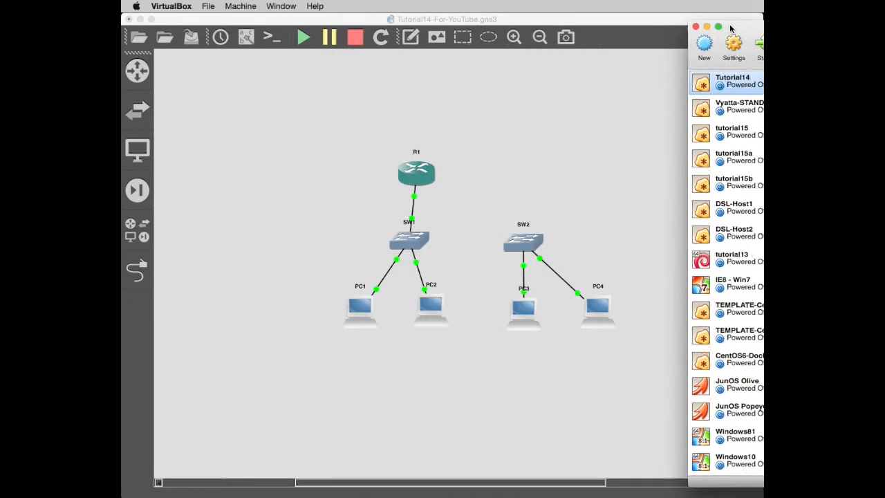
# - Bring GNS3 to the front and open Preferences on the General page
pyautogui.click(172, 6)
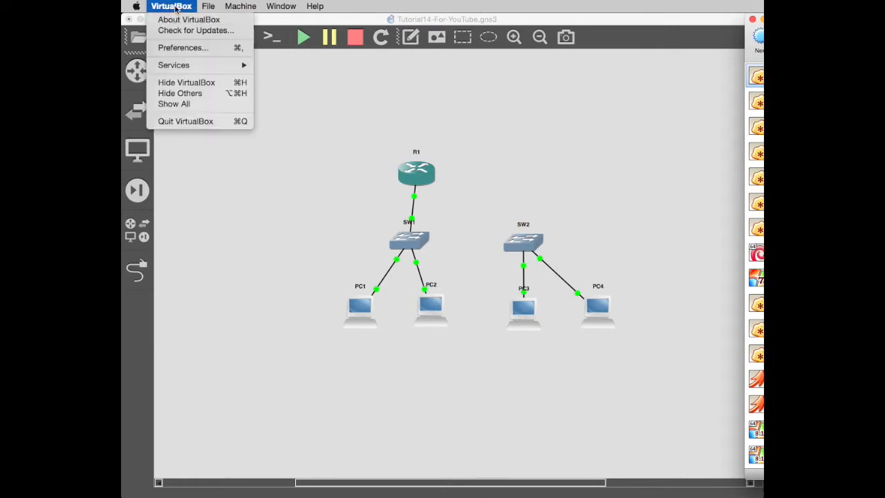
pyautogui.click(325, 240)
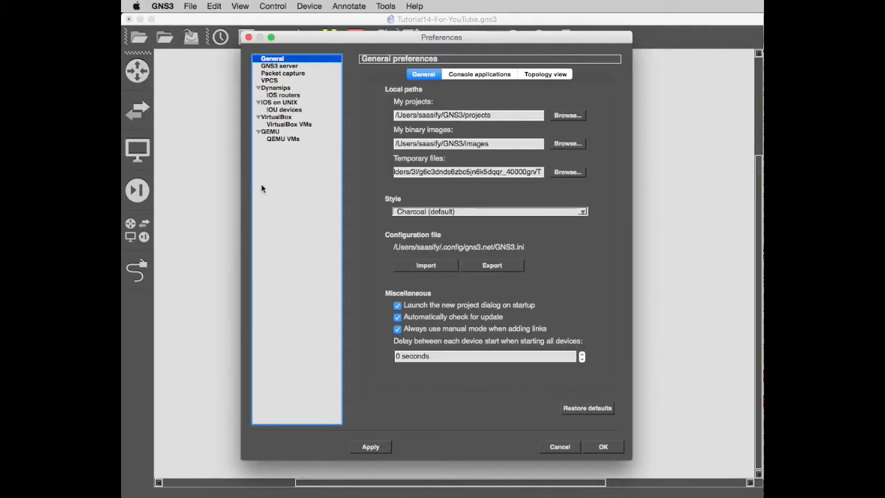
# - Add Tutorial14 as a new VirtualBox VM template in GNS3 Preferences
pyautogui.click(287, 125)
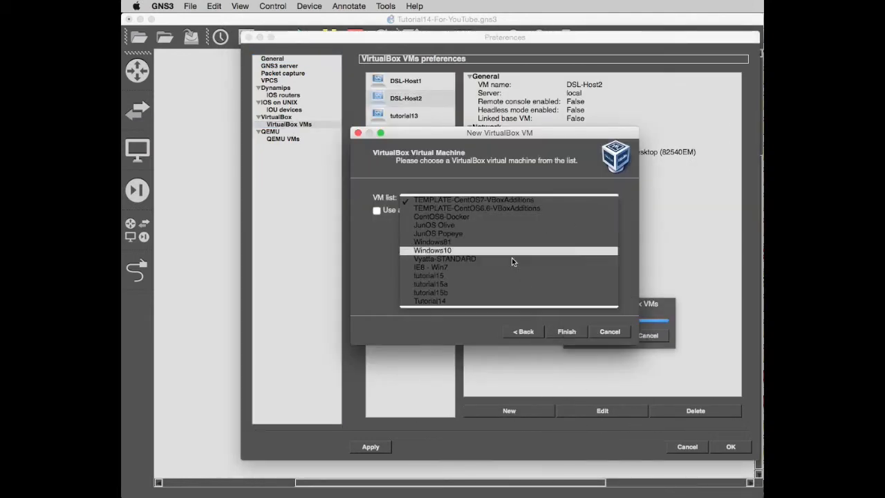
pyautogui.click(432, 302)
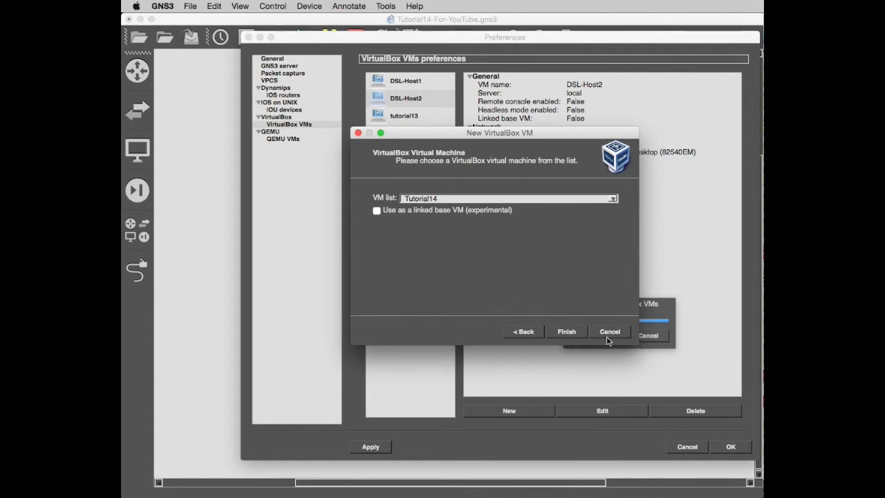
pyautogui.click(565, 332)
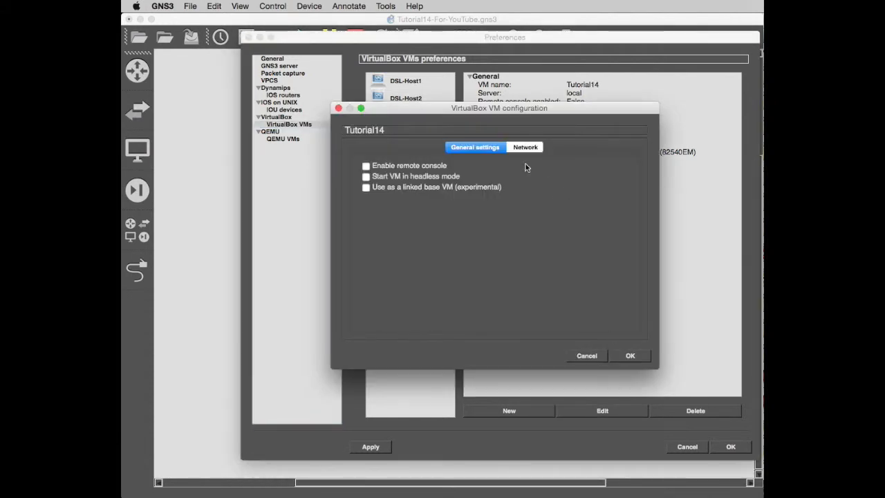
# - Set the Tutorial14 template's network adapter count to 2 and confirm
pyautogui.click(526, 147)
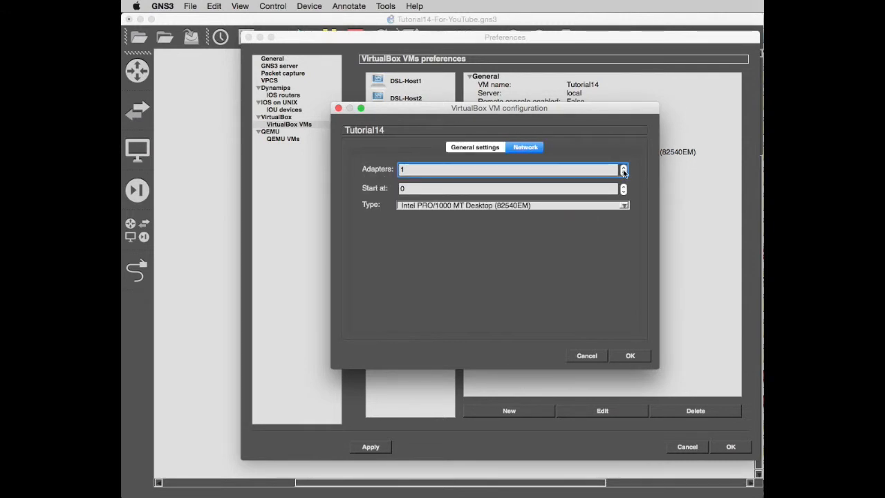
pyautogui.click(623, 166)
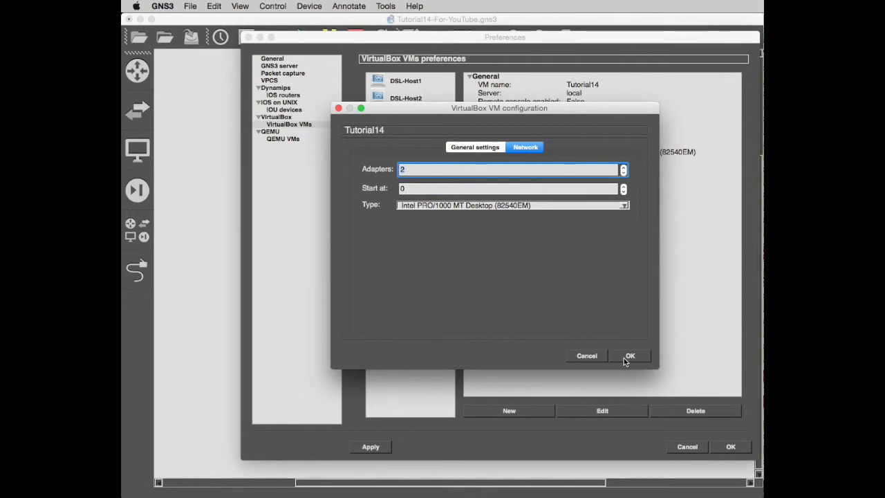
pyautogui.click(629, 355)
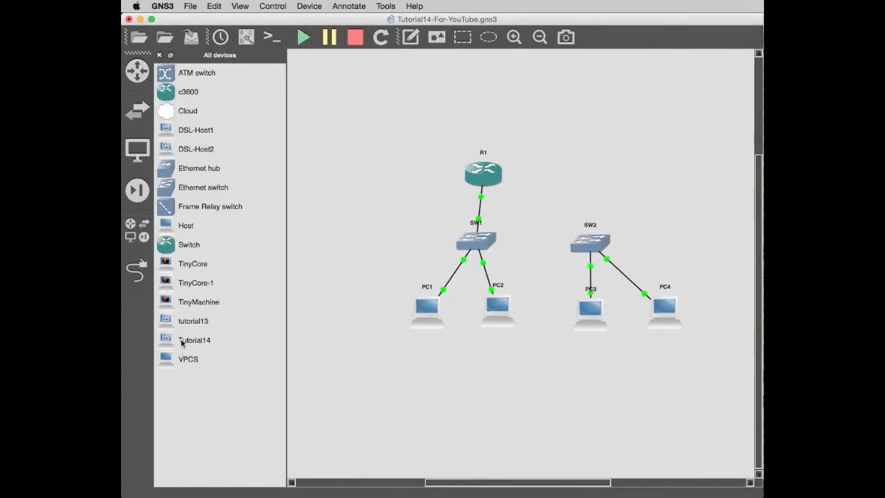
# - Drop Tutorial14 above SW2 with a router symbol and link it to R1 and SW2
pyautogui.moveTo(194, 340); pyautogui.dragTo(595, 175)
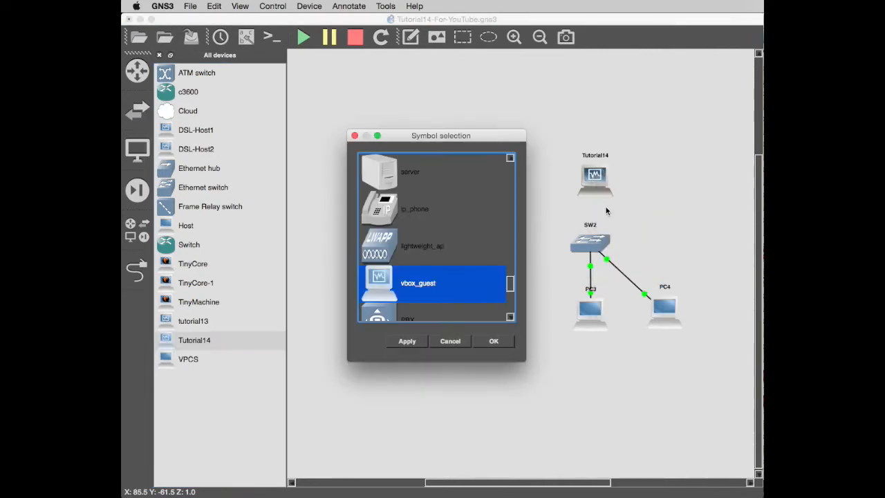
pyautogui.scroll(-3)
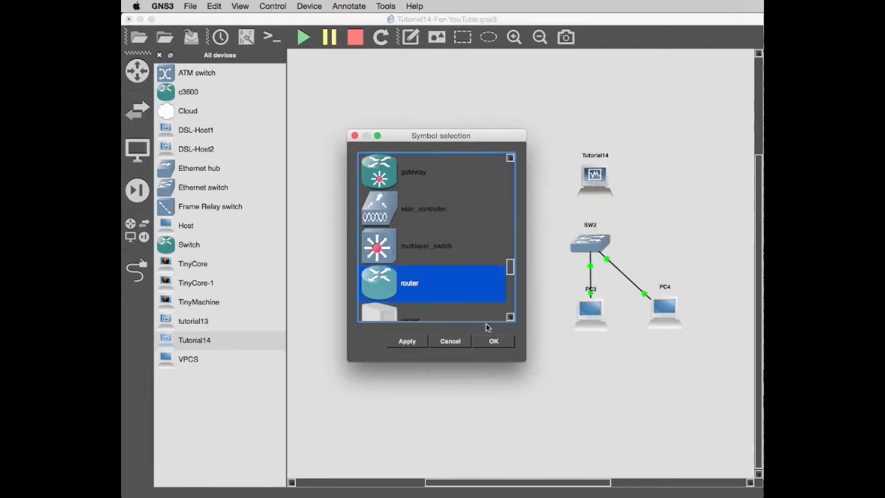
pyautogui.click(494, 340)
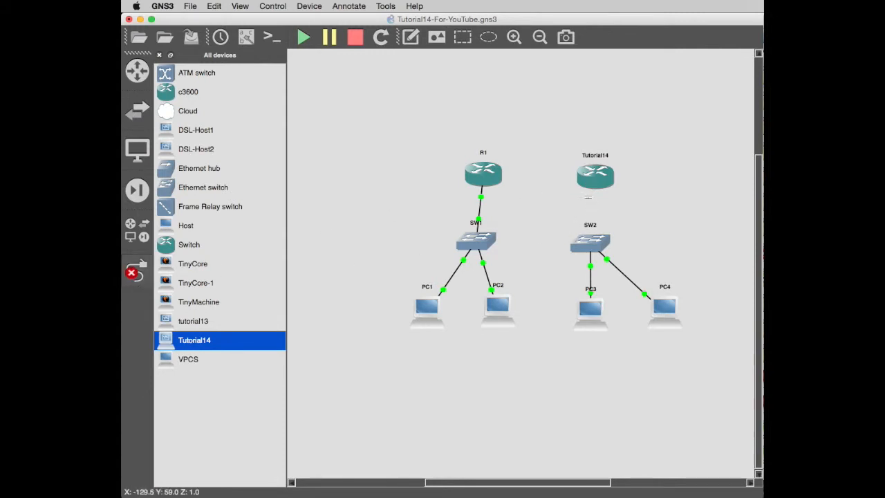
pyautogui.moveTo(482, 173); pyautogui.dragTo(594, 174)
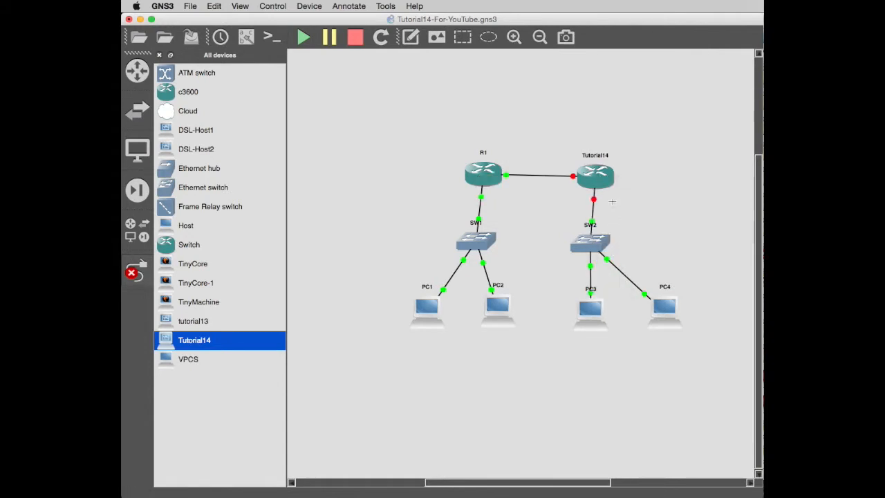
pyautogui.click(595, 175)
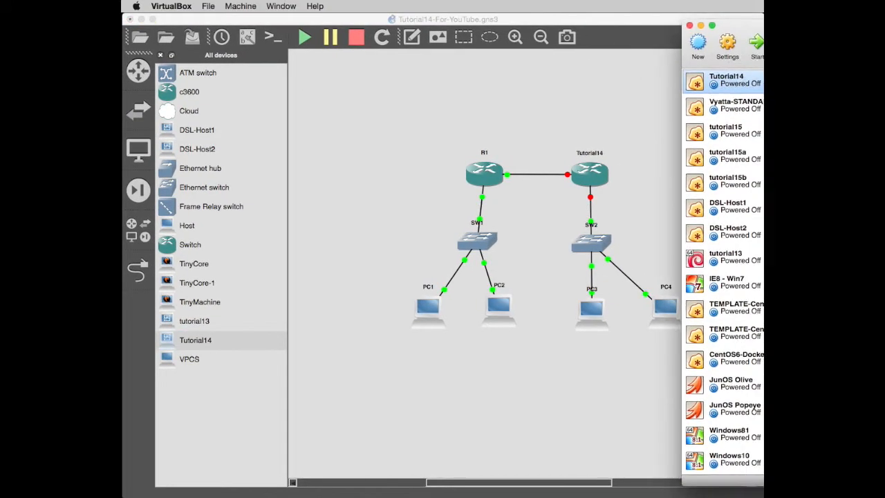
# - Start the Tutorial14 node from its context menu so the VyOS VM boots
pyautogui.rightClick(589, 174)
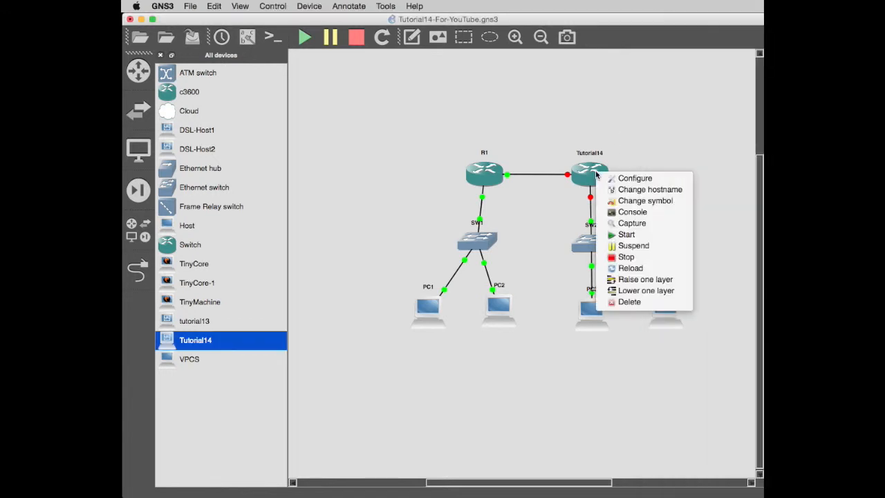
pyautogui.click(613, 238)
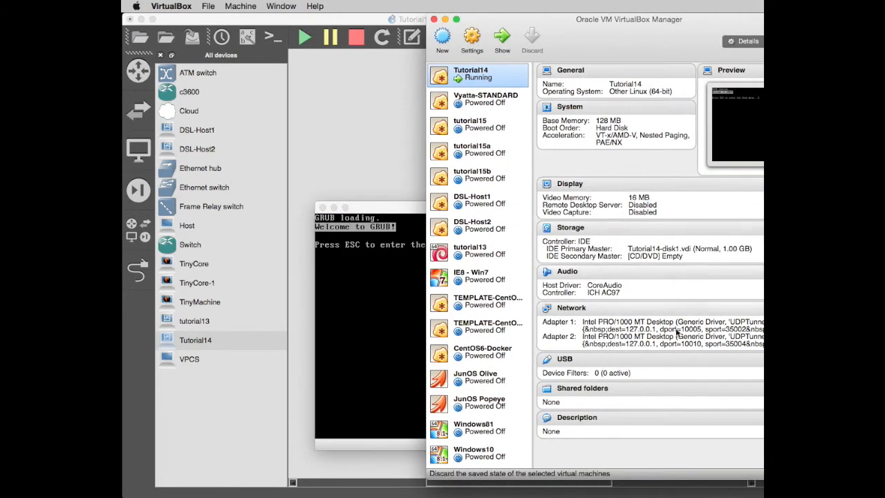
pyautogui.moveTo(574, 32)
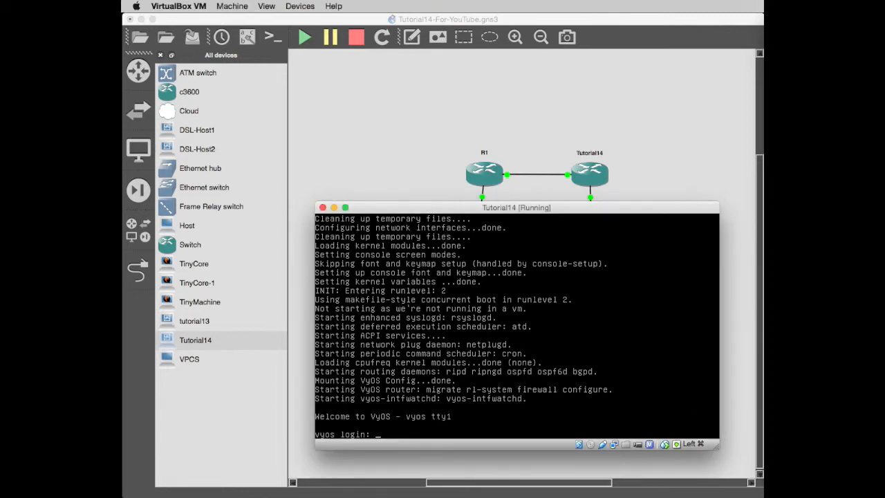
# - Log in as vyos, commit eth0 address 10.0.0.1/30, and verify 10.0.0.2 answers pings
pyautogui.write('vyos')
pyautogui.write('conf')
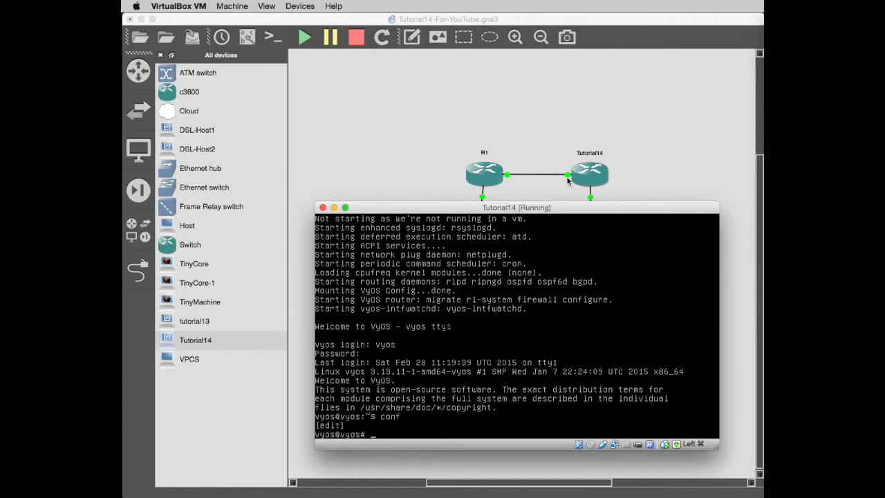
pyautogui.moveTo(567, 178)
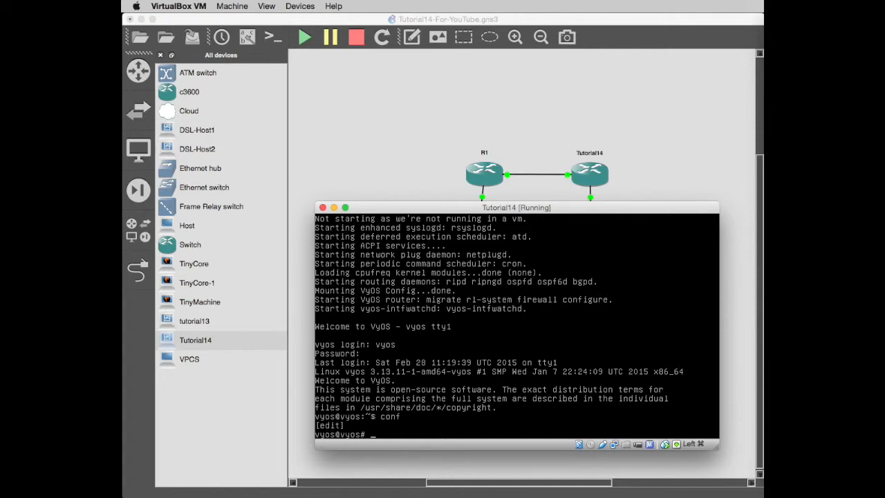
pyautogui.write('set interfaces')
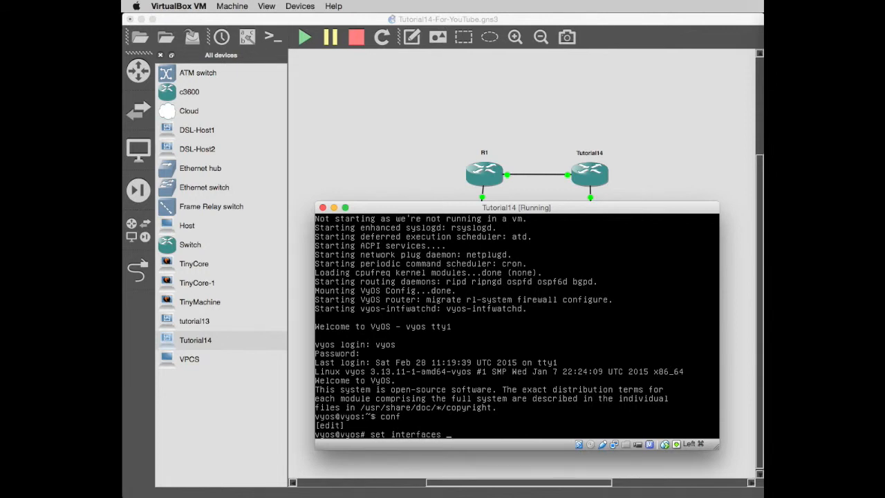
pyautogui.write('ethernet')
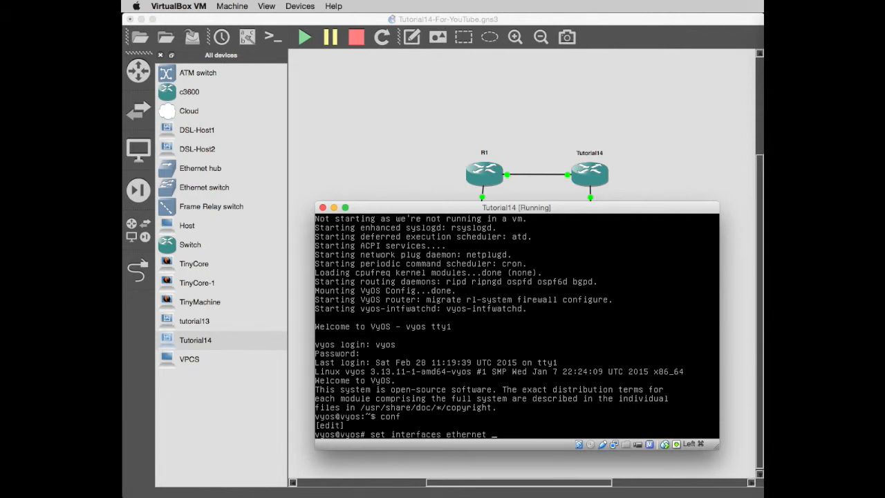
pyautogui.write('e')
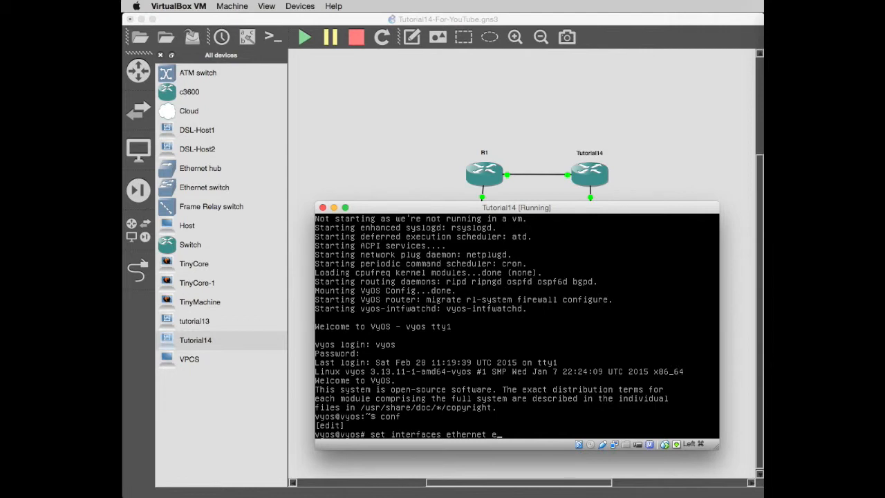
pyautogui.write('th0 address')
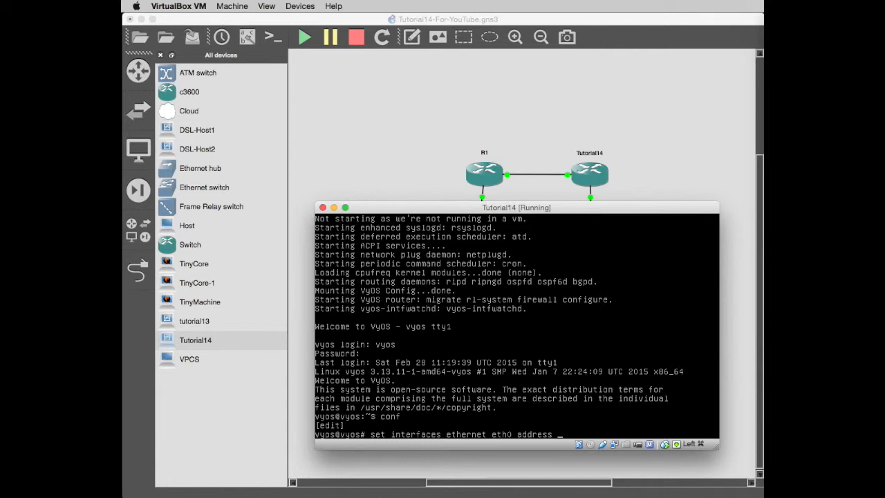
pyautogui.write('10.0.0.1/')
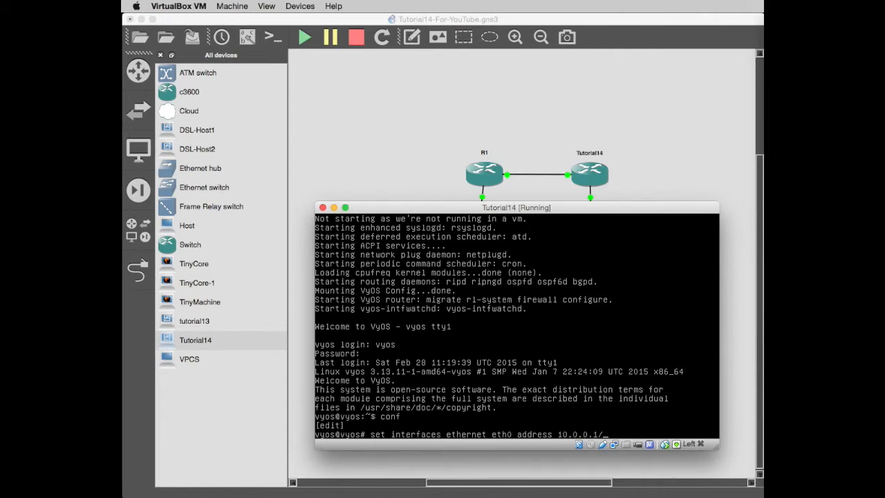
pyautogui.write('30')
pyautogui.write('ping 10.0.0.')
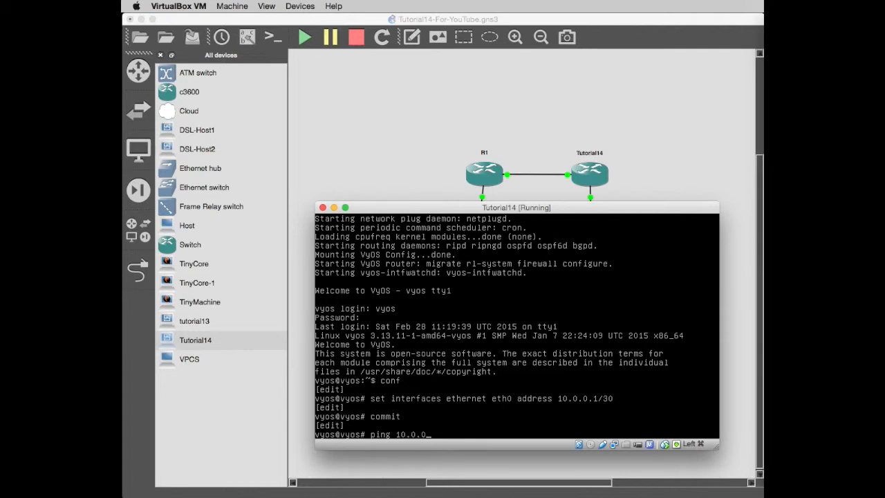
pyautogui.write('2')
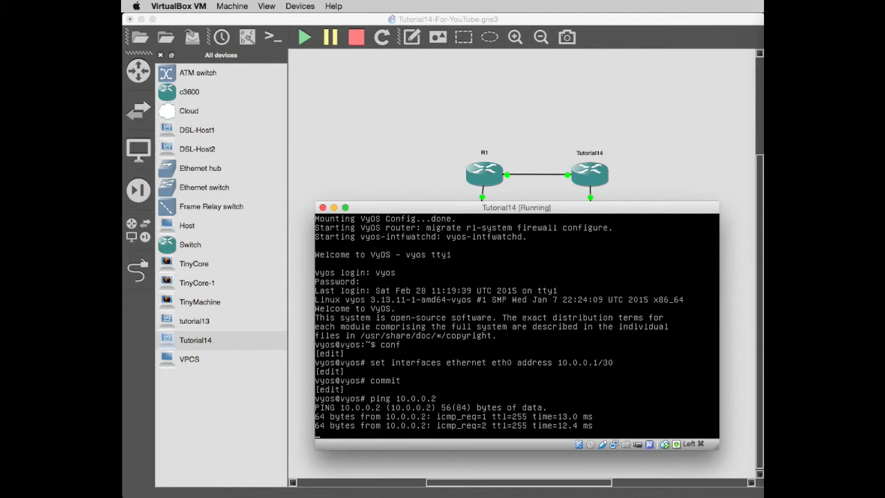
pyautogui.press('ctrl+c')
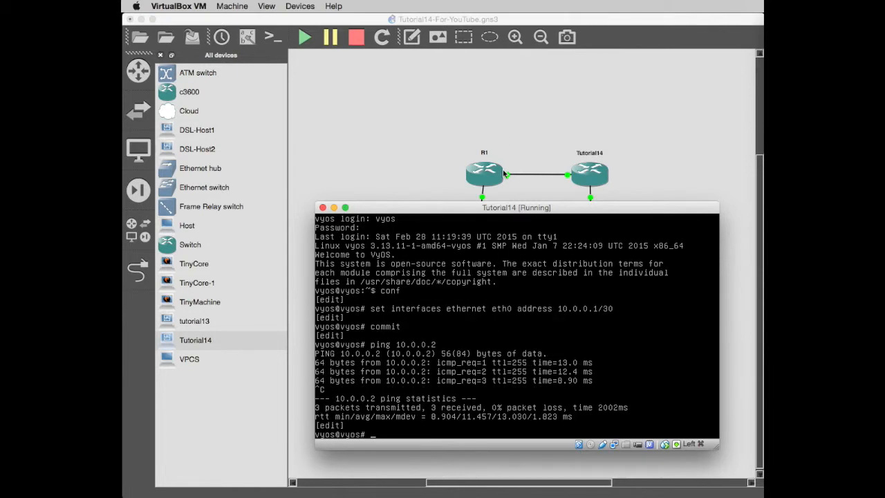
pyautogui.moveTo(551, 182)
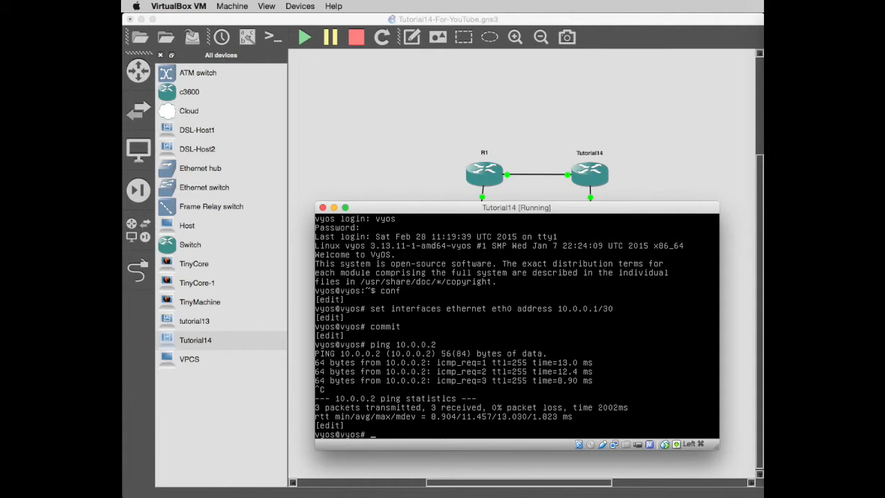
# - Assign eth1 the address 192.168.1.1/24
pyautogui.write('set')
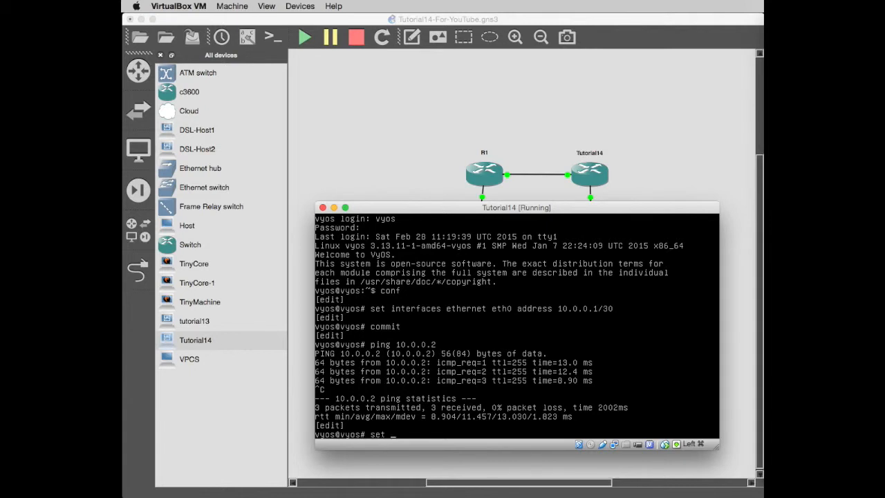
pyautogui.write('int eth eth1 addr 192')
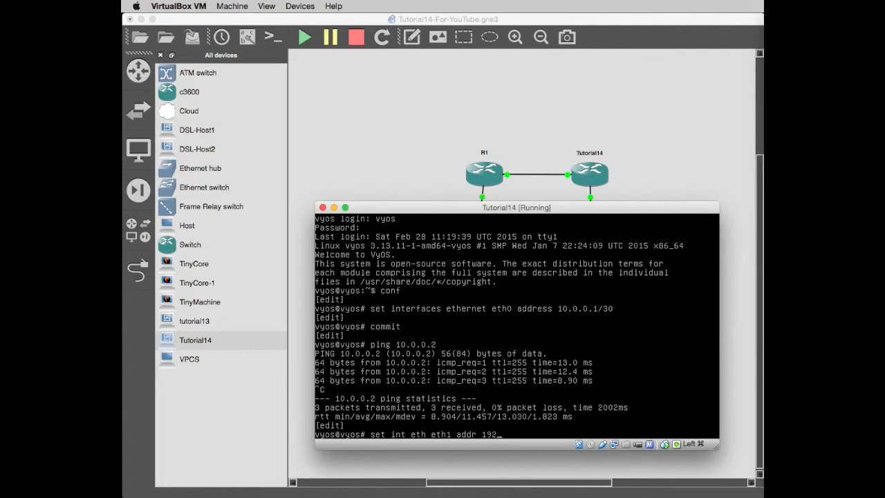
pyautogui.write('68.1.')
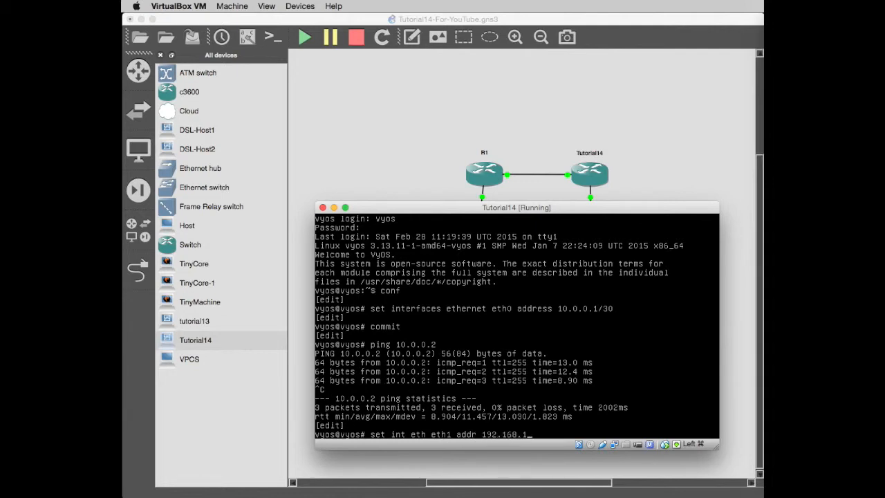
pyautogui.write('/24')
pyautogui.write('set int ')
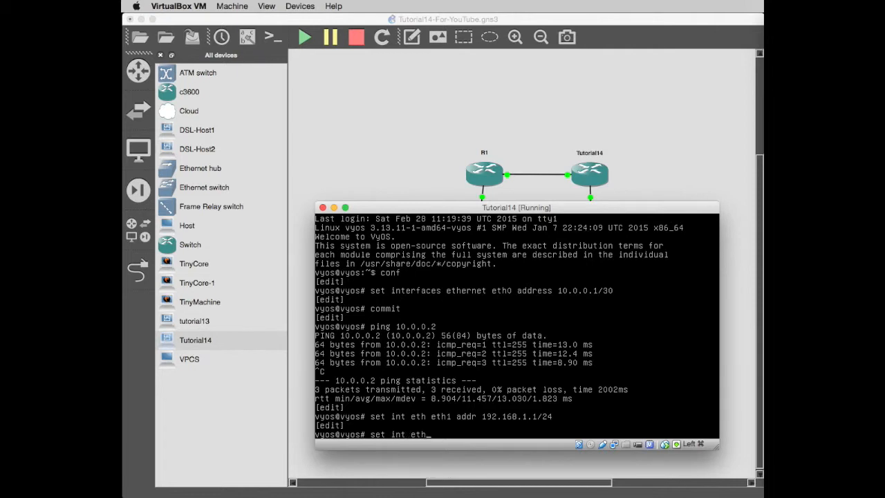
# - Add eth1 VLAN subinterfaces vif 2 and vif 3 as 192.168.2.1/24 and 192.168.3.1/24, then commit
pyautogui.write('eth')
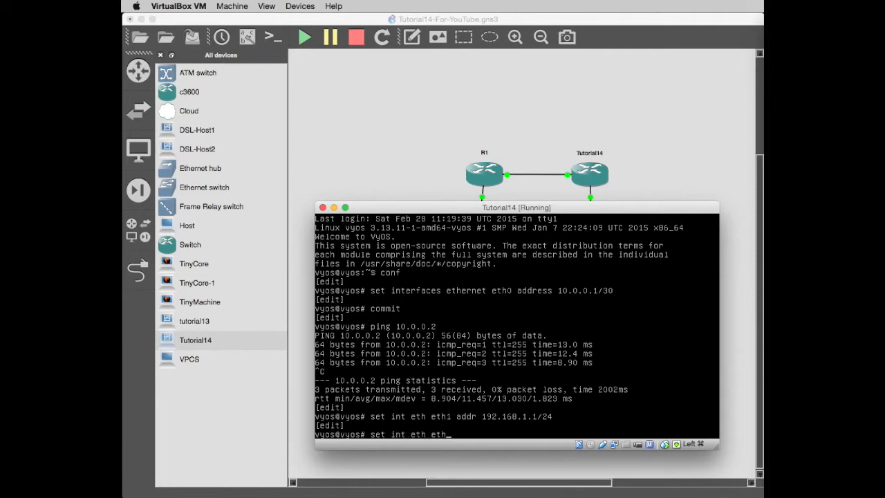
pyautogui.write('1')
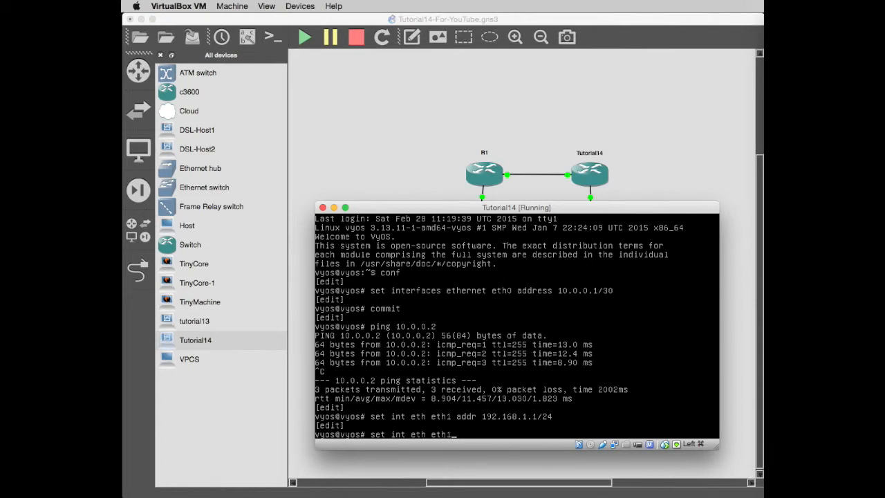
pyautogui.write('vif')
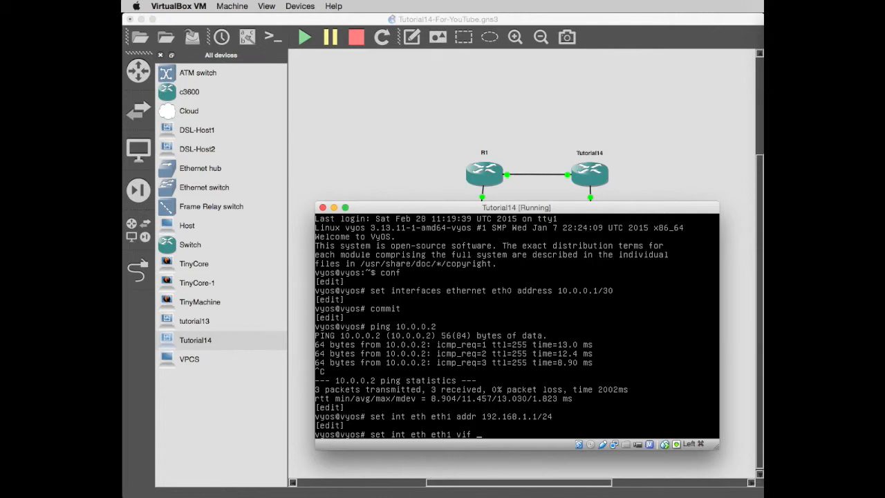
pyautogui.write('2')
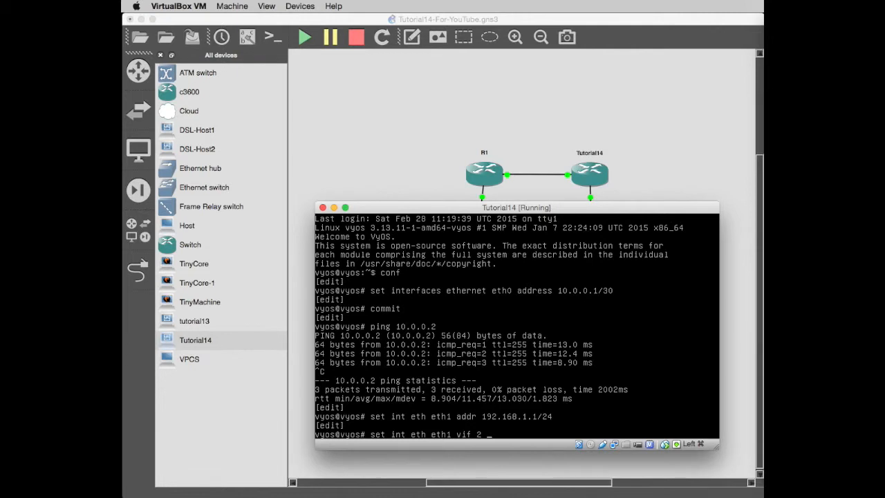
pyautogui.write('addr 192.168.2.')
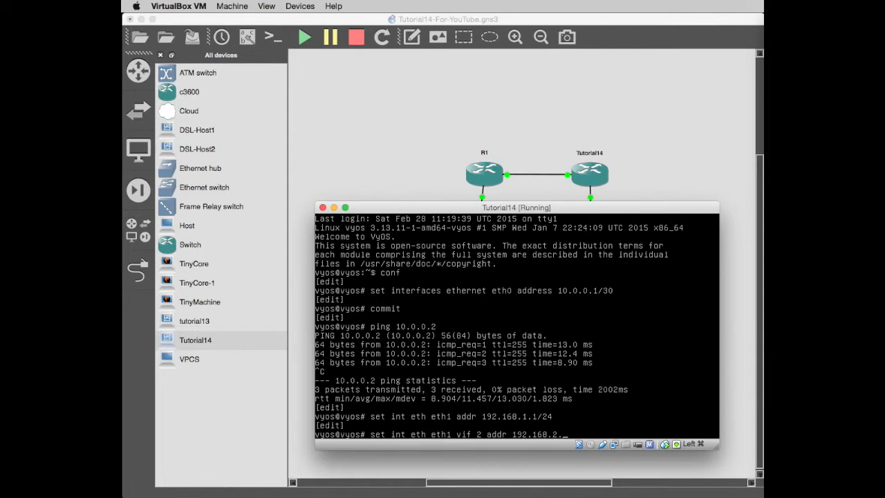
pyautogui.write('/24')
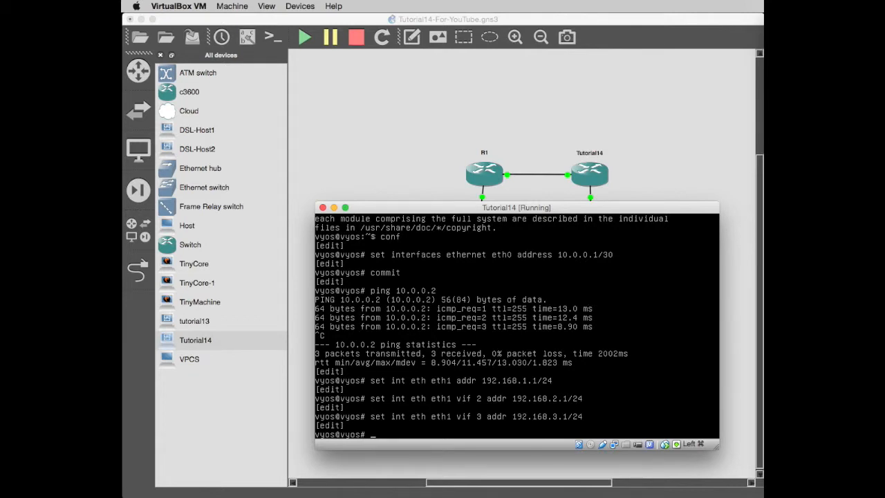
pyautogui.write('commit')
pyautogui.write('sav')
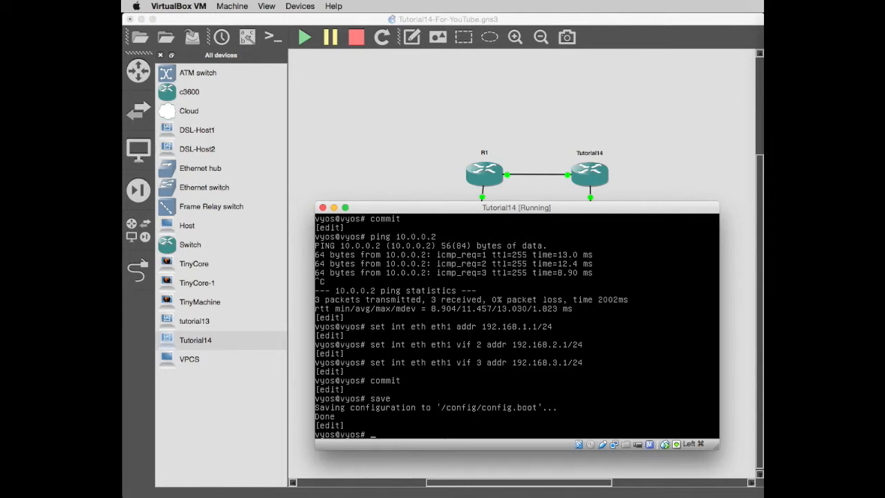
# - Enter edit mode for DHCP shared-network MyNet subnet 192.168.1.0/24
pyautogui.write('edit')
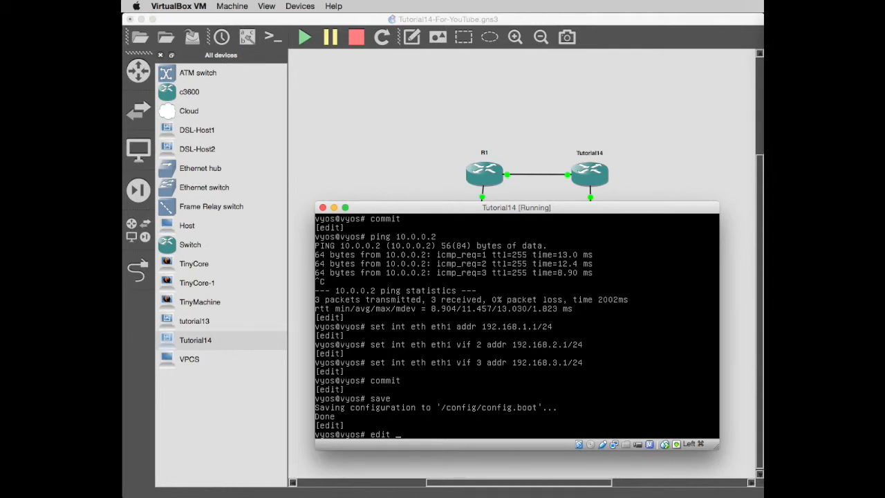
pyautogui.write('service dhcp')
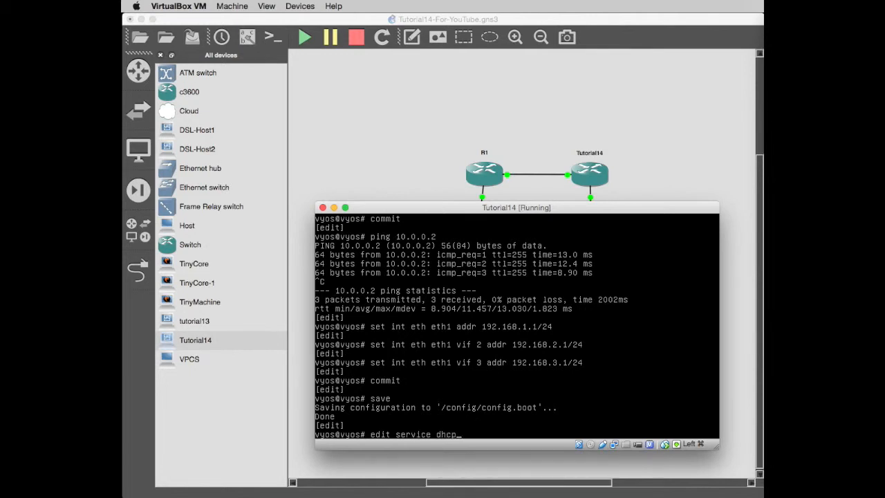
pyautogui.write('-s')
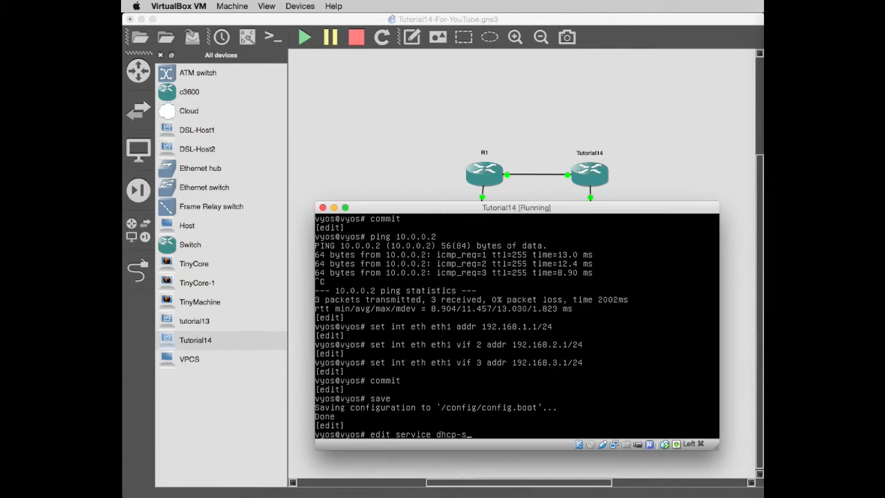
pyautogui.write('erver s')
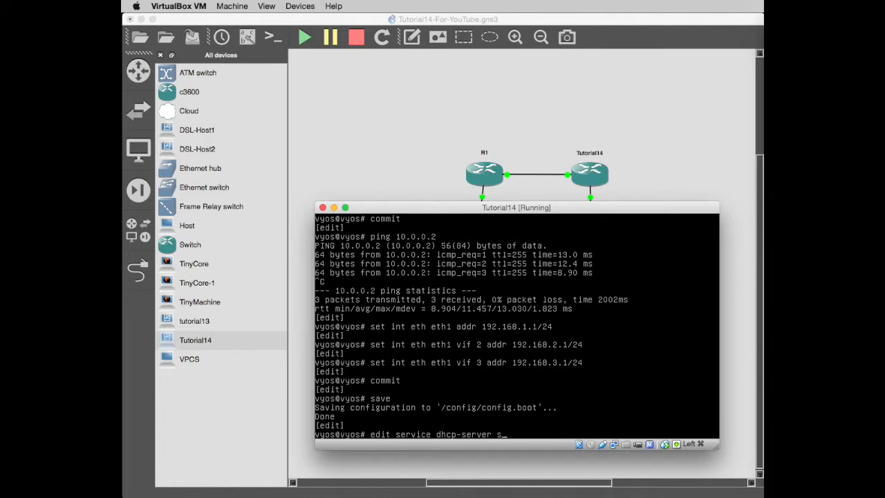
pyautogui.write('hared-network-name')
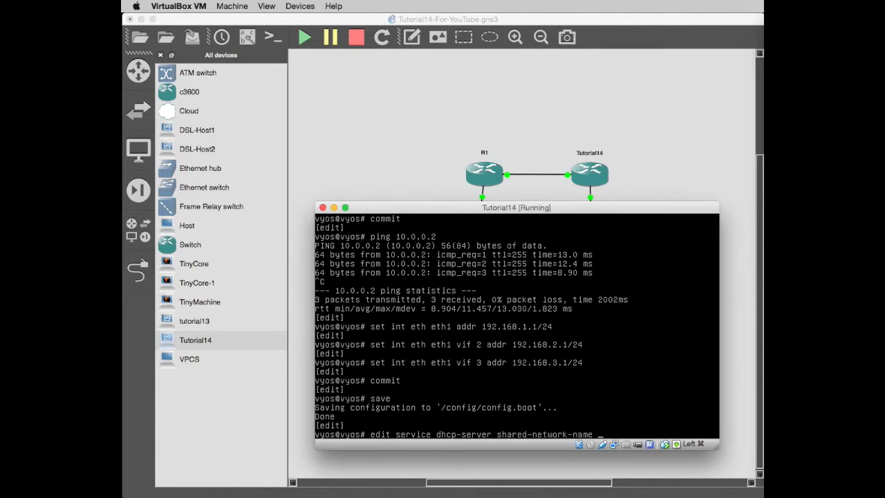
pyautogui.write('M')
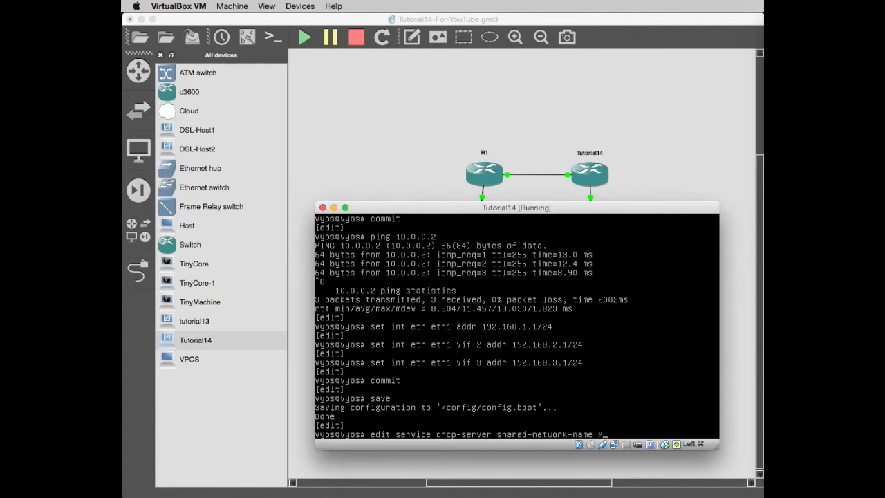
pyautogui.write('yNet')
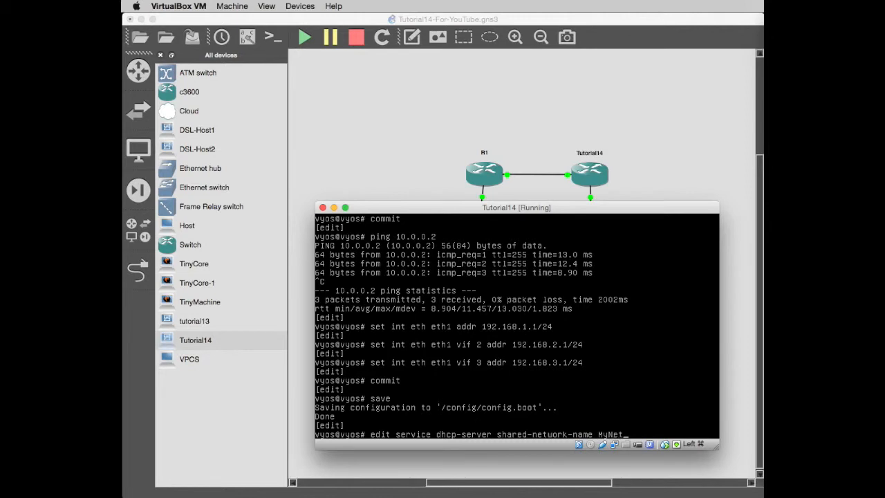
pyautogui.write('sub')
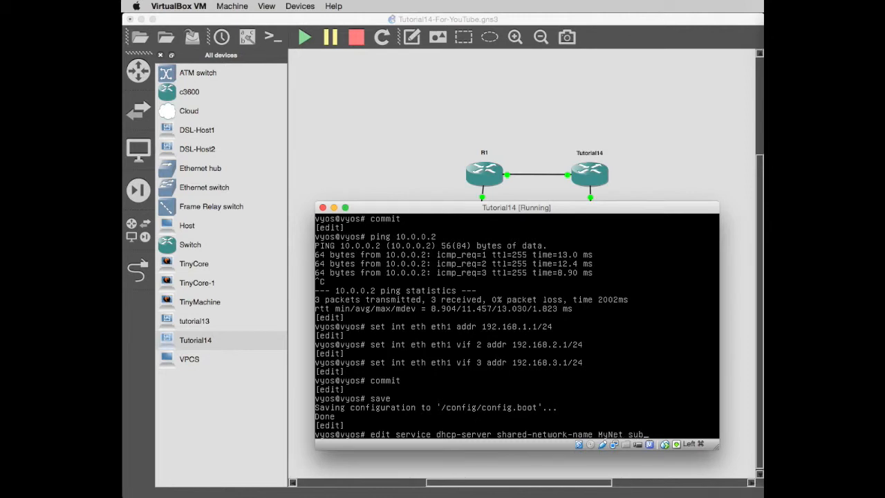
pyautogui.write('net')
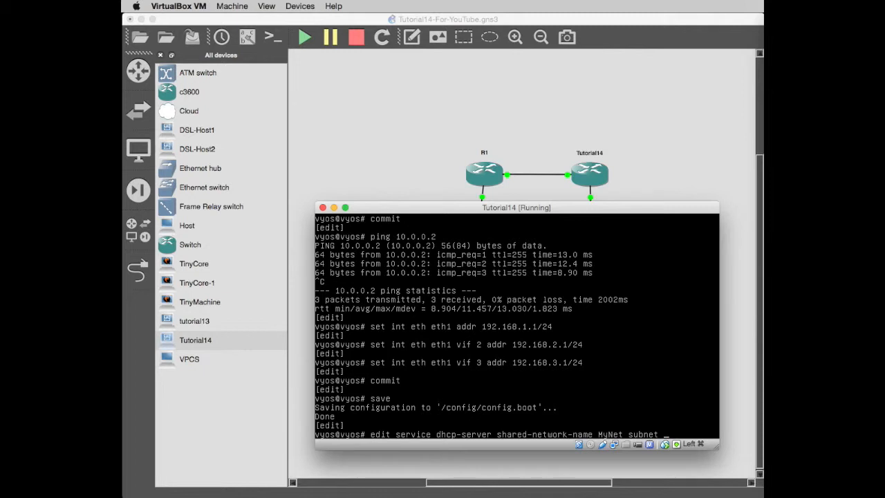
pyautogui.write('192.168.1.0/24')
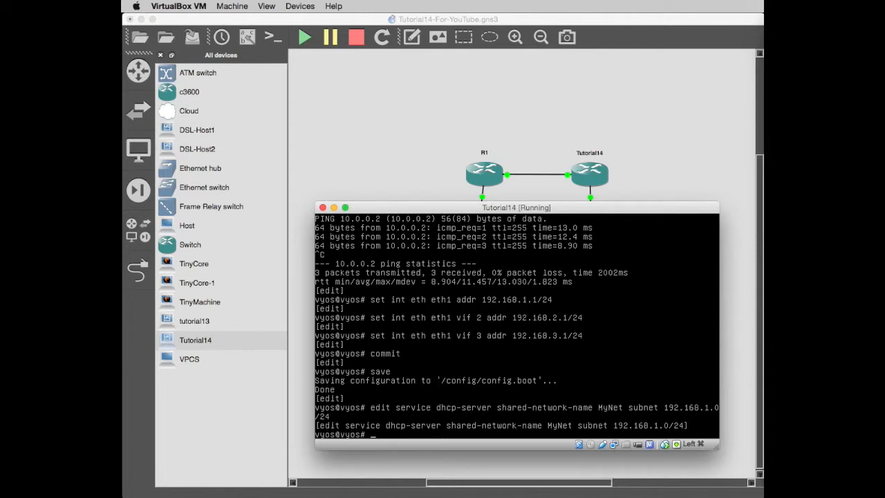
# - Set MyNet's default-router 192.168.1.1, DNS 8.8.8.8 and domain tutorial14.local
pyautogui.write('set default-router')
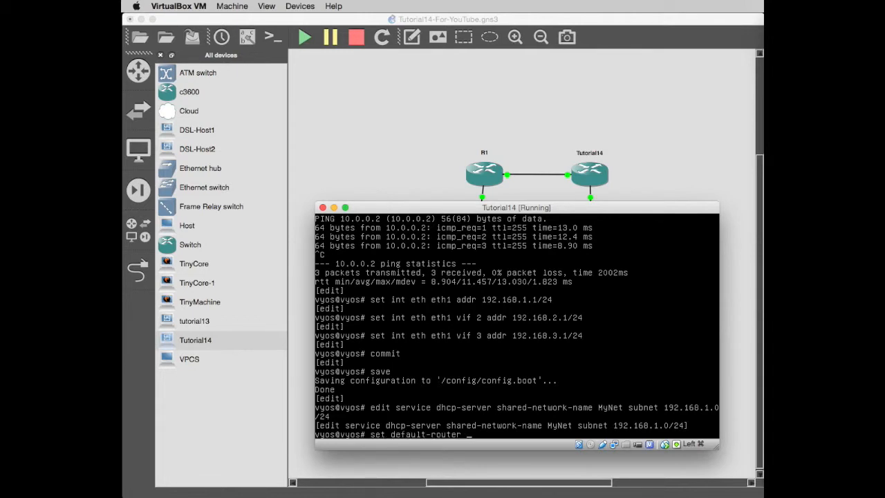
pyautogui.write('192.168.1.1')
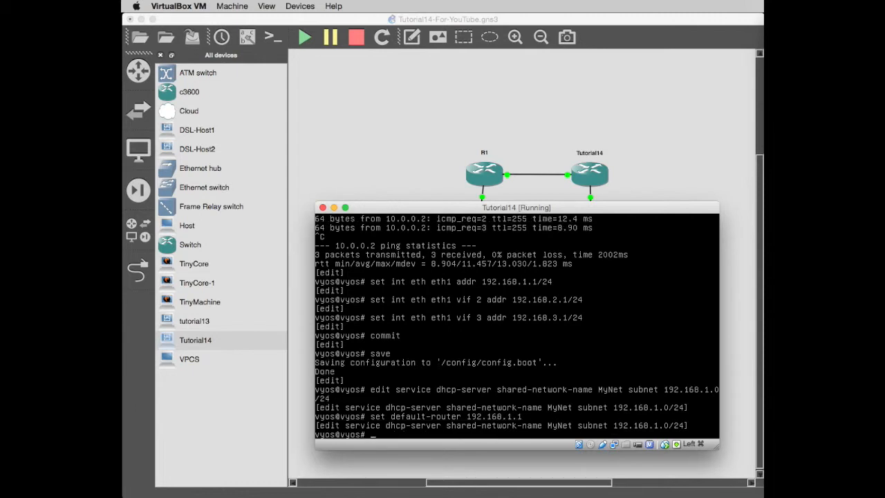
pyautogui.write('set dns-server')
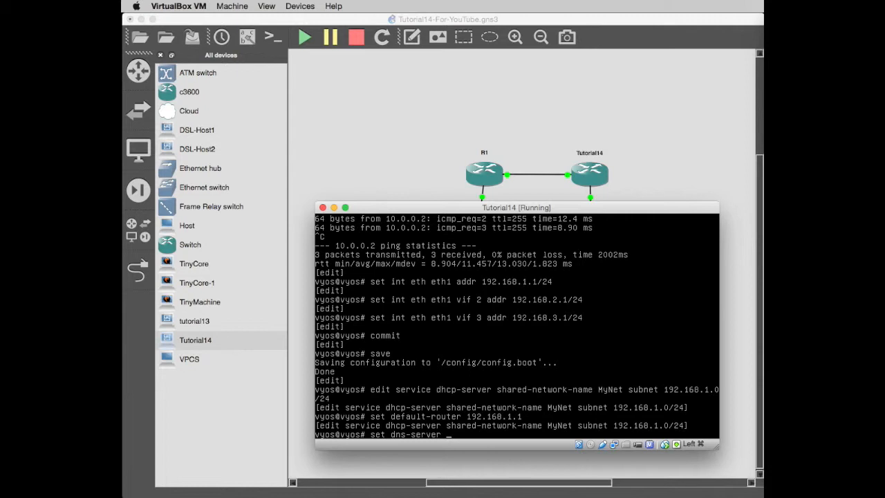
pyautogui.write('8.8.8.8')
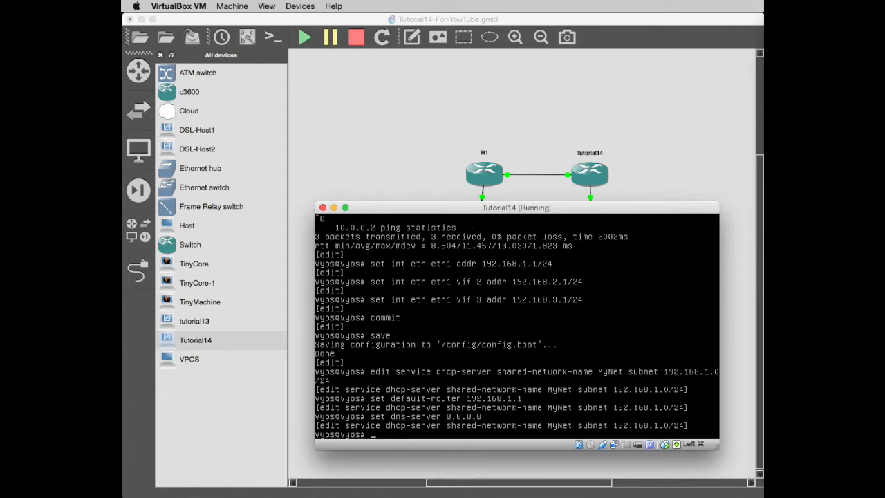
pyautogui.write('set domain-')
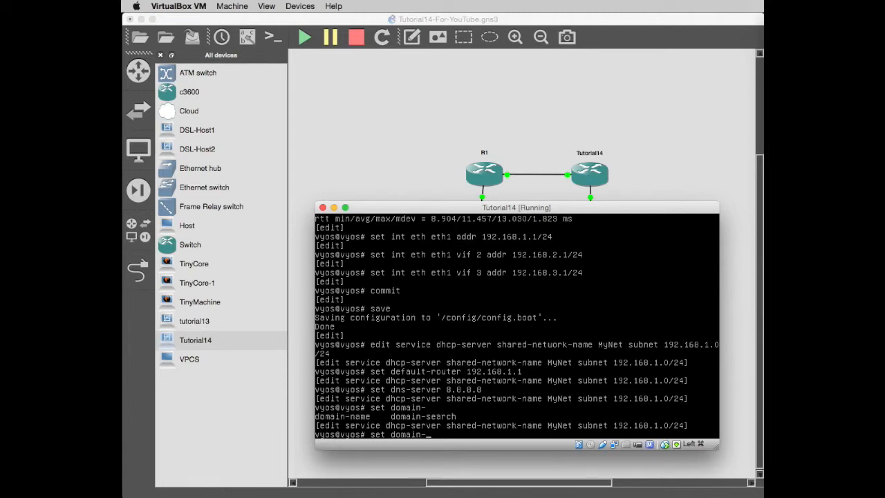
pyautogui.write('name')
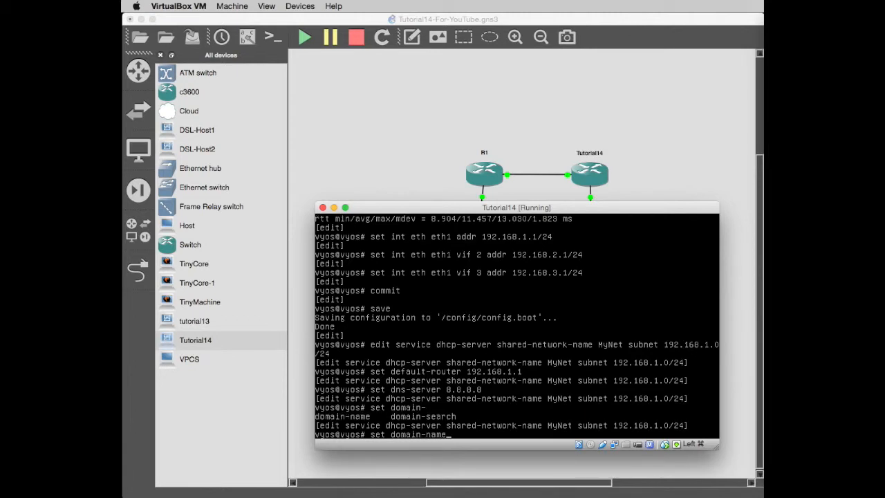
pyautogui.write('t')
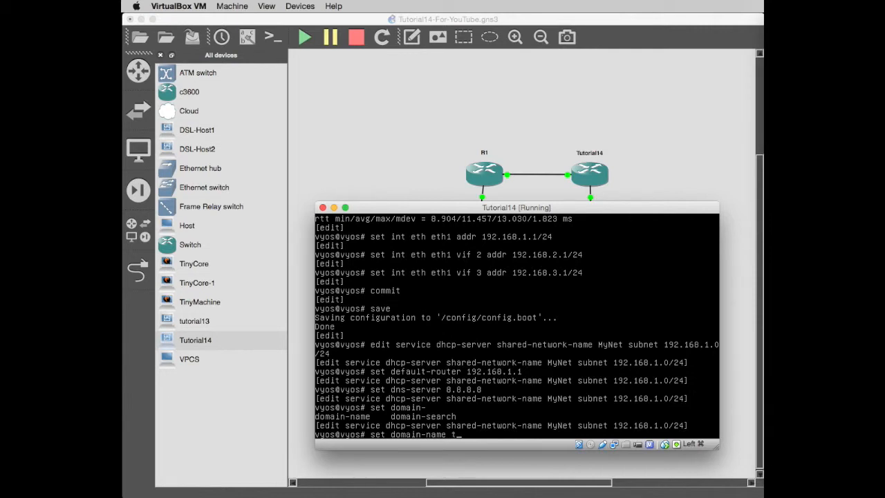
pyautogui.write('utorial14.local')
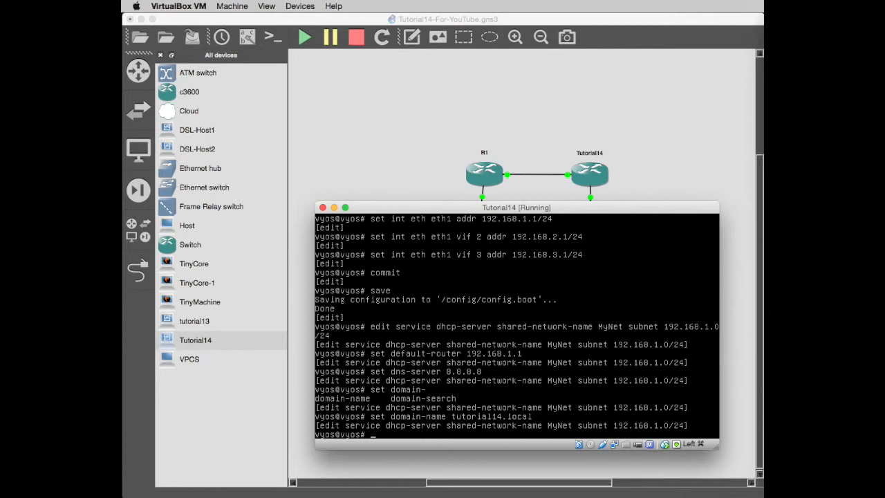
# - Set the lease range 192.168.1.101–254, commit MyNet, and begin APPLAYER's default-router line
pyautogui.write('set')
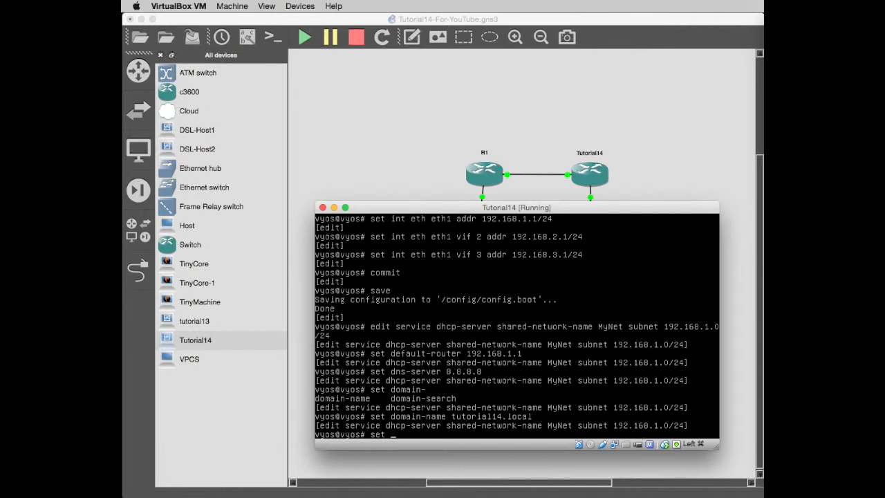
pyautogui.write('start')
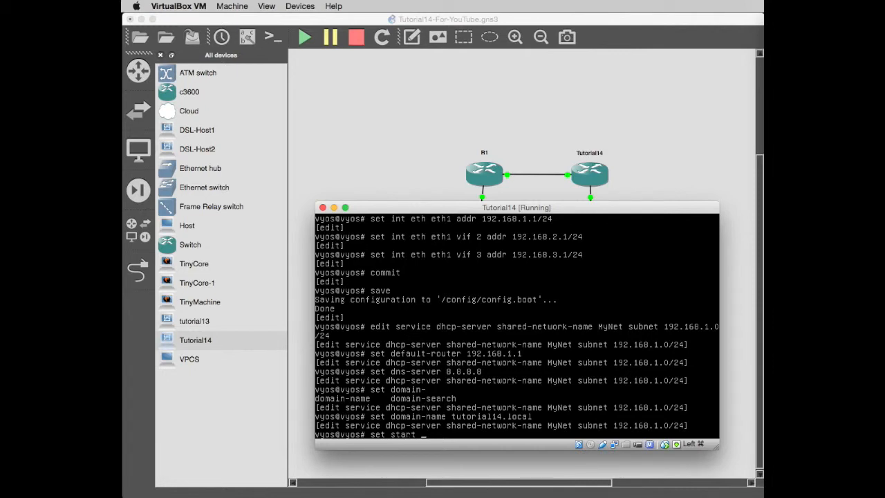
pyautogui.write('192.168.1.')
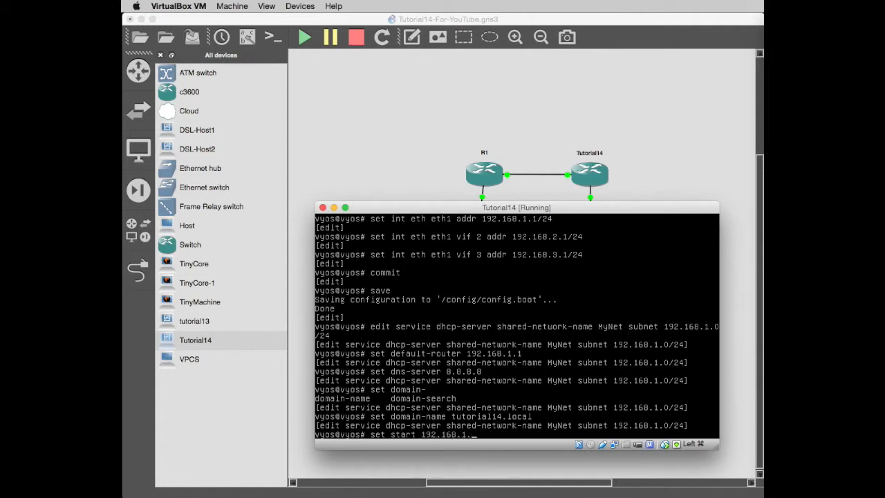
pyautogui.write('101')
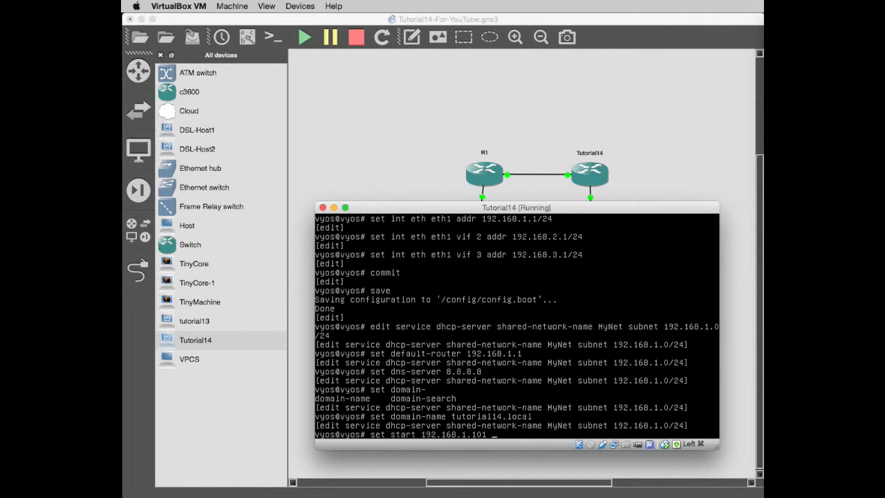
pyautogui.write('stop 192.168.1.')
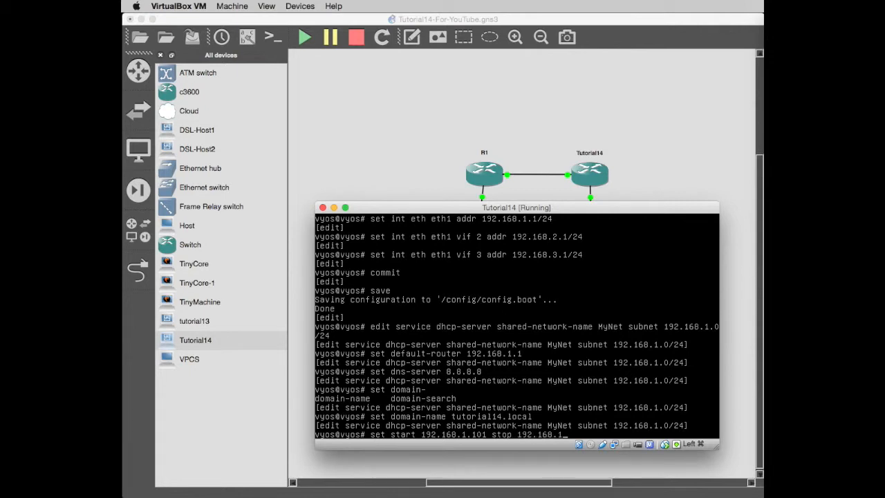
pyautogui.write('254')
pyautogui.write('commit')
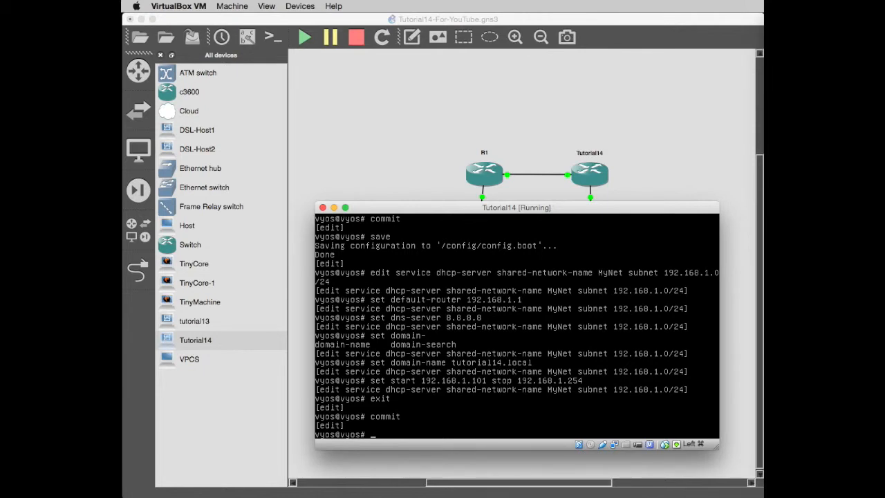
pyautogui.write('set default-router 192.168.1.1')
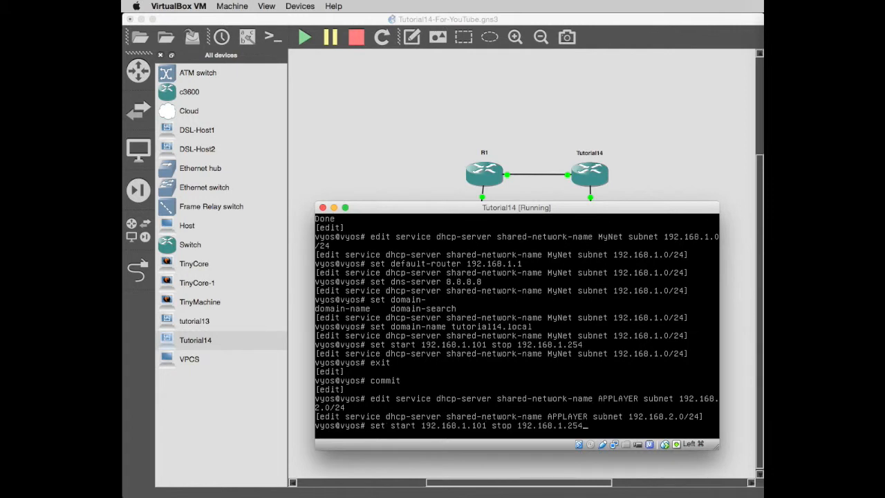
# - Set APPLAYER's gateway 192.168.2.1, domain name and lease range 192.168.2.101–254
pyautogui.write('set default-router 192.168.1.1')
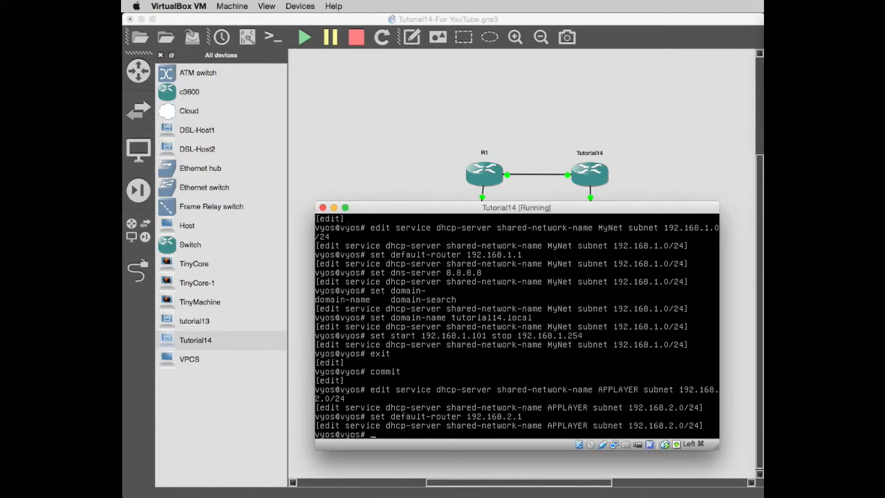
pyautogui.write('set start 192.168.1.101 stop 192.168.1.254')
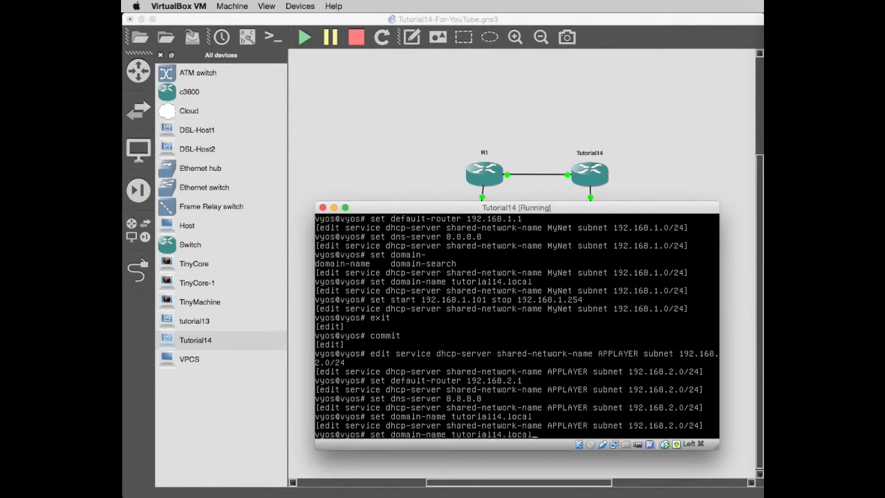
pyautogui.press('Return')
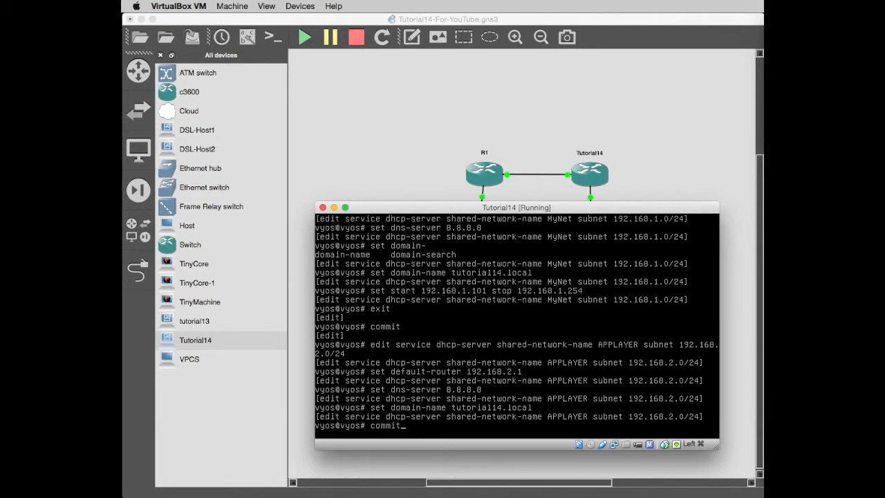
pyautogui.write('set start 192.168.1.101 stop 192.168.1.254')
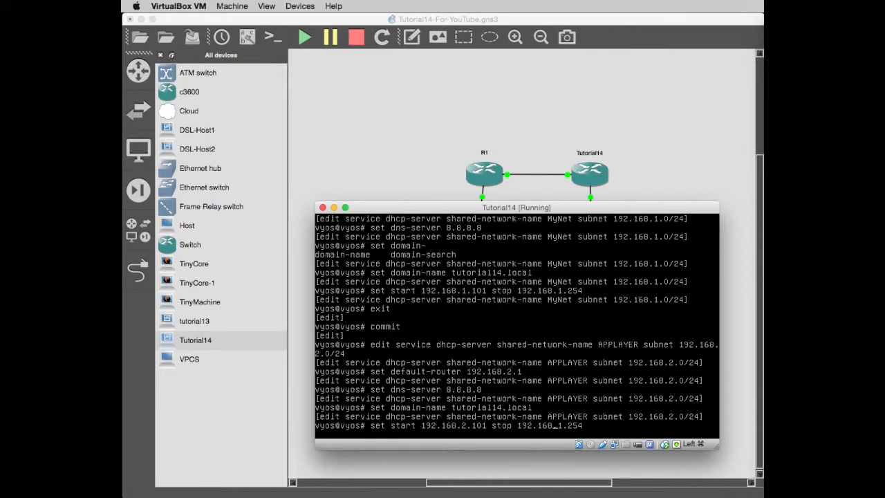
pyautogui.press('Return')
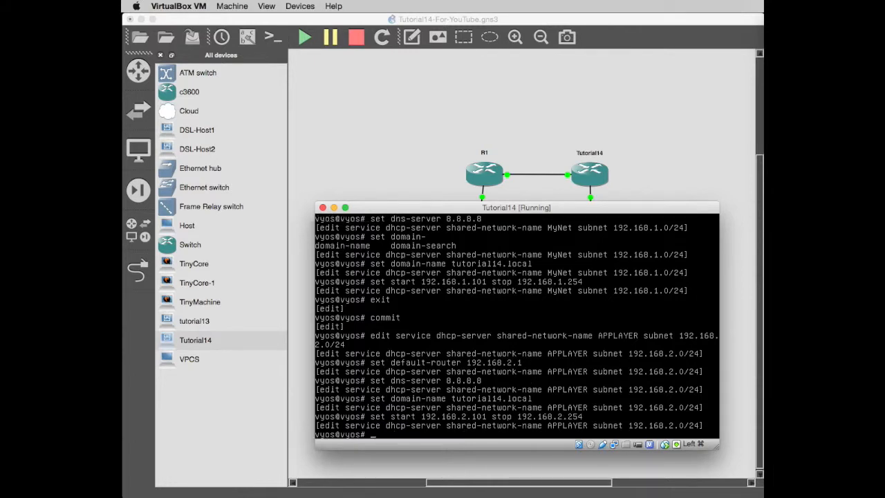
# - Exit the APPLAYER pool, commit it, and start the next edit command
pyautogui.write('ex')
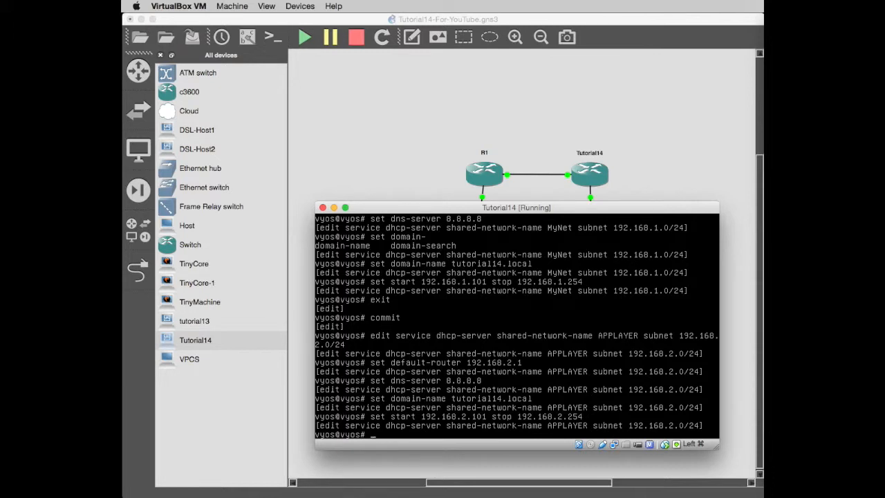
pyautogui.write('exit')
pyautogui.write('commit')
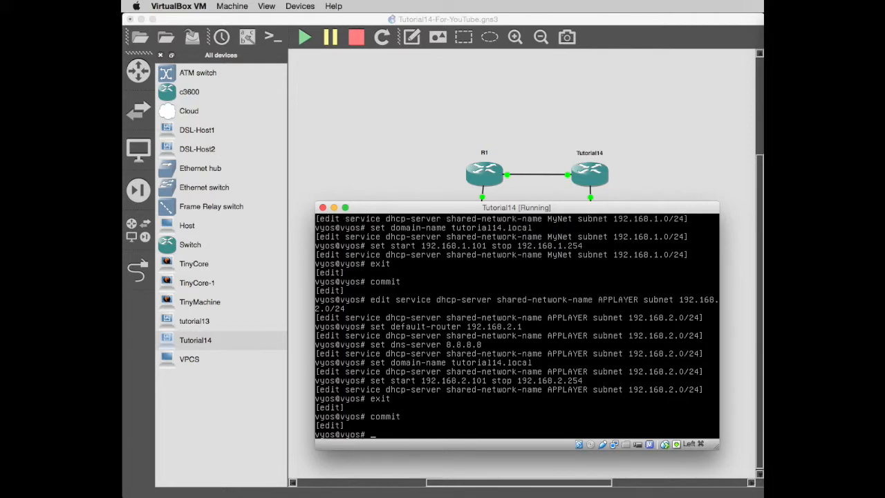
pyautogui.write('e')
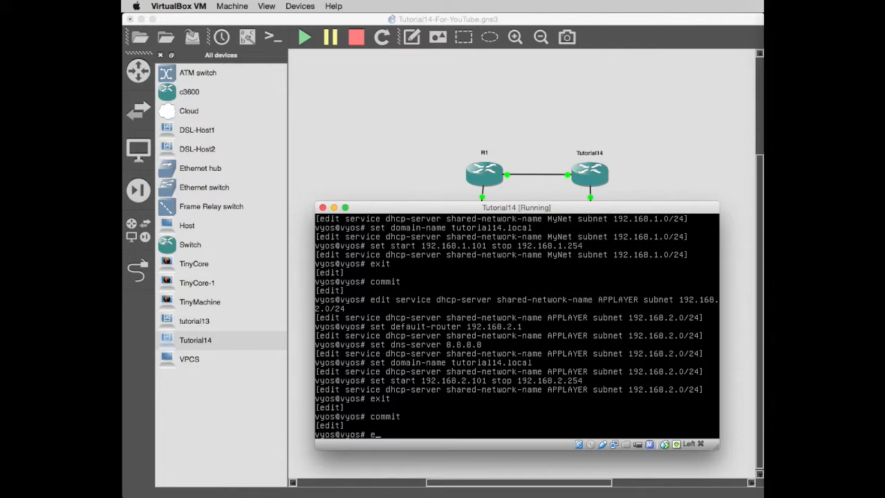
pyautogui.write('dit')
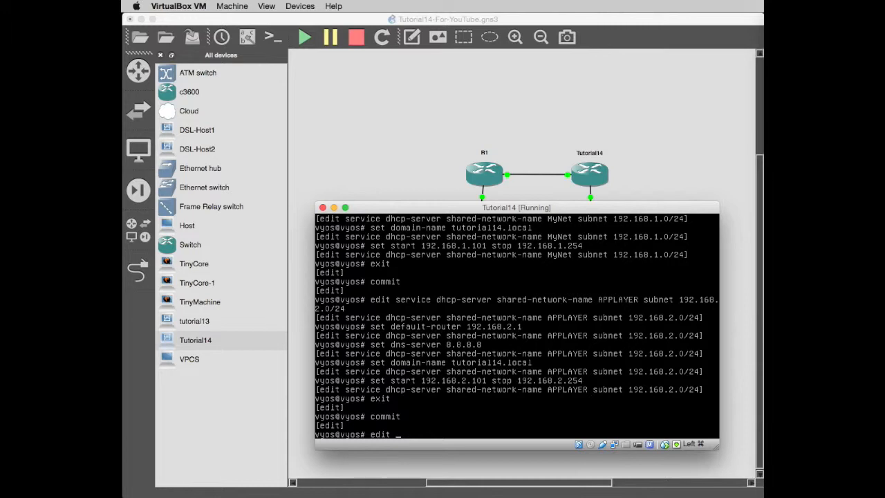
# - Edit DHCP shared-network DBLAYER subnet 192.168.3.0/24 and set default-router 192.168.3.1
pyautogui.write('service dhcp-server shared-network-name')
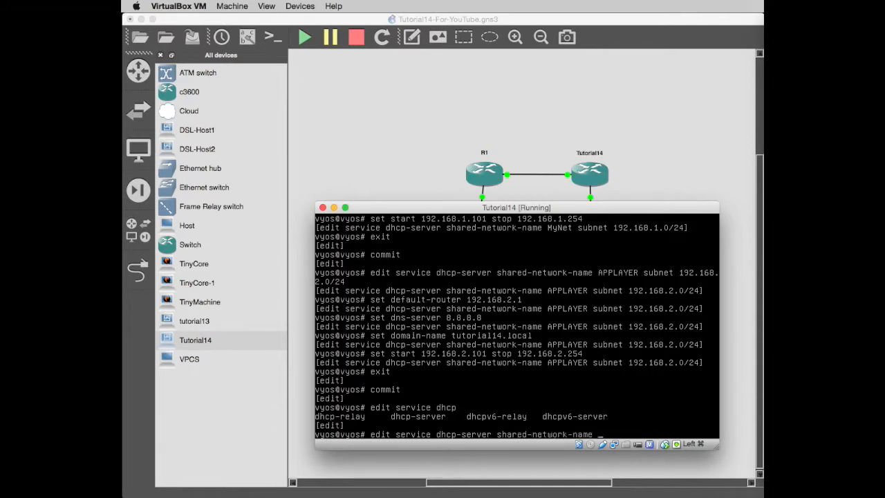
pyautogui.write('DB')
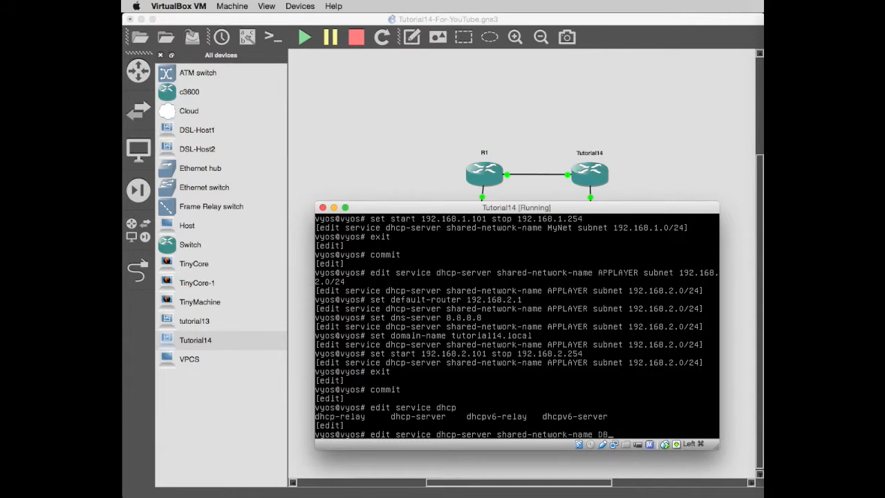
pyautogui.write('LAYER subnet 192.168.3.0/24')
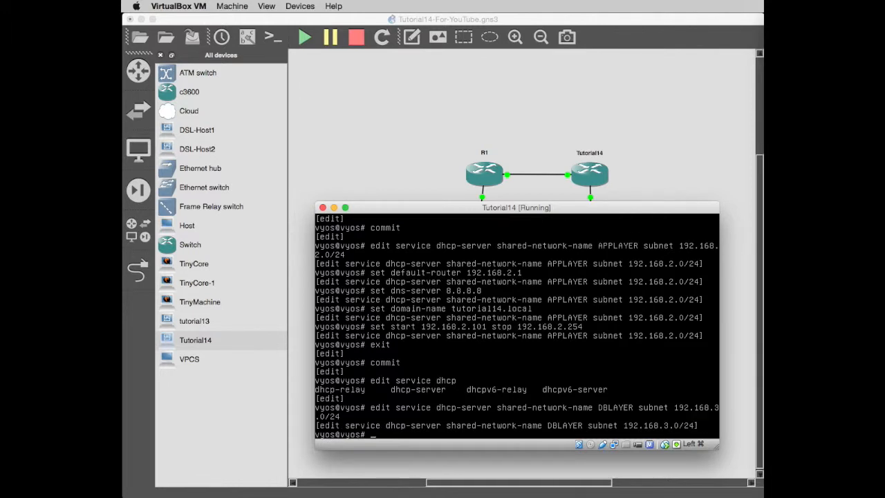
pyautogui.write('set default-router')
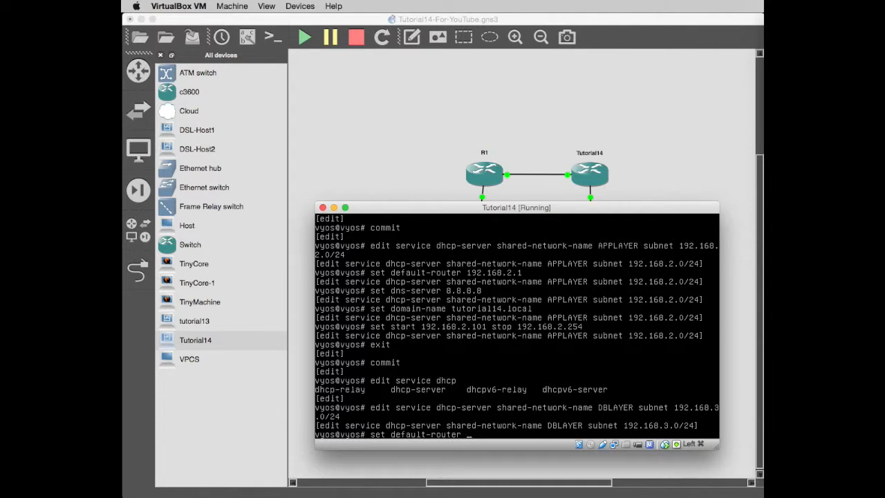
pyautogui.write('192.168')
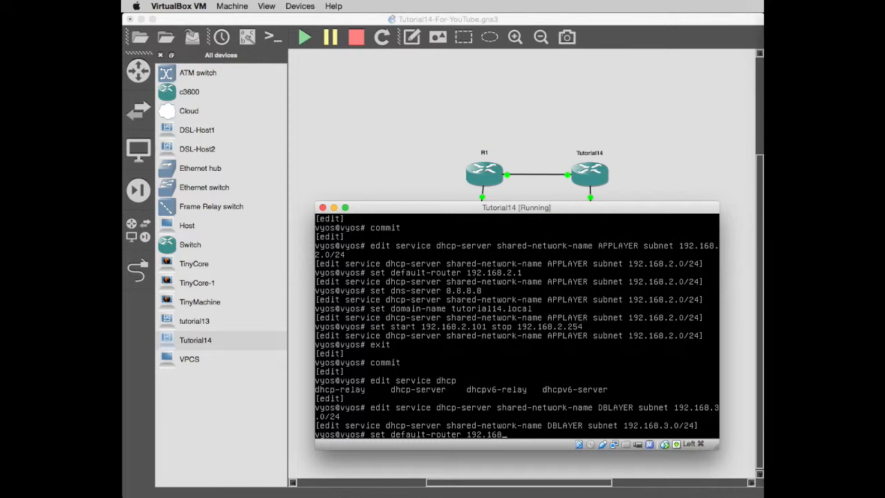
pyautogui.write('3.1')
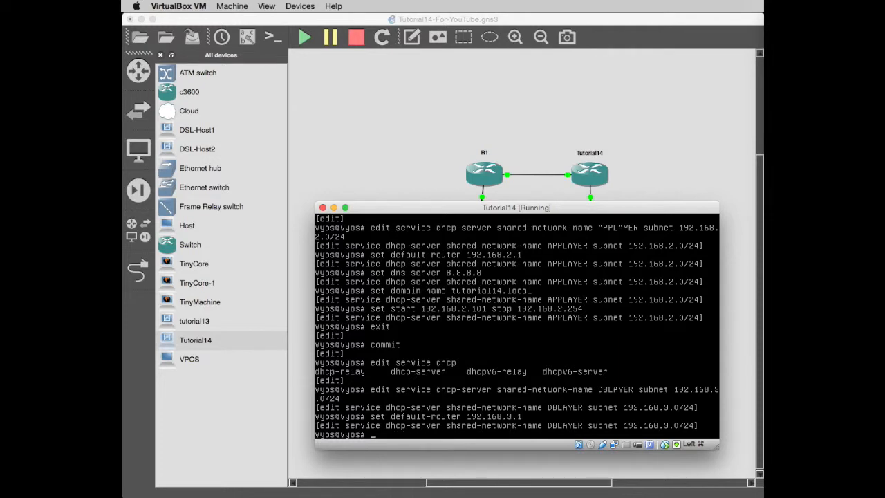
# - Set DBLAYER's DNS 8.8.8.8, domain tutorial14.local and range 192.168.3.101–254, then commit
pyautogui.write('set dns-server 8.8.8.8')
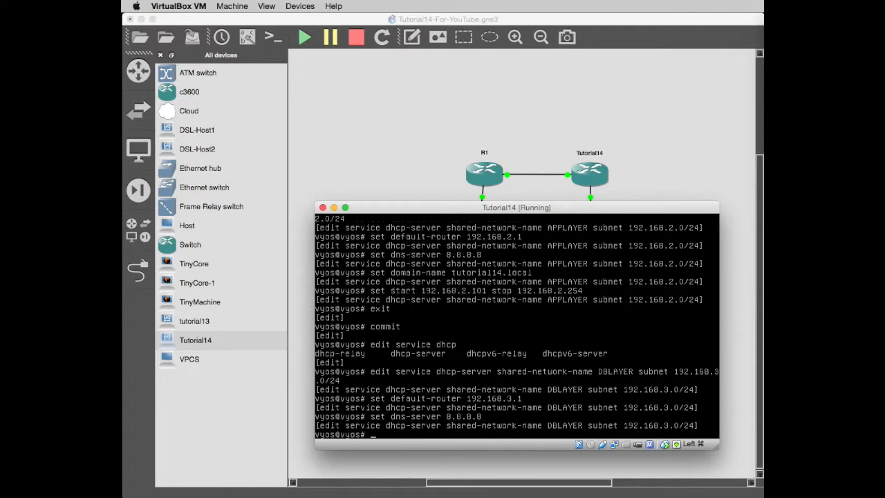
pyautogui.write('set')
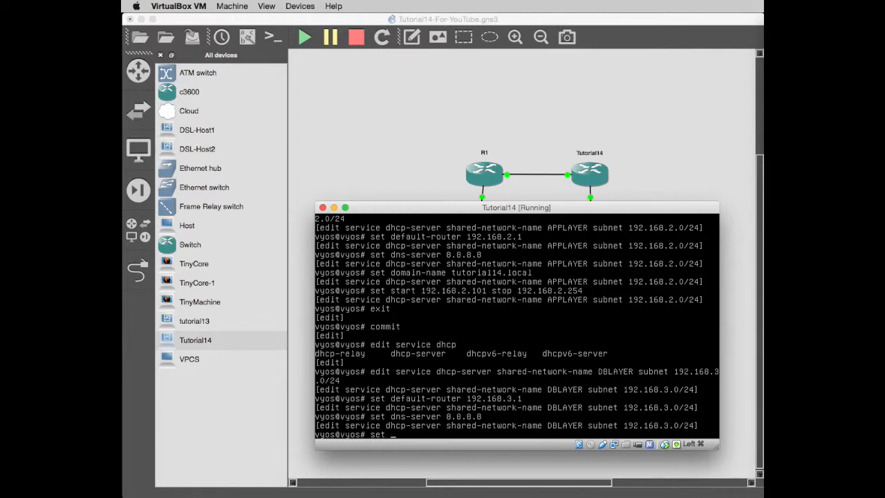
pyautogui.write('domain-name')
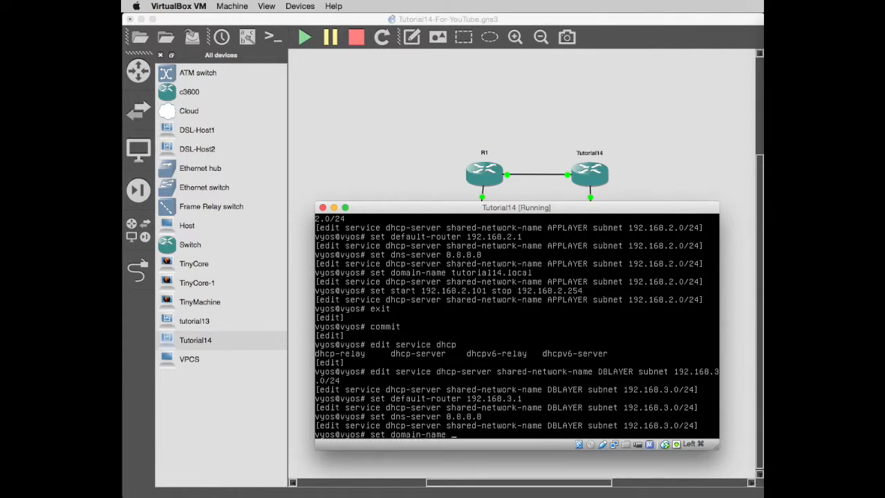
pyautogui.write('tutorial14.local')
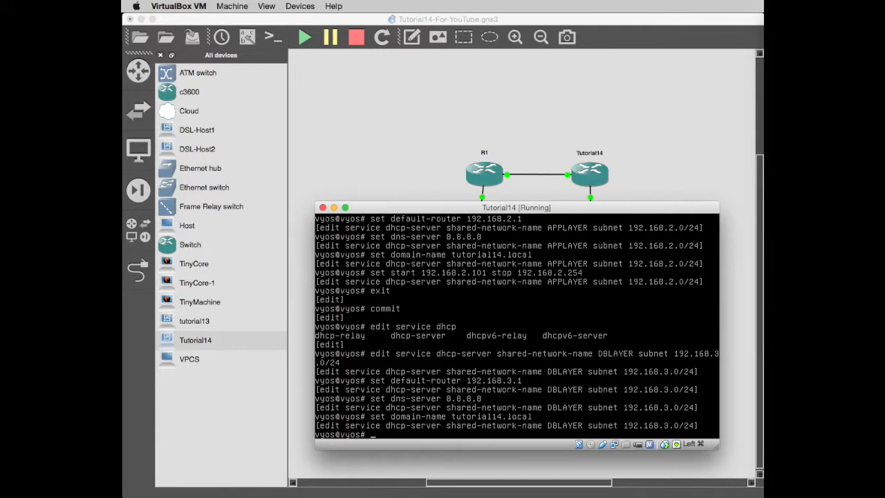
pyautogui.write('set start 192.168.3.101')
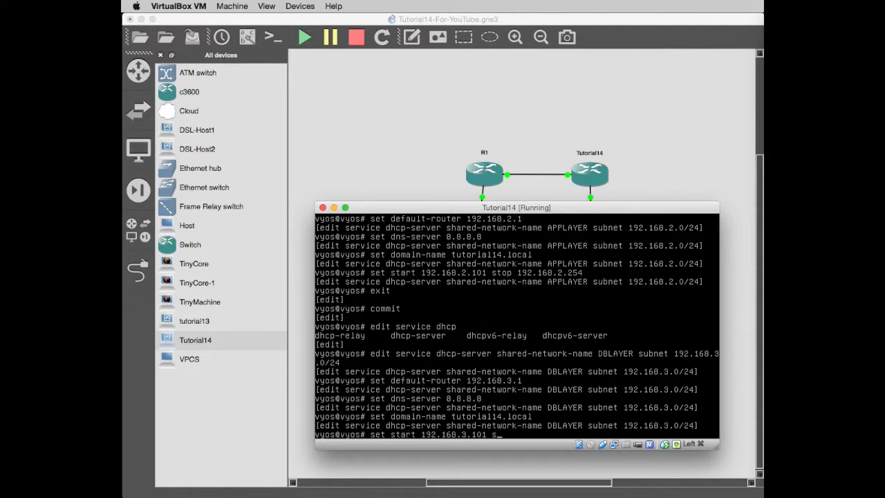
pyautogui.write('stop 192.168.3.')
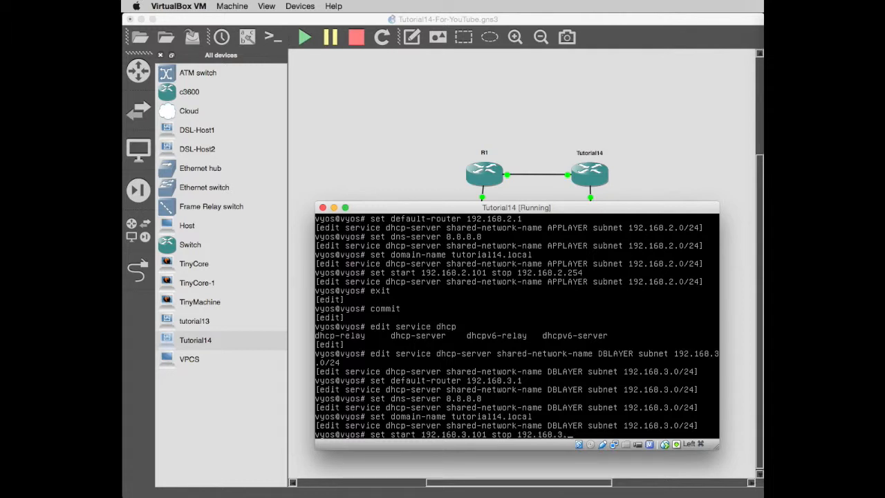
pyautogui.write('254')
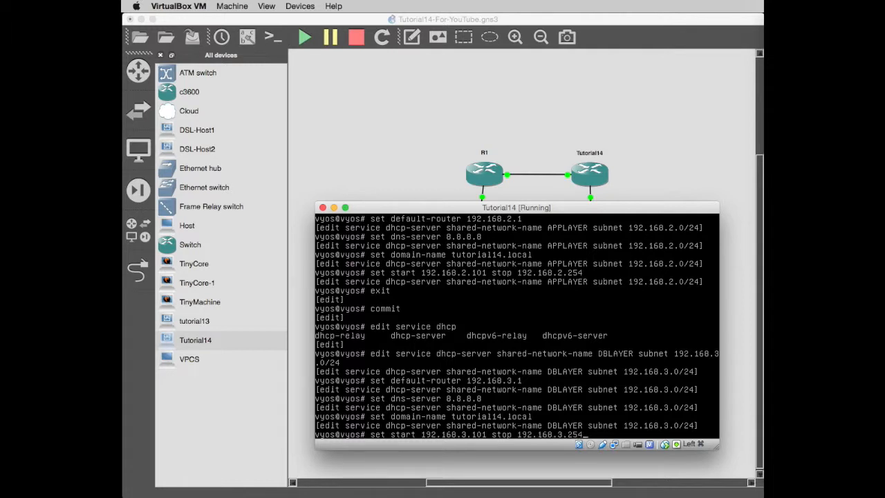
pyautogui.press('Return')
pyautogui.write('exit')
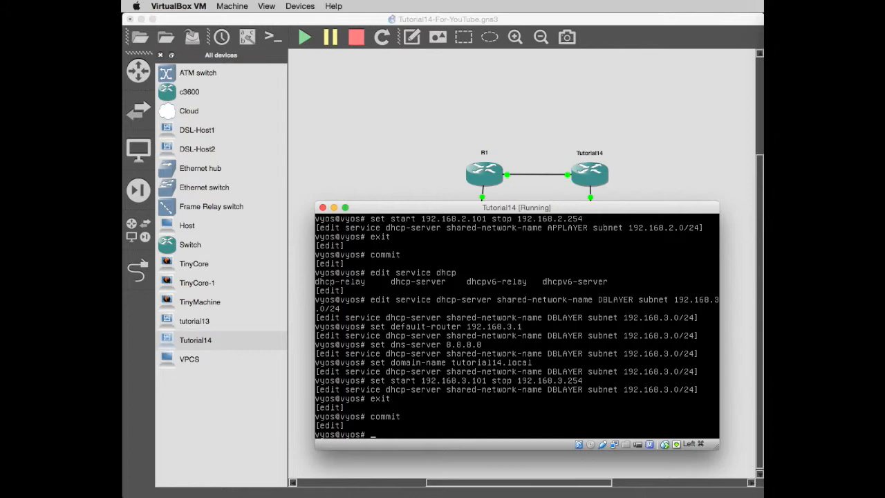
# - Run 'run show service dhcp' to display the router's DHCP pools
pyautogui.write('run show servic')
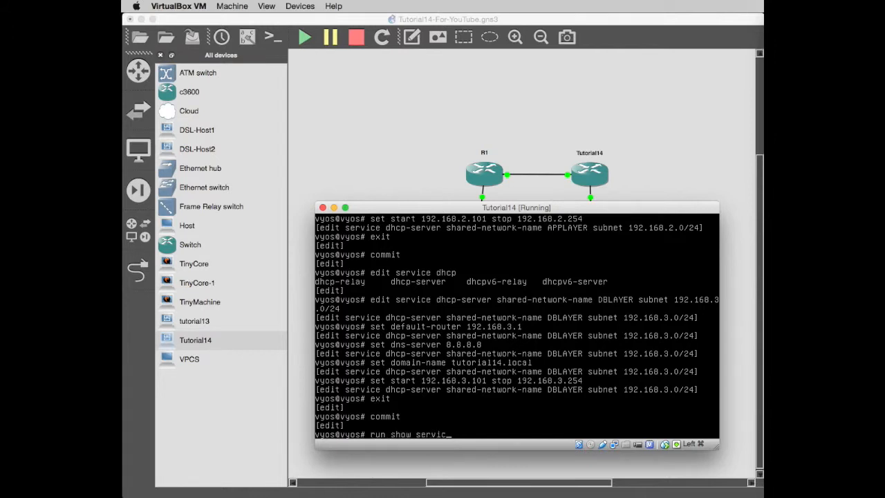
pyautogui.write('dh')
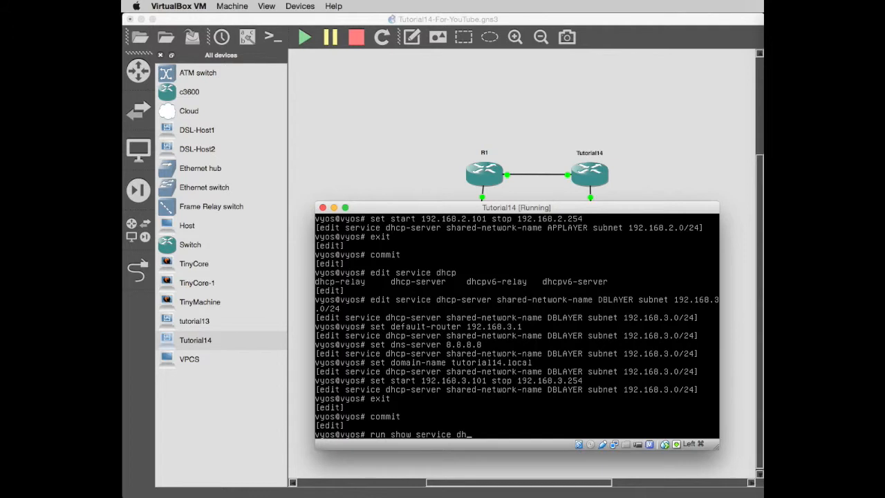
pyautogui.press('enter')
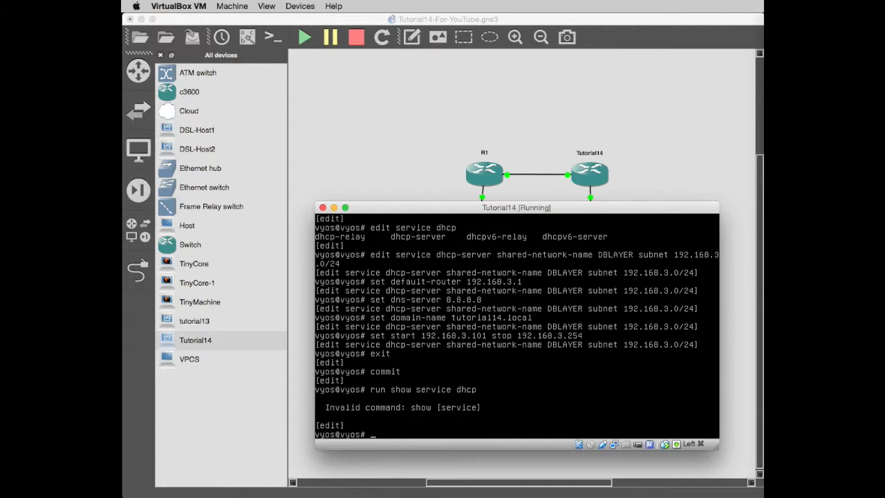
pyautogui.write('run show service dhcp')
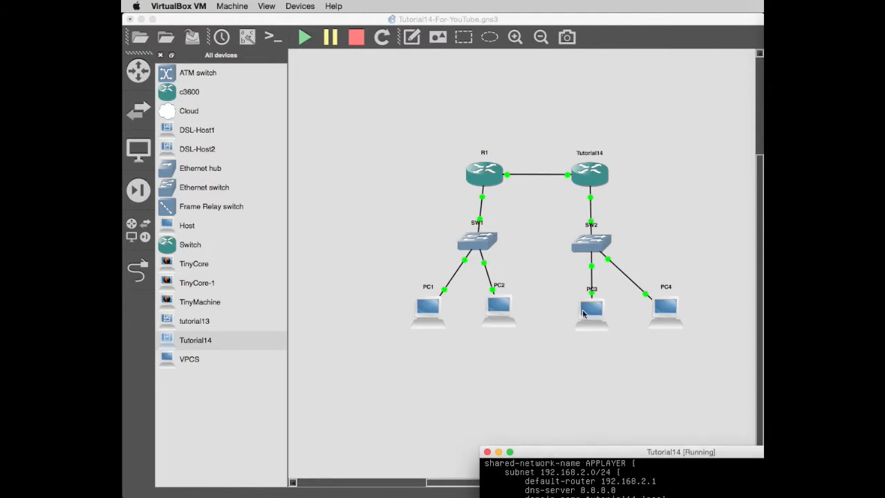
# - Open PC3's VPCS console and show its current IP settings
pyautogui.click(195, 340)
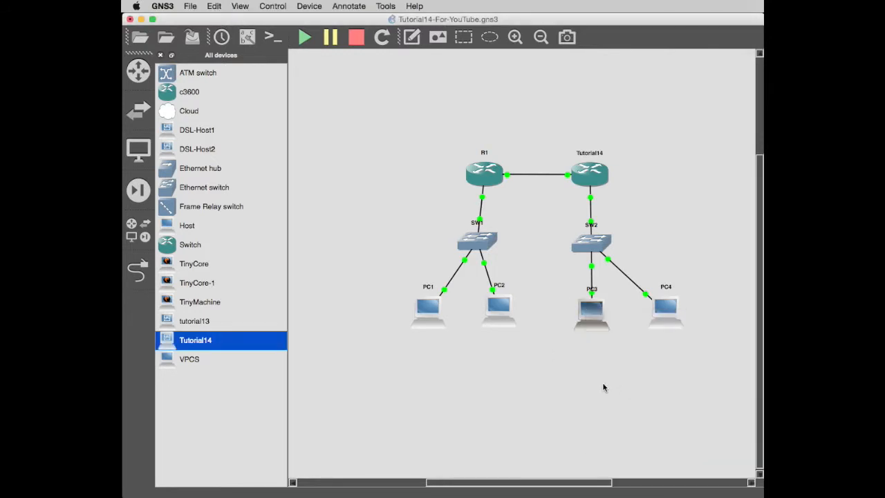
pyautogui.rightClick(592, 313)
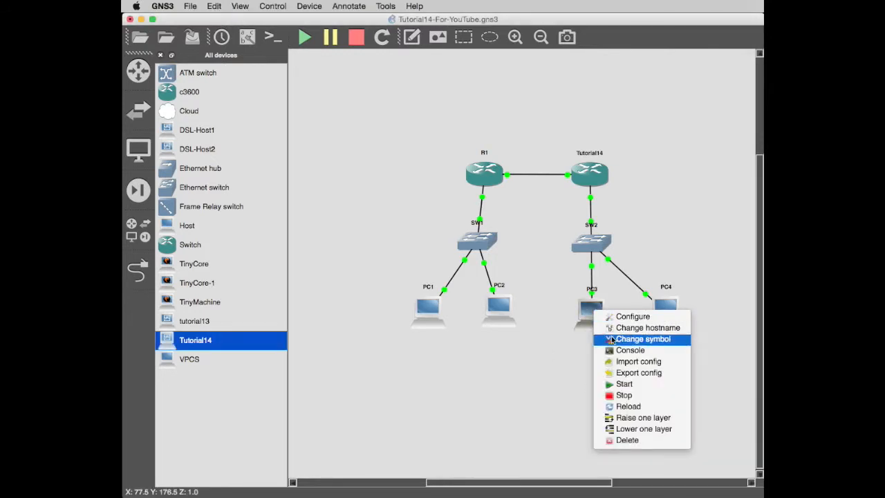
pyautogui.click(631, 349)
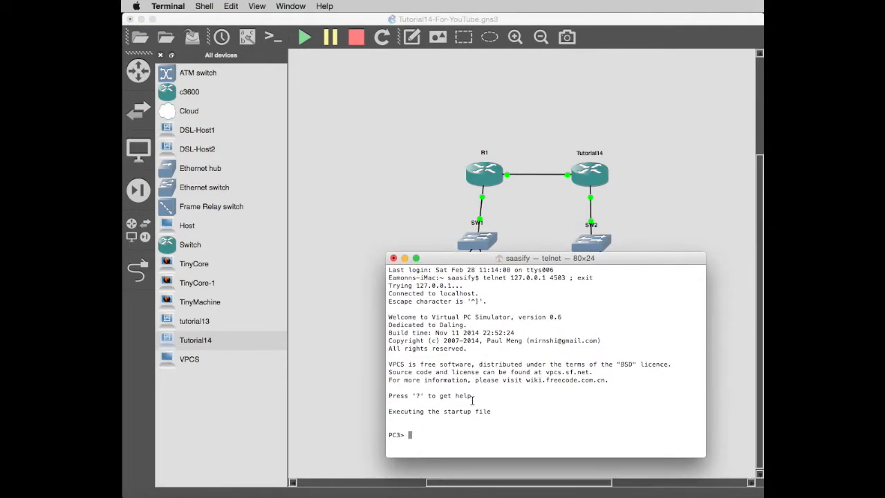
pyautogui.write('show')
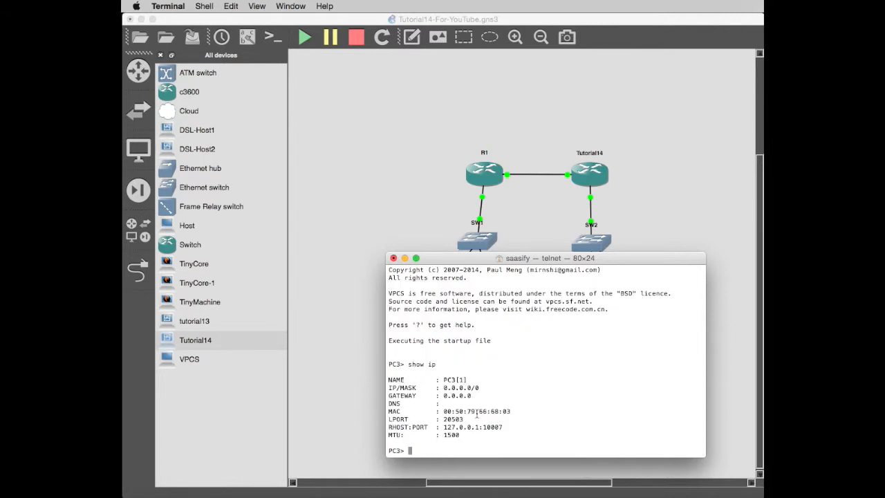
# - Request a DHCP lease on PC3, receiving 192.168.2.101/24 with gateway 192.168.2.1
pyautogui.write('ip dhcp')
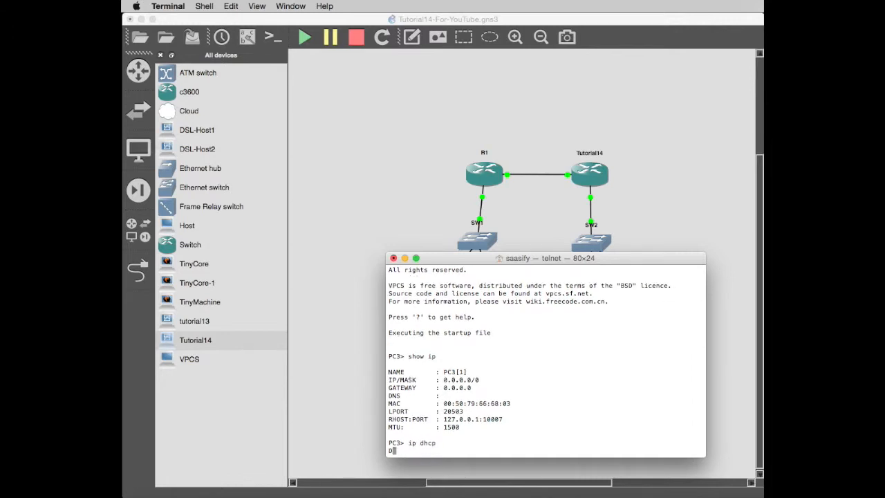
pyautogui.write('D')
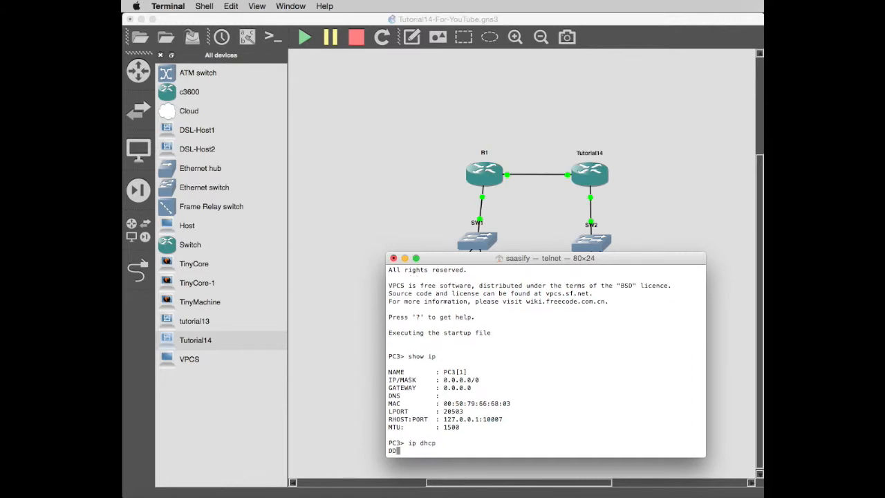
pyautogui.write('R')
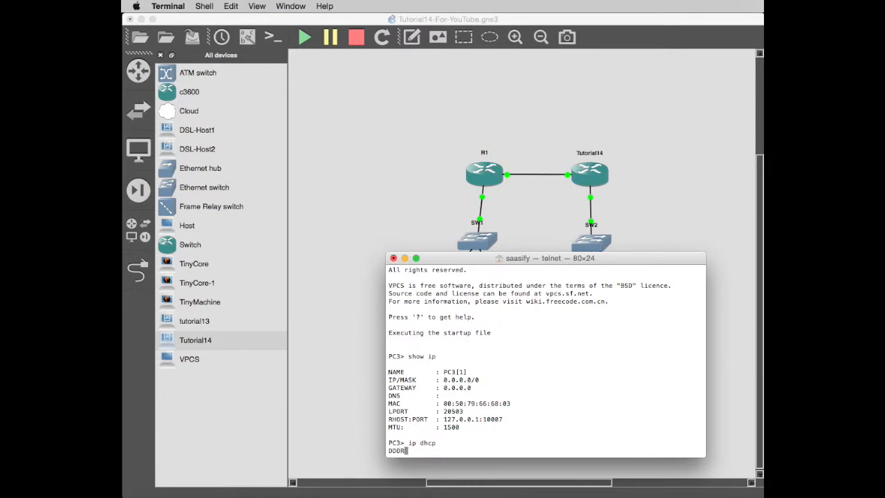
pyautogui.write('A')
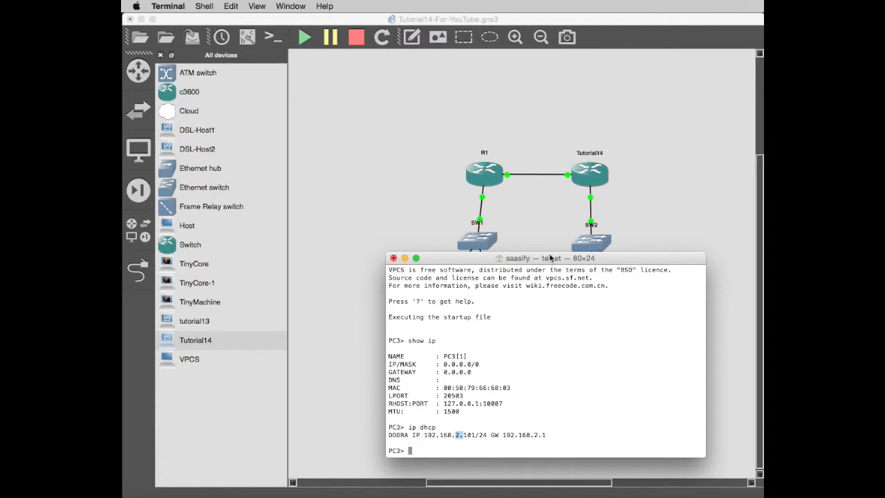
pyautogui.rightClick(653, 297)
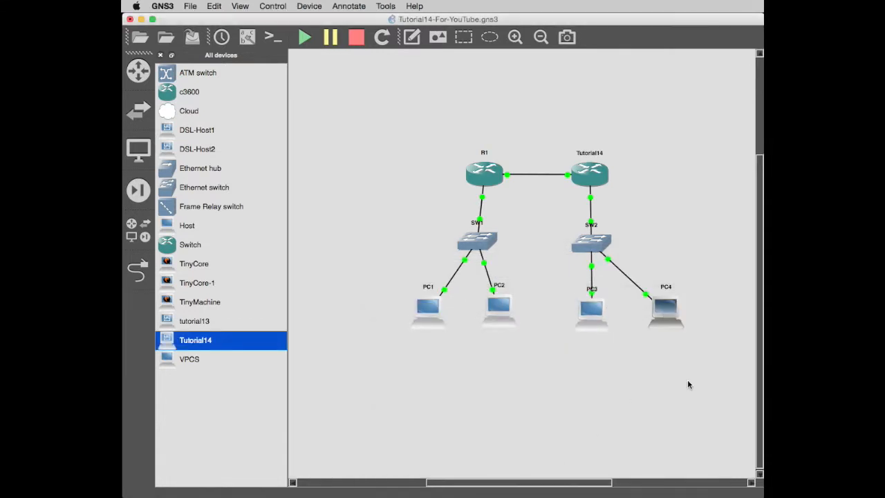
# - From PC4's console request a DHCP lease, obtaining 192.168.3.101/24 with gateway 192.168.3.1
pyautogui.rightClick(664, 307)
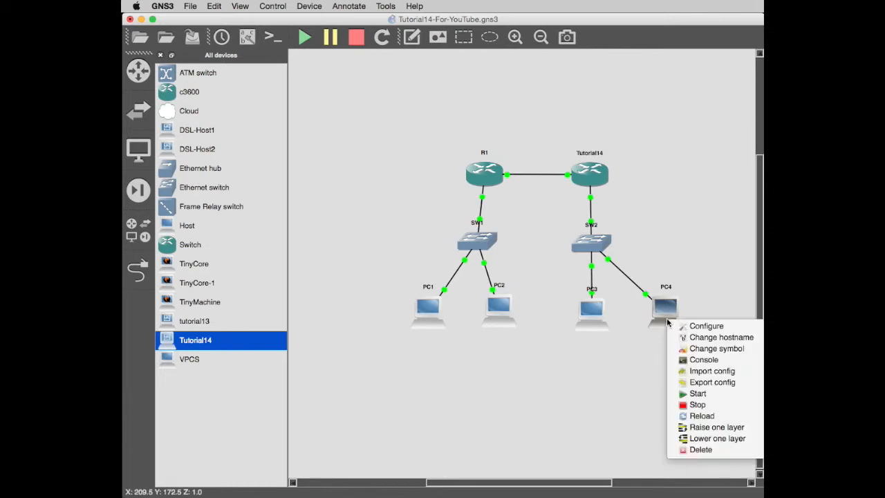
pyautogui.click(703, 359)
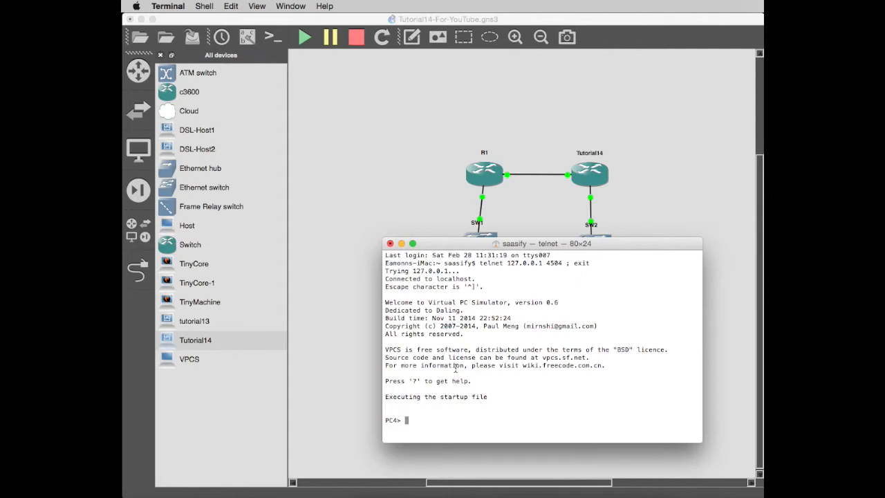
pyautogui.write('ip dhcp')
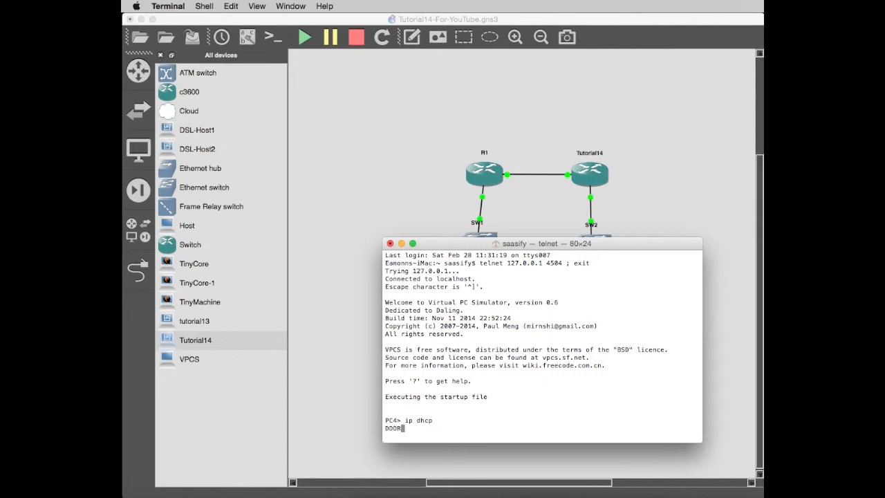
pyautogui.write('A')
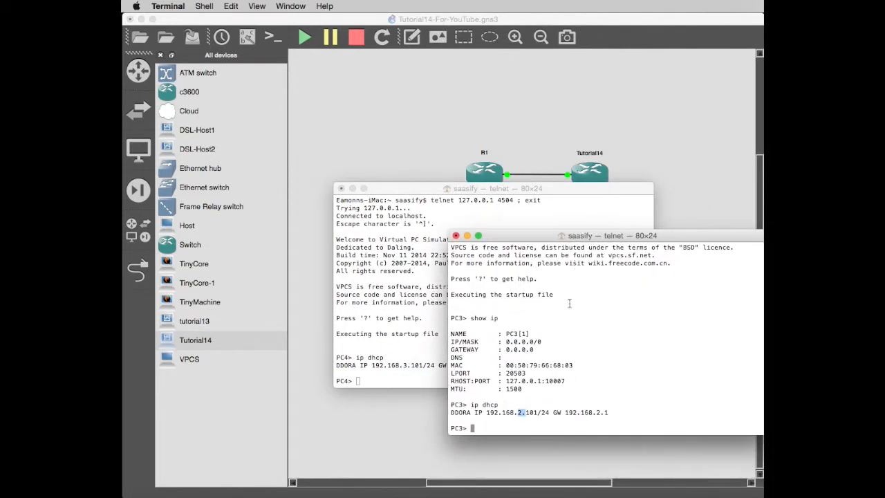
# - Start a ping from PC3 to a 192.168 address before checking the VyOS dhcp-server configuration
pyautogui.write('ping')
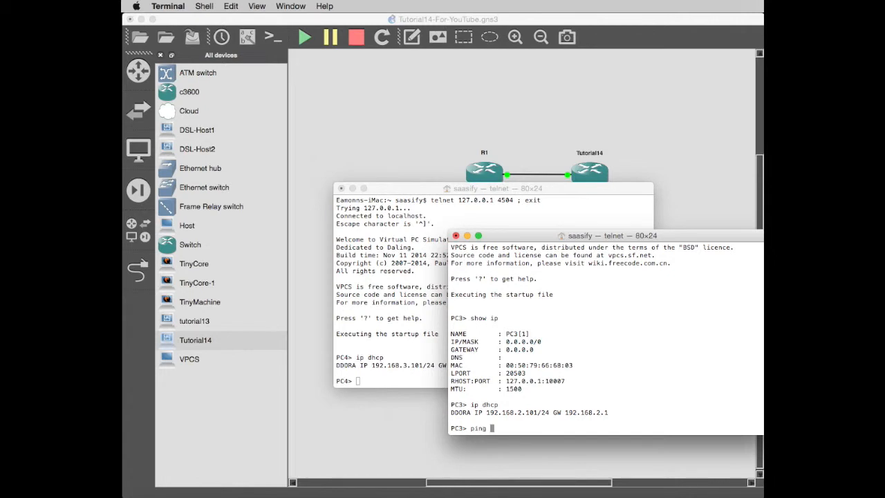
pyautogui.write('192.168')
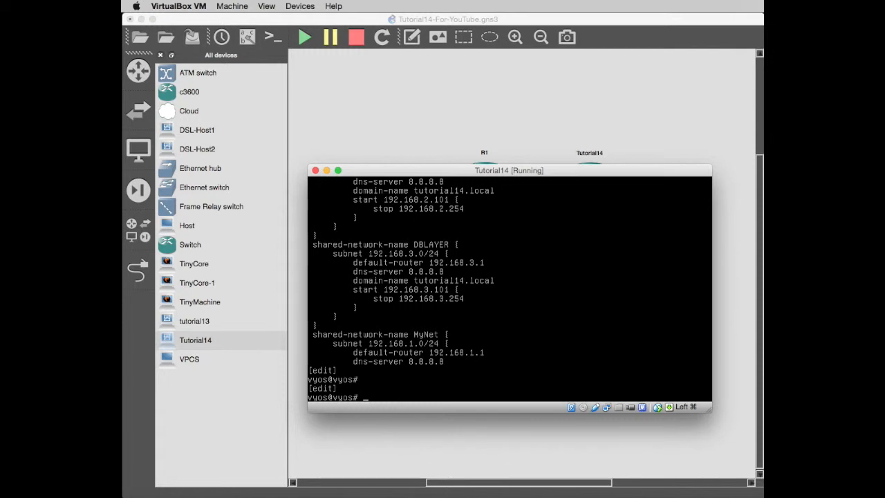
pyautogui.moveTo(434, 165)
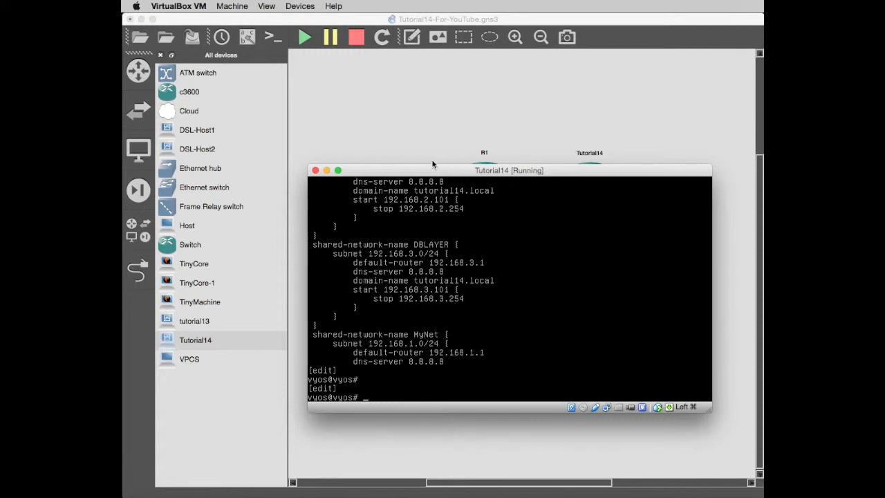
pyautogui.moveTo(431, 170)
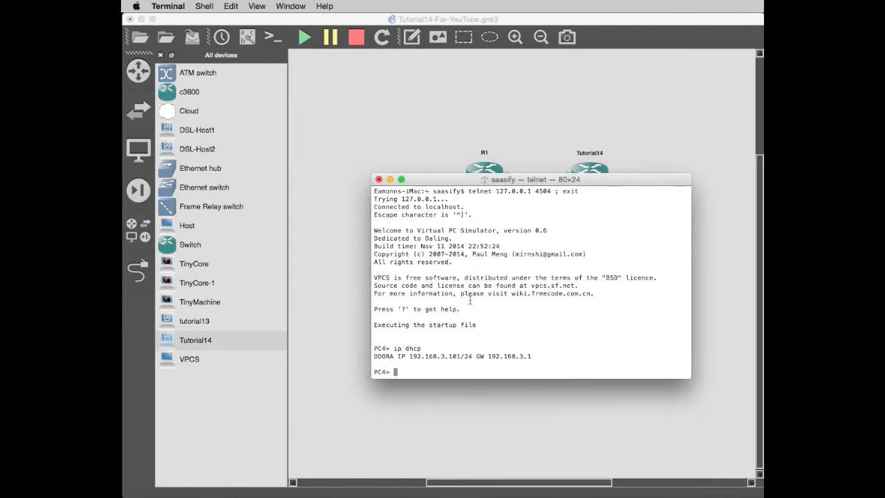
# - From PC4 ping 172.16.1.101 and confirm it is unreachable across subnets
pyautogui.write('ping')
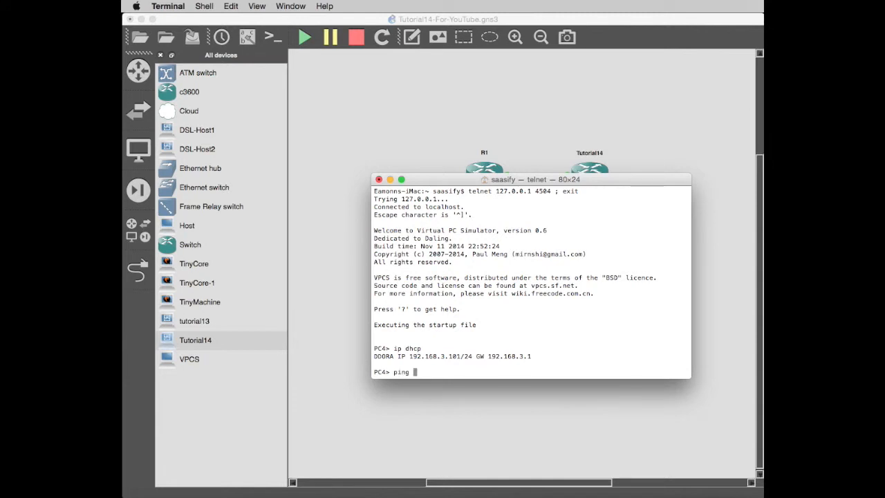
pyautogui.write('1')
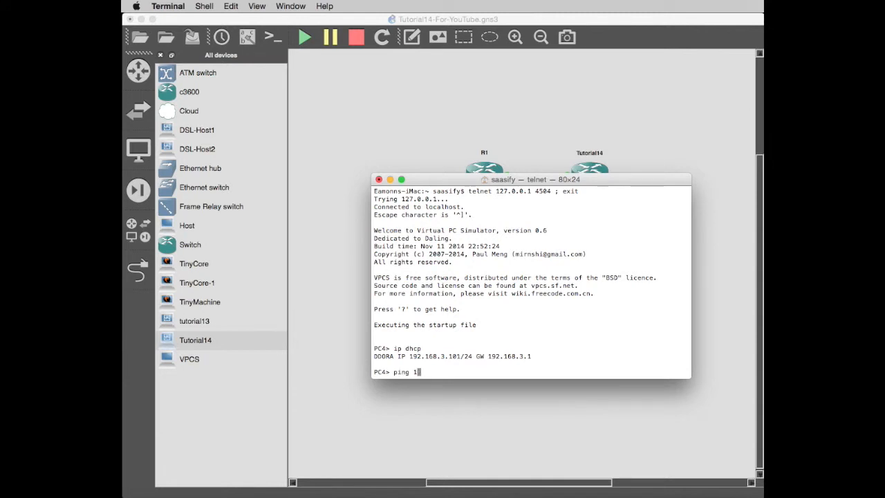
pyautogui.write('72.')
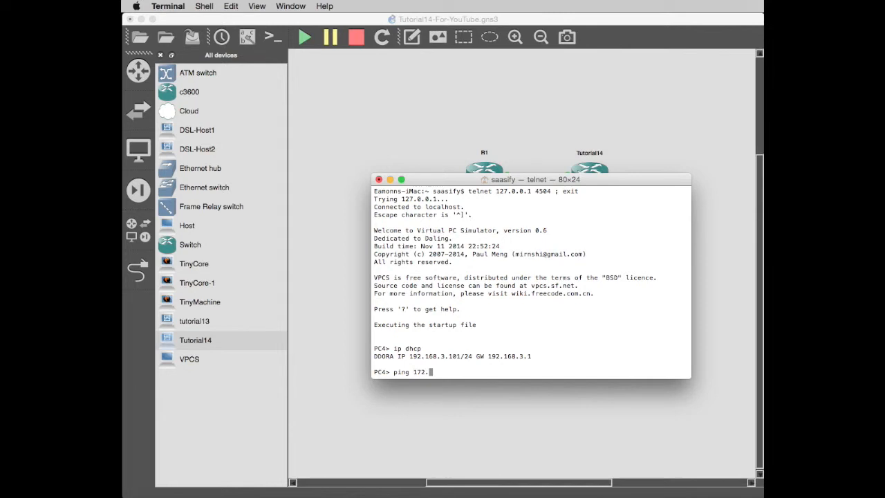
pyautogui.write('16.')
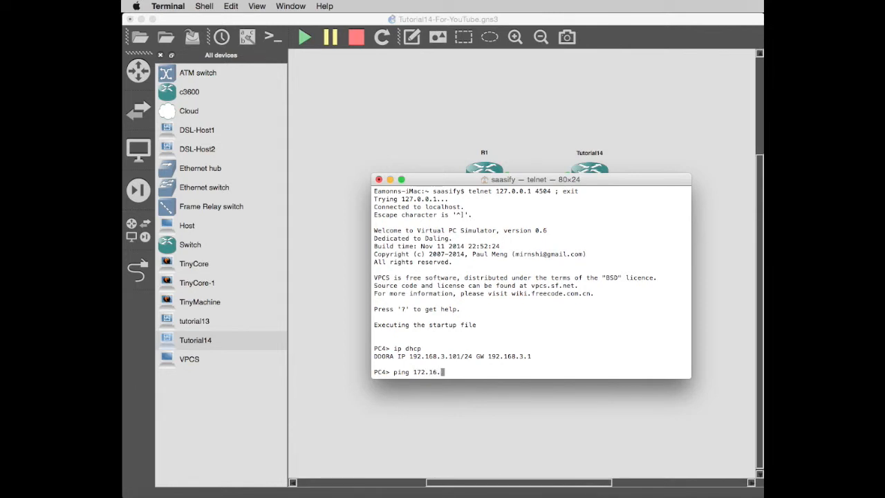
pyautogui.write('1')
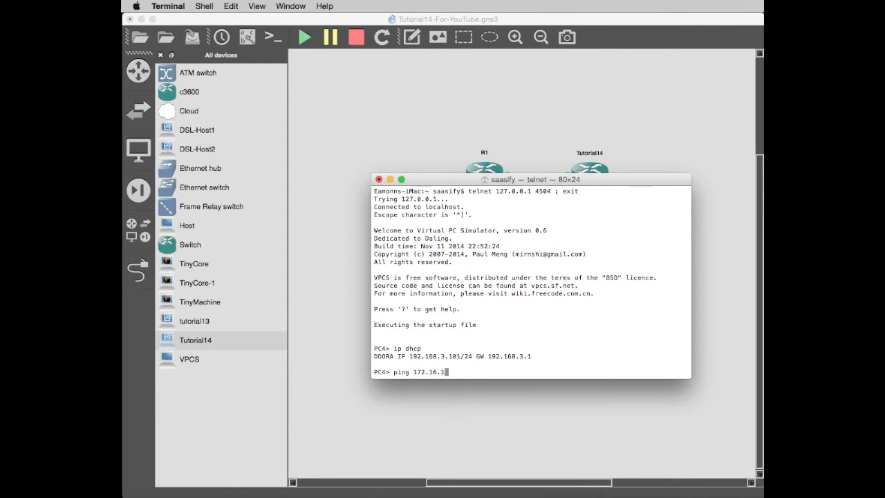
pyautogui.press('Return')
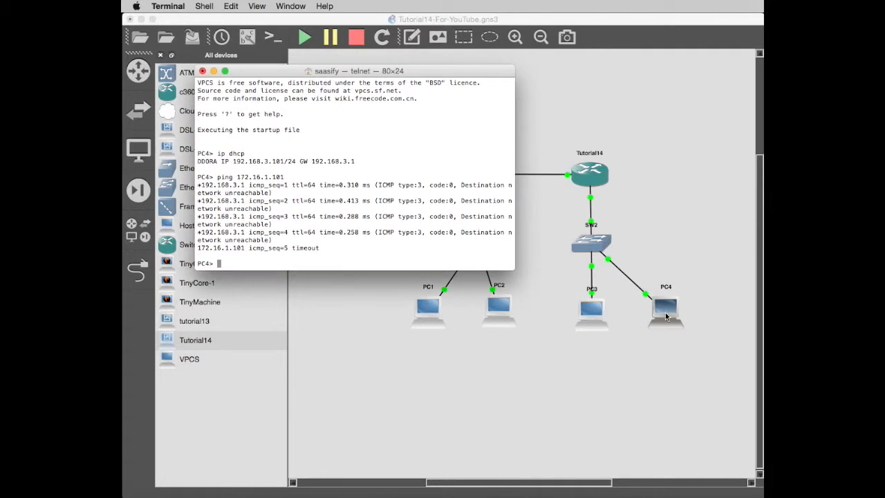
pyautogui.moveTo(436, 309)
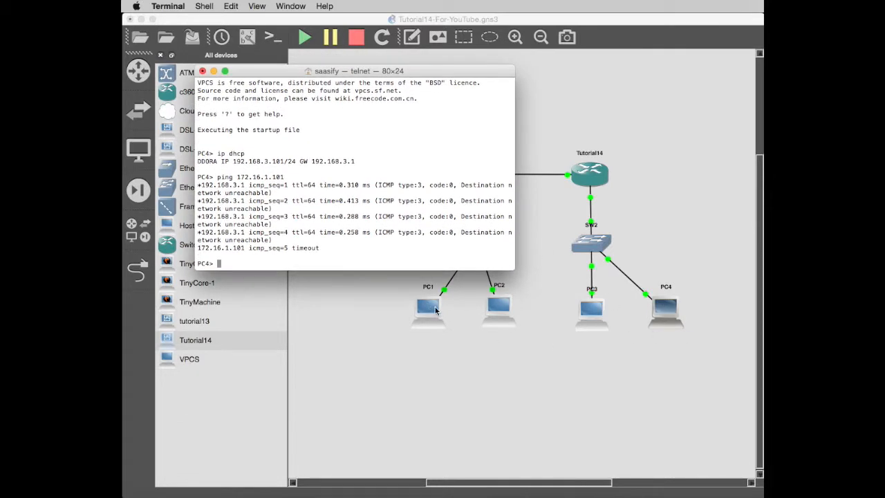
pyautogui.moveTo(417, 237)
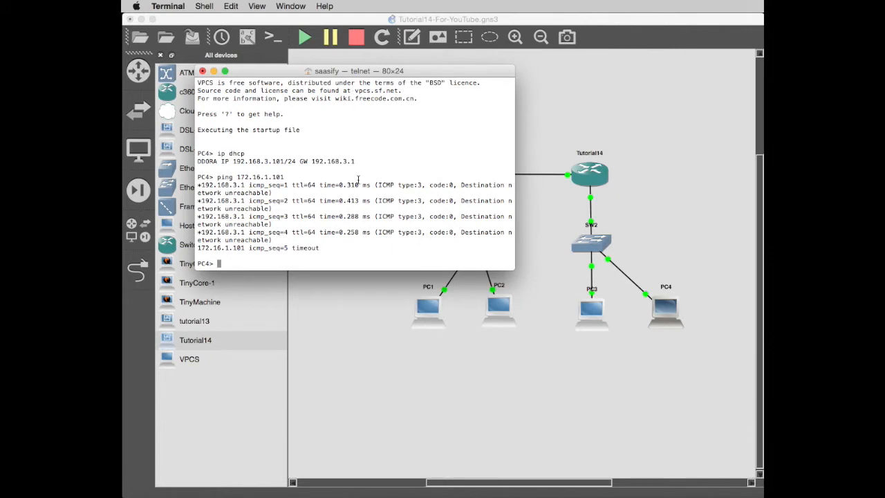
pyautogui.moveTo(367, 209)
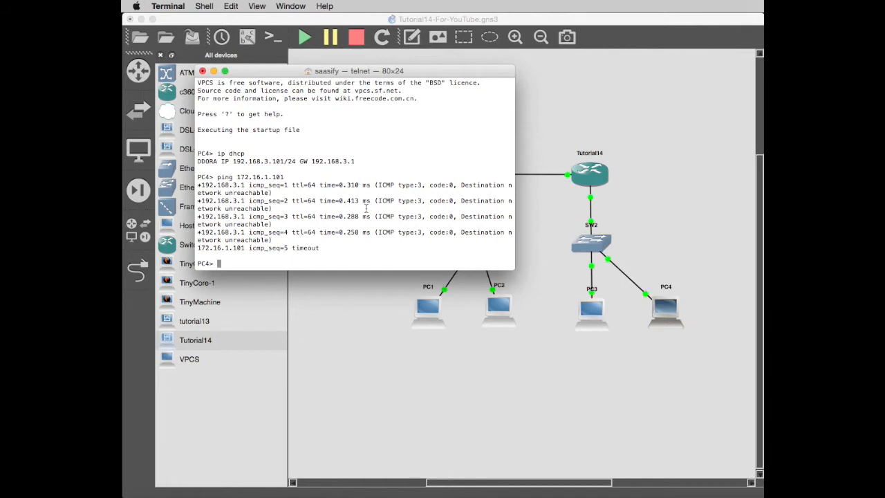
pyautogui.write('ping 172.16.1.101')
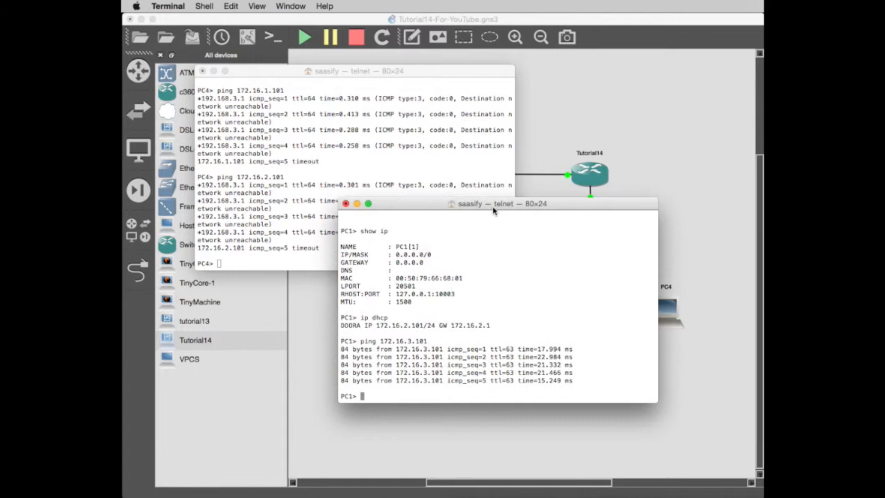
pyautogui.moveTo(381, 330)
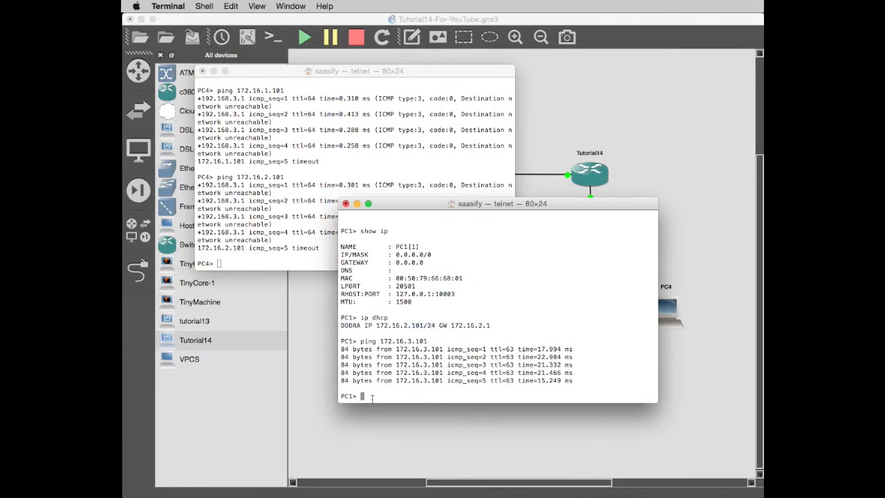
# - Start a ping from PC1 to a 192.168.2.x address before closing the consoles
pyautogui.write('ping 192.168.')
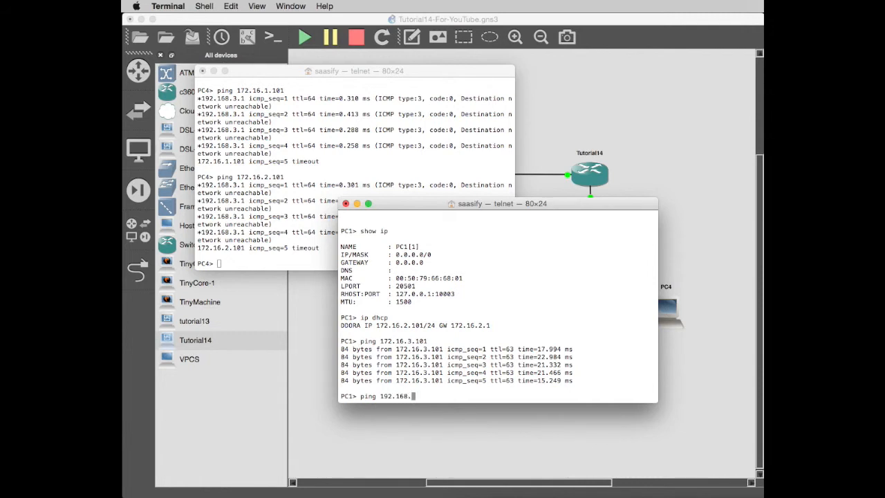
pyautogui.write('2.')
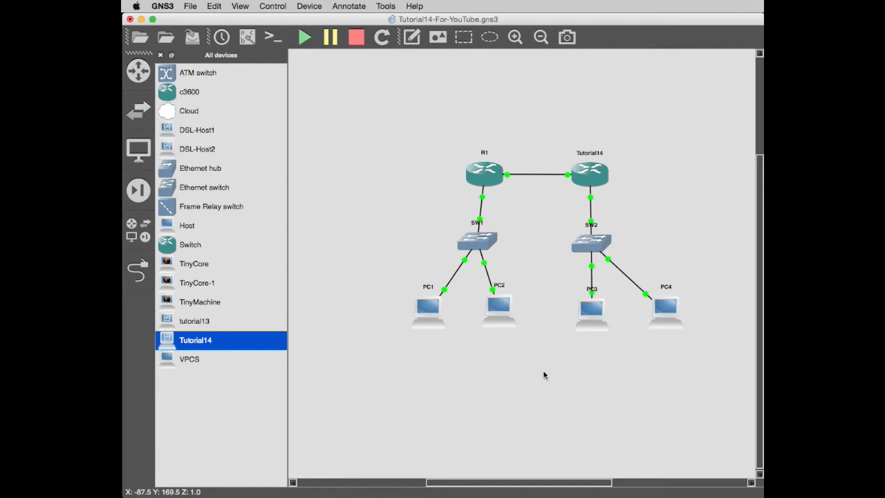
pyautogui.moveTo(548, 373)
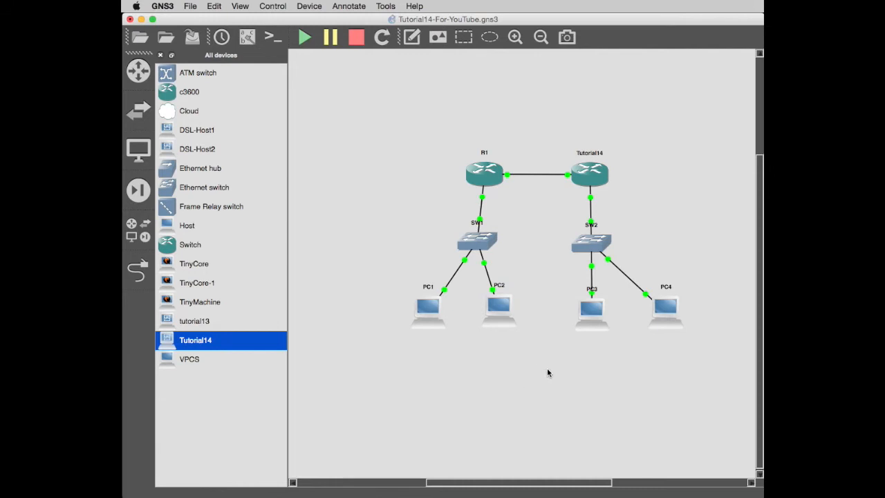
pyautogui.moveTo(560, 410)
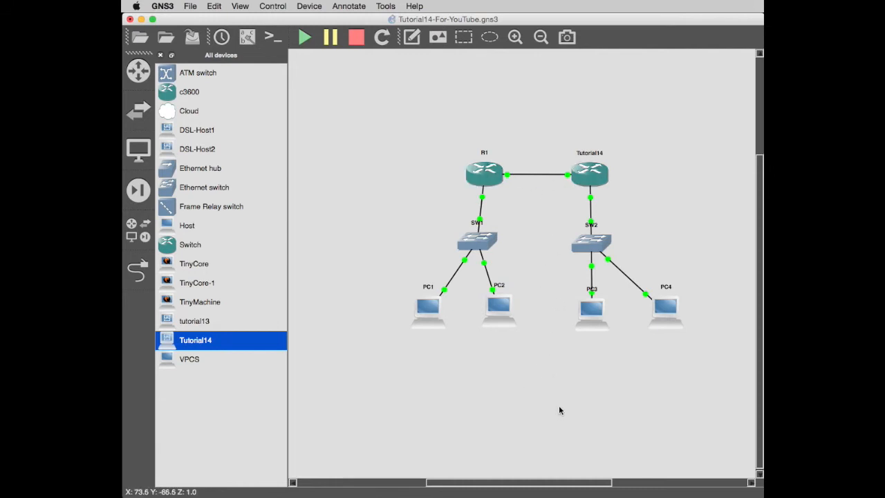